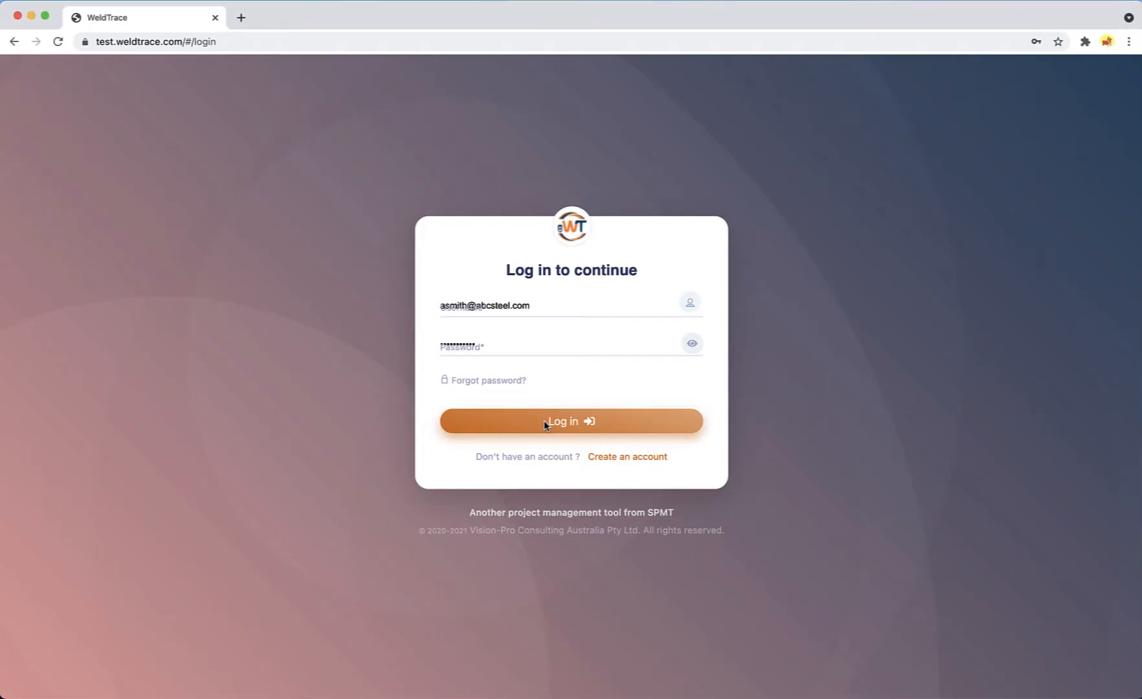
# Log in to the account and reach the dashboard with projects R800, P101 and Q200.
pyautogui.click(571, 421)
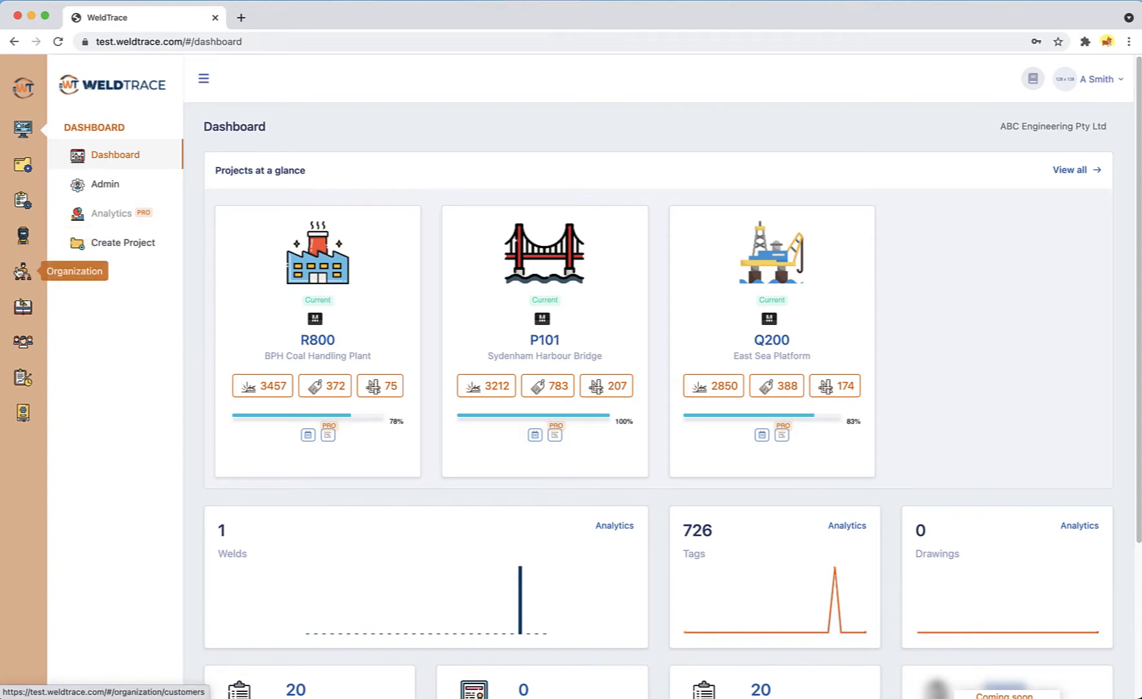
pyautogui.moveTo(23, 344)
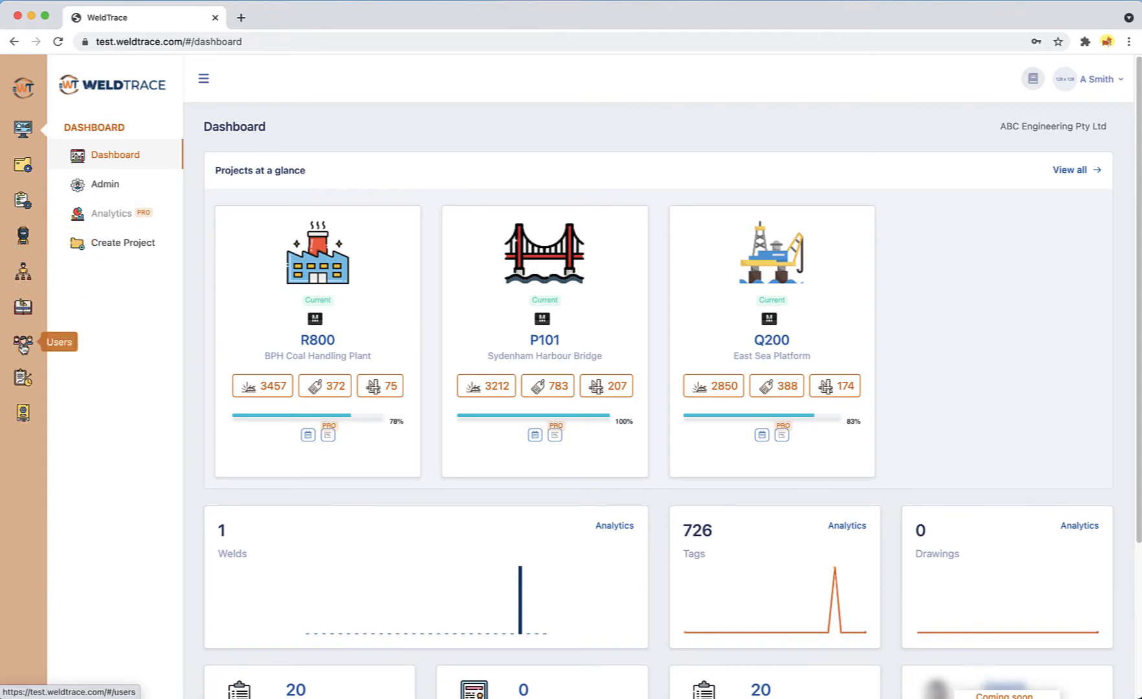
# Go to the Users page and show the five users as a table of emails, companies, roles and menus.
pyautogui.click(24, 344)
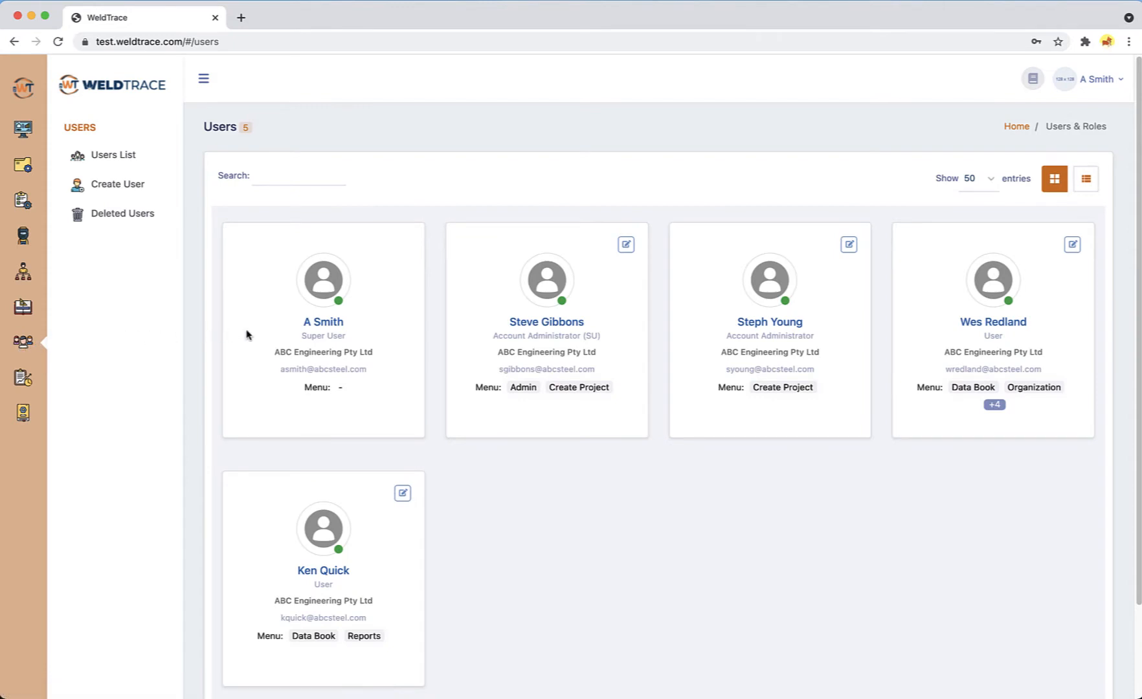
pyautogui.moveTo(486, 342)
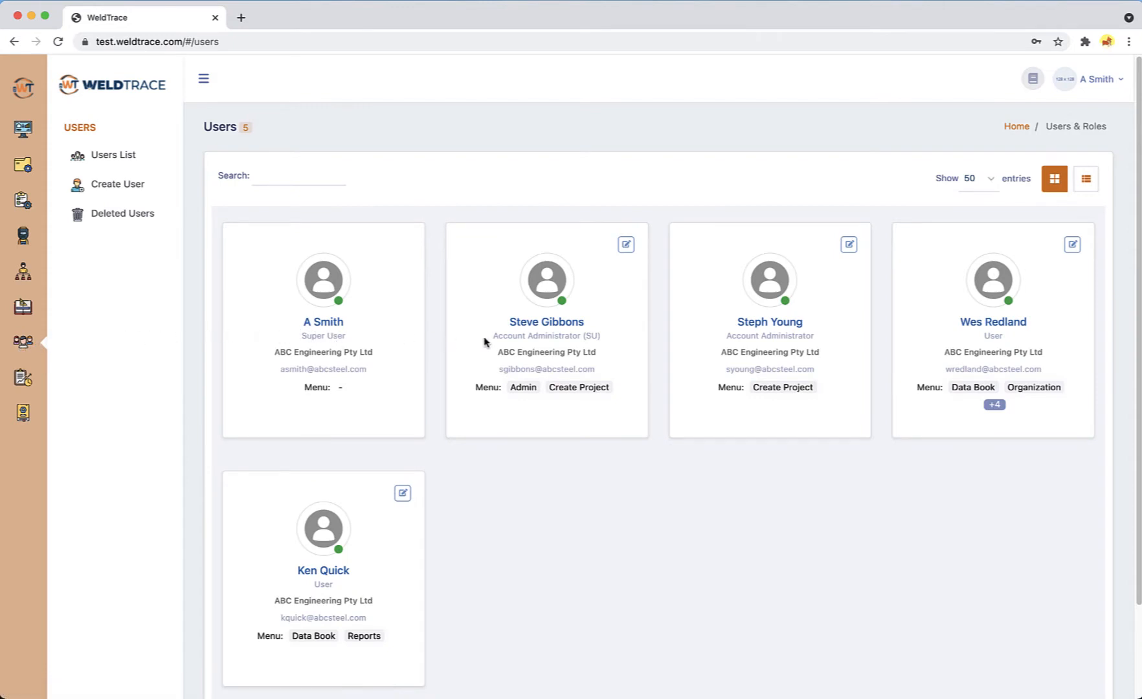
pyautogui.moveTo(766, 338)
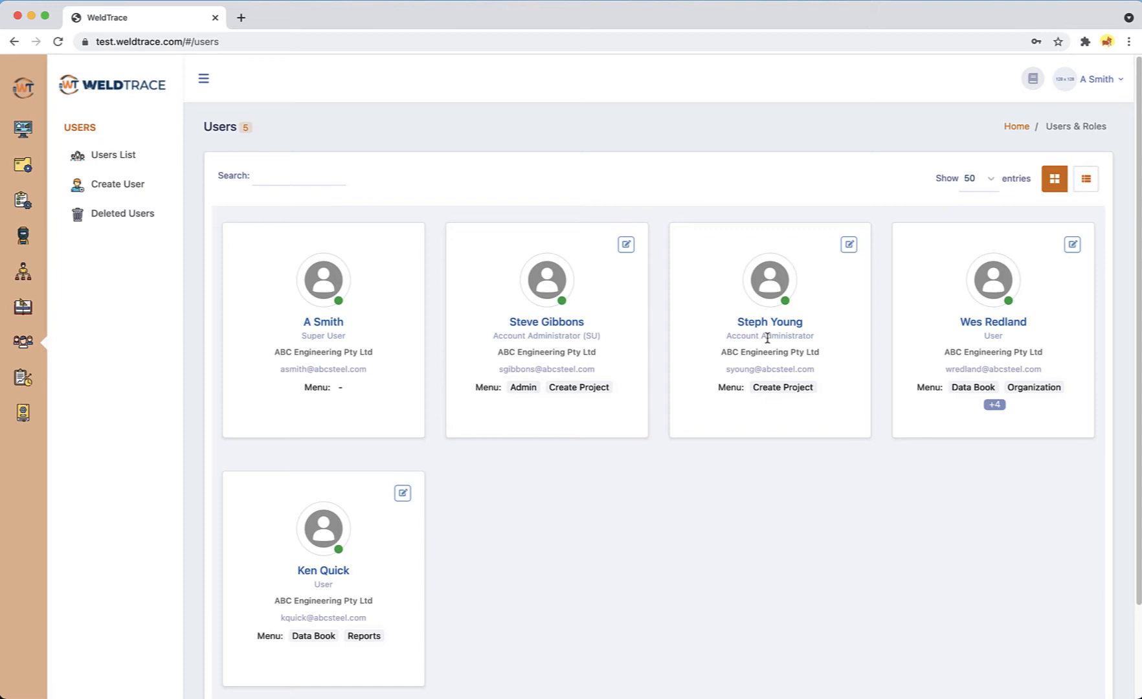
pyautogui.moveTo(984, 336)
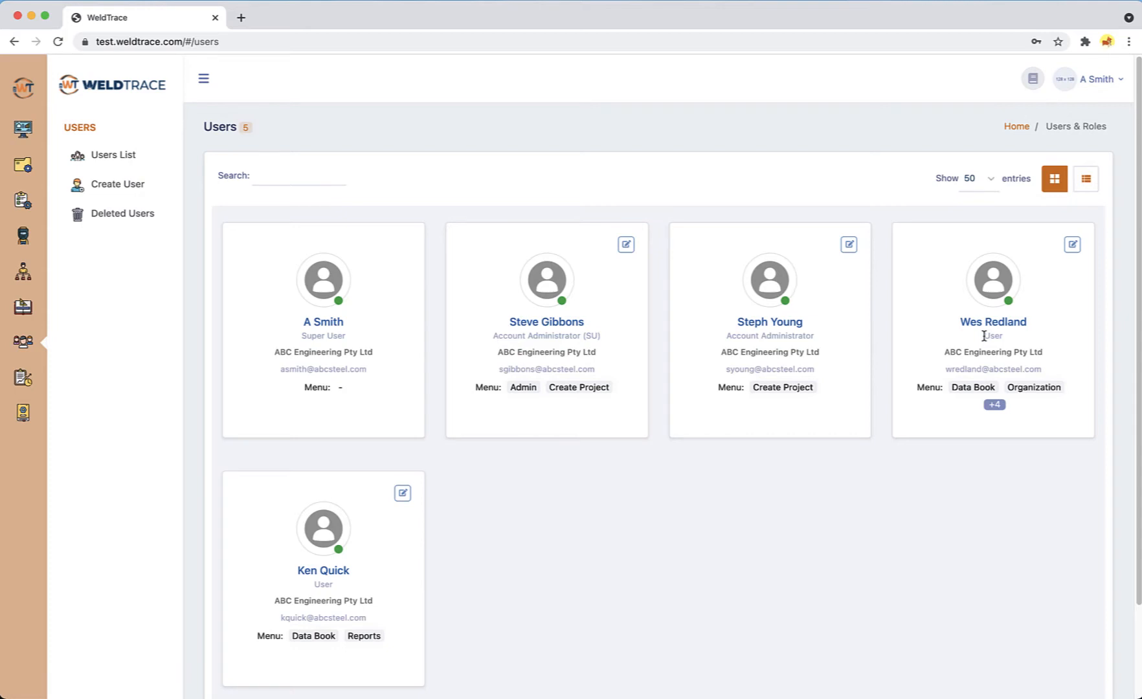
pyautogui.click(1087, 178)
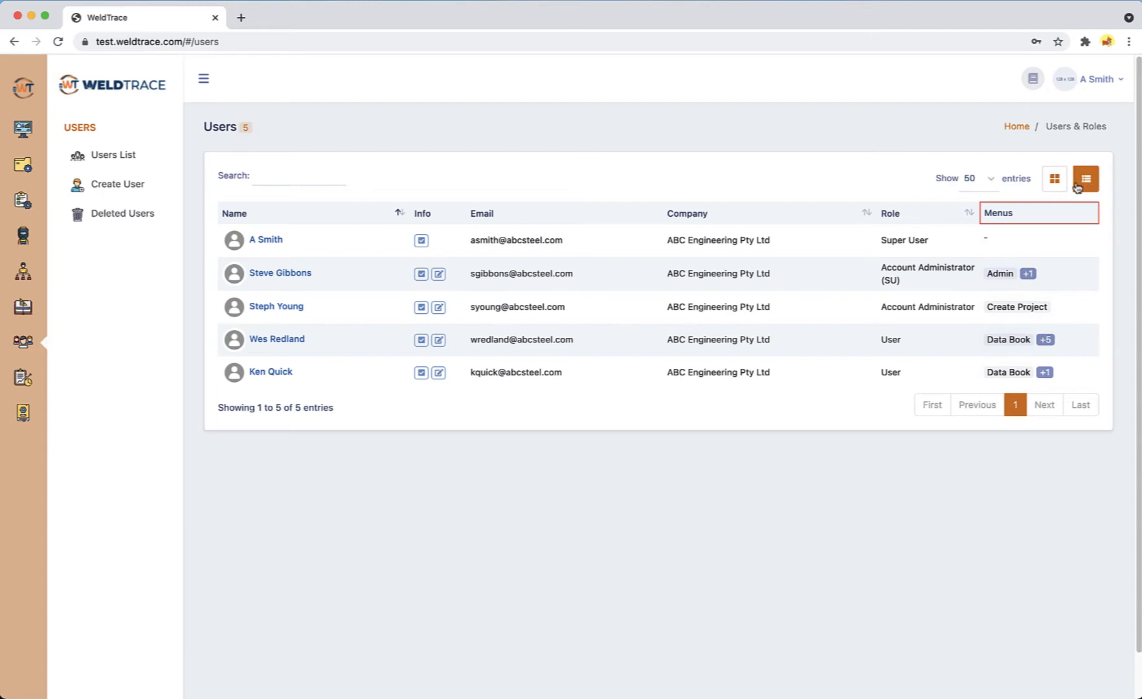
# Switch the five users back to profile cards instead of the table.
pyautogui.click(1053, 179)
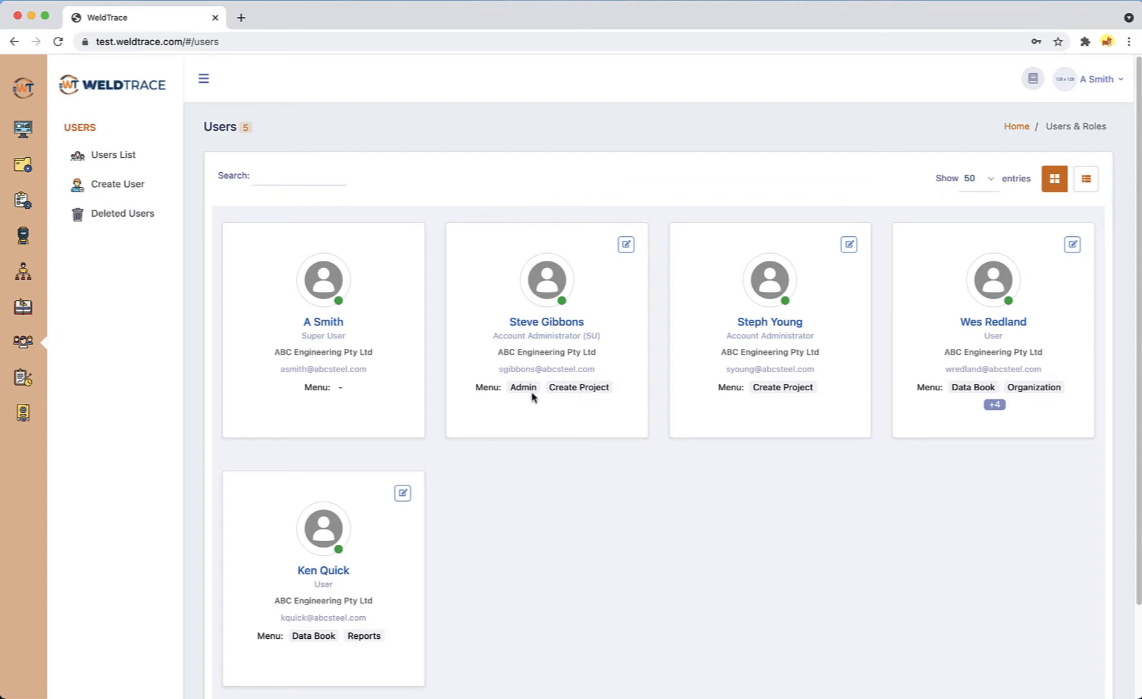
pyautogui.moveTo(547, 398)
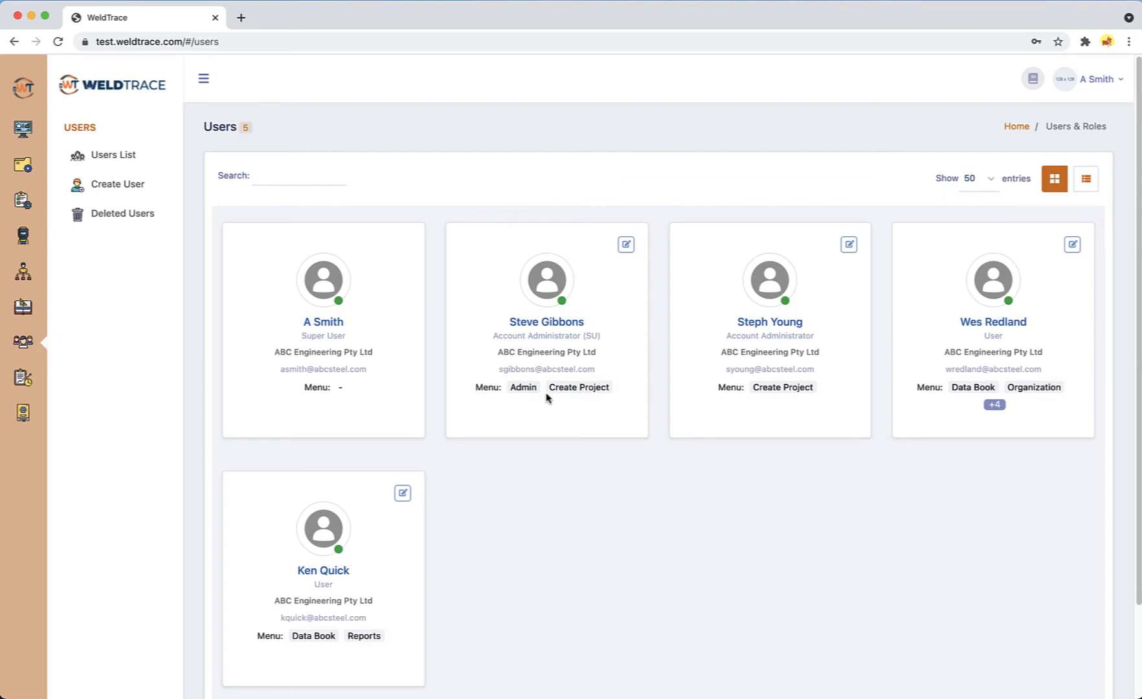
pyautogui.moveTo(583, 355)
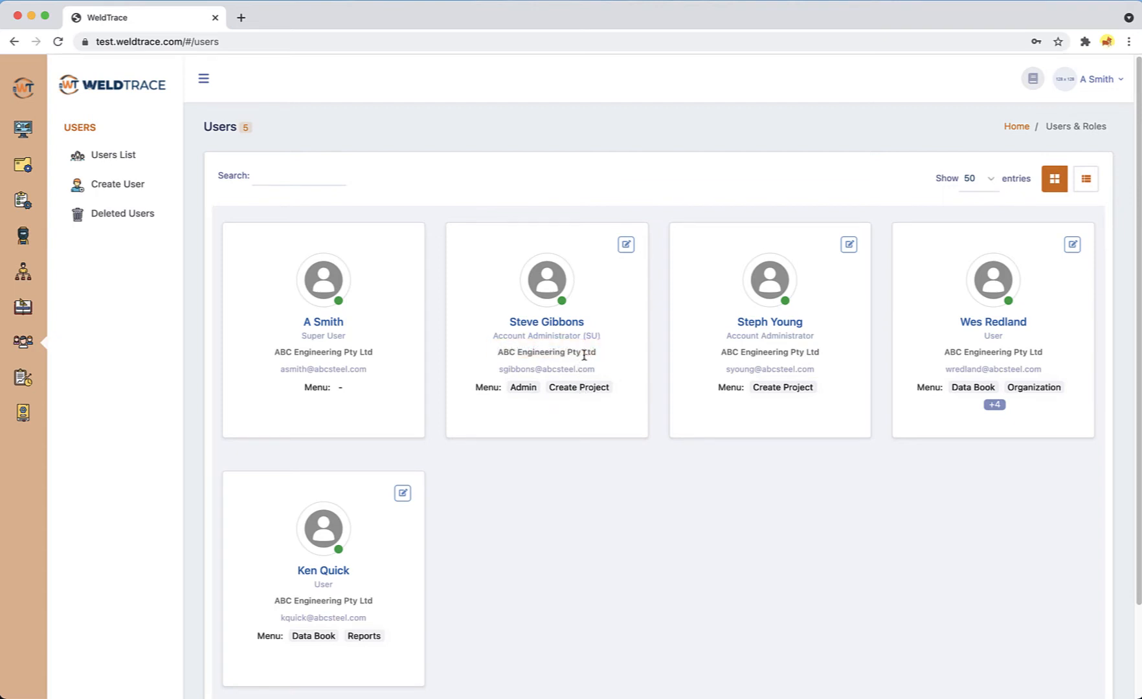
pyautogui.moveTo(598, 341)
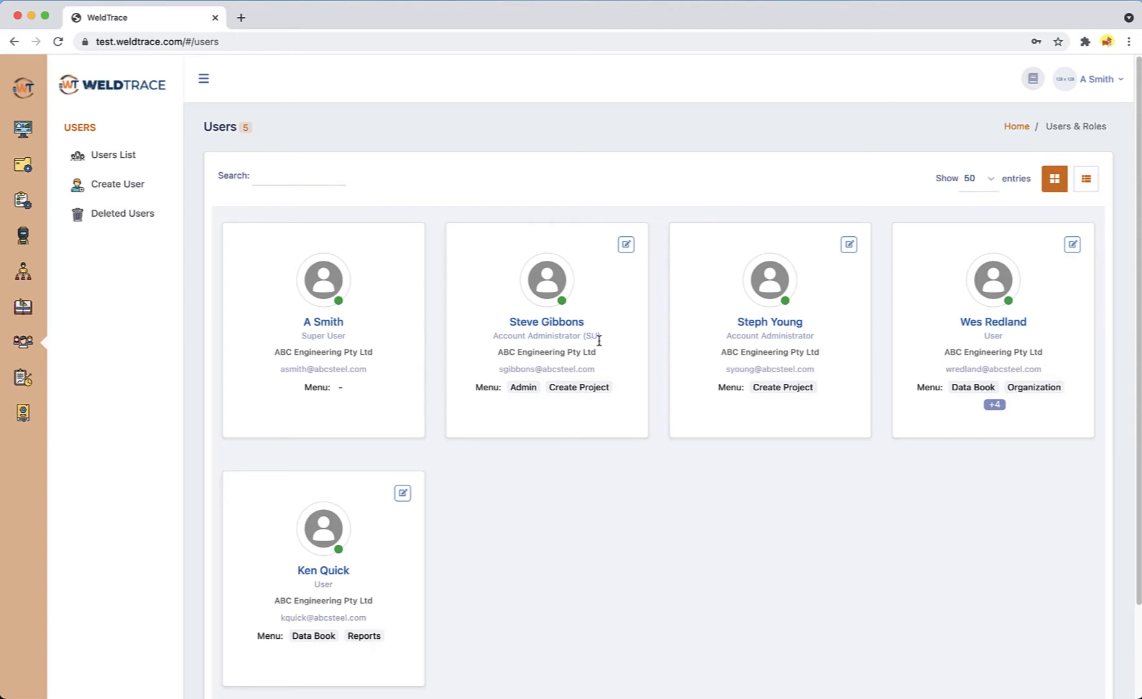
pyautogui.moveTo(606, 341)
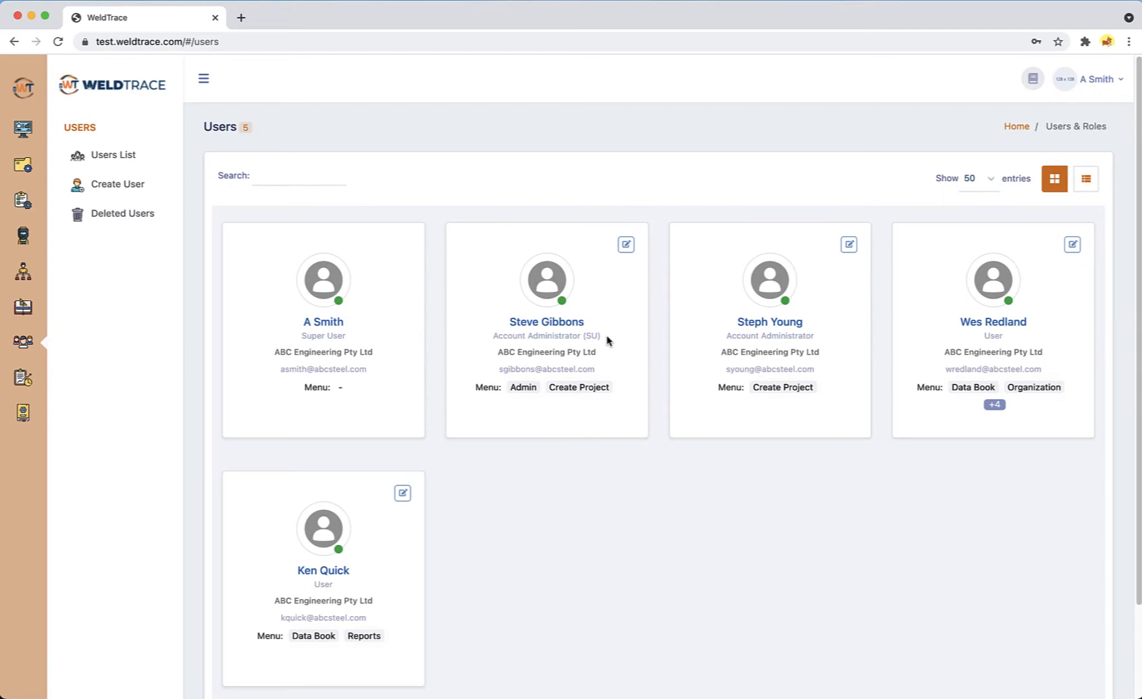
pyautogui.moveTo(749, 347)
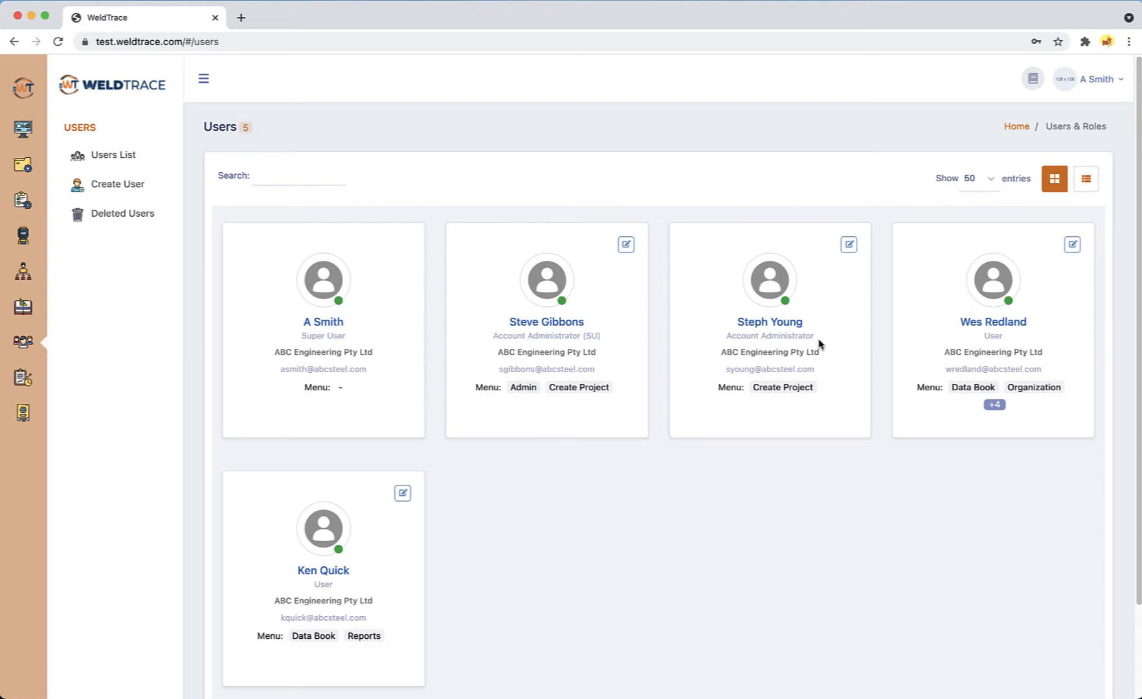
pyautogui.moveTo(985, 347)
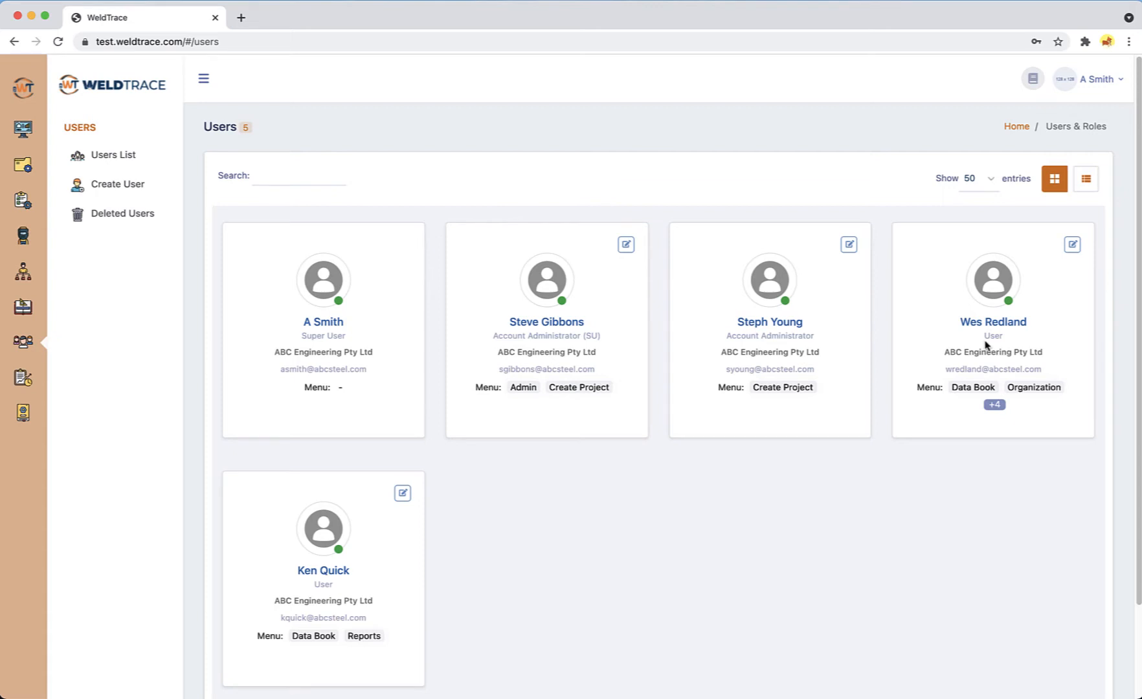
pyautogui.moveTo(986, 387)
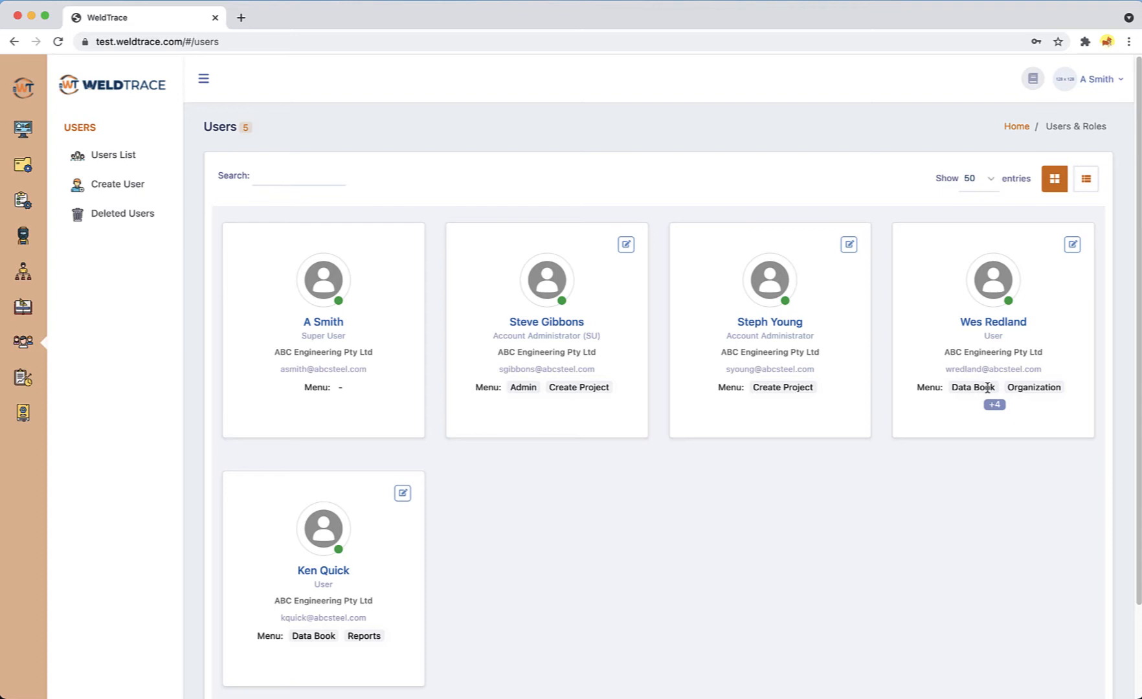
pyautogui.click(993, 405)
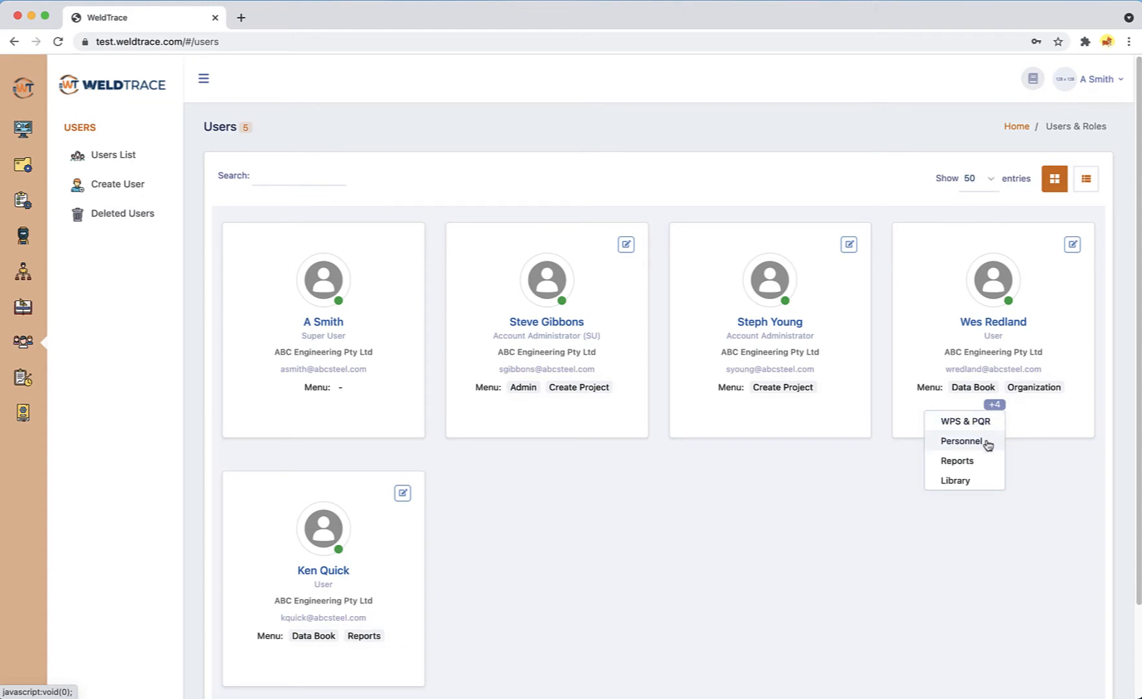
pyautogui.moveTo(590, 593)
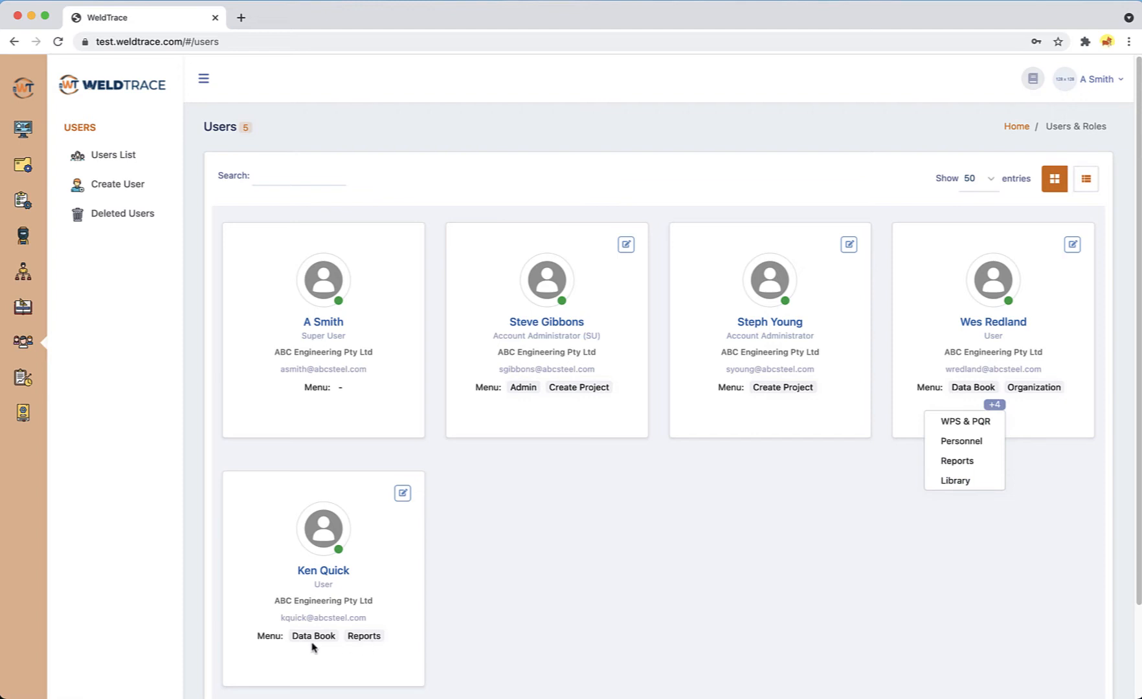
pyautogui.moveTo(364, 647)
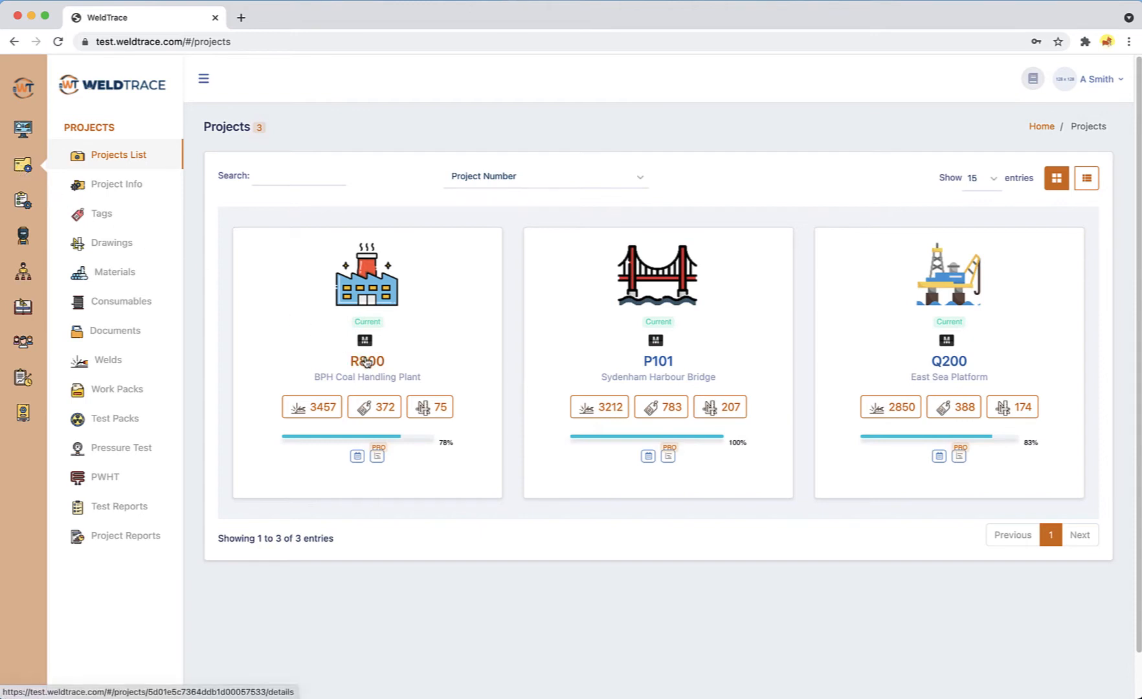
# Open project R800 BPH Coal Handling Plant details with weld counts, staff and NDE settings.
pyautogui.click(366, 360)
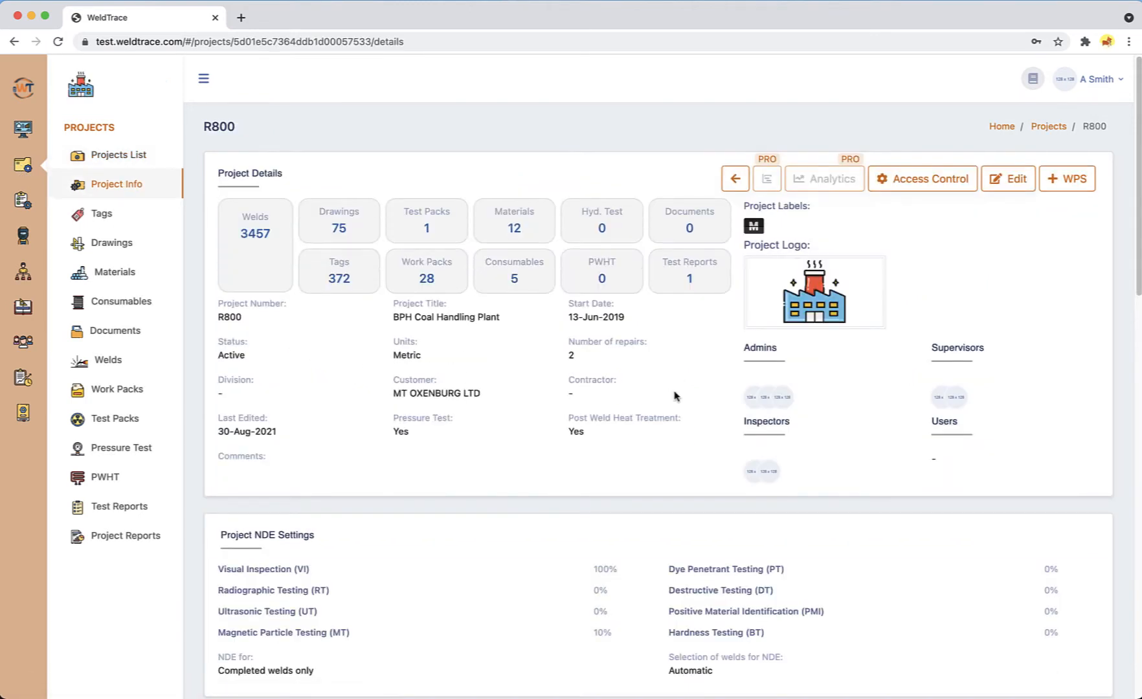
pyautogui.moveTo(783, 398)
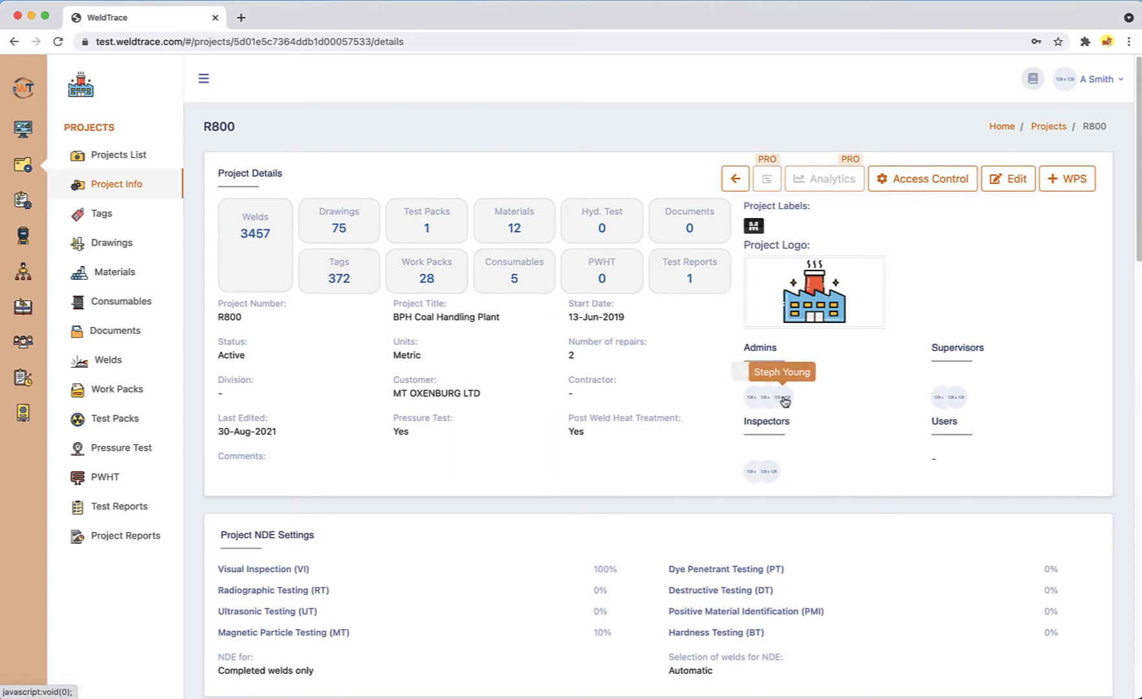
pyautogui.moveTo(957, 400)
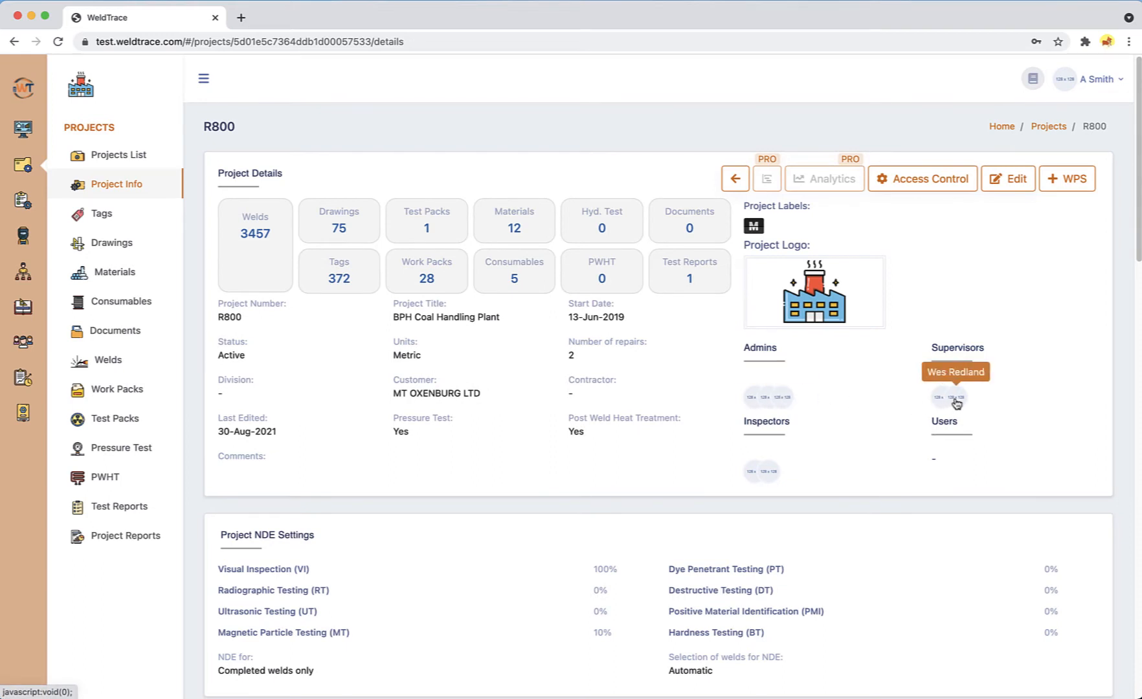
pyautogui.moveTo(762, 471)
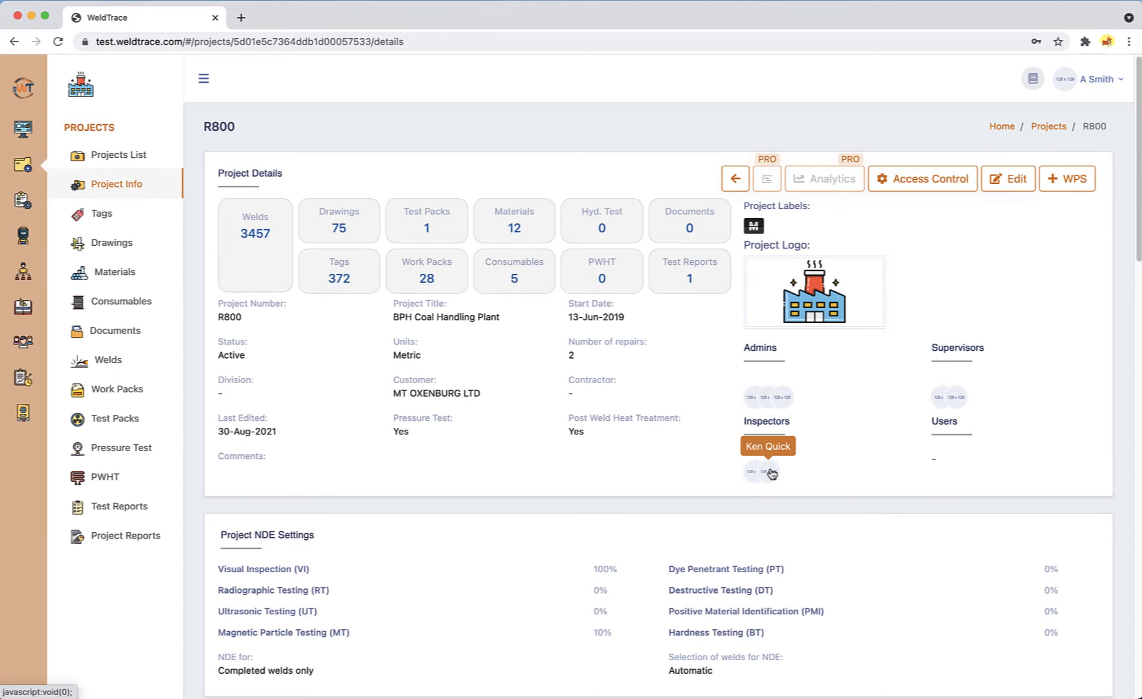
pyautogui.moveTo(399, 206)
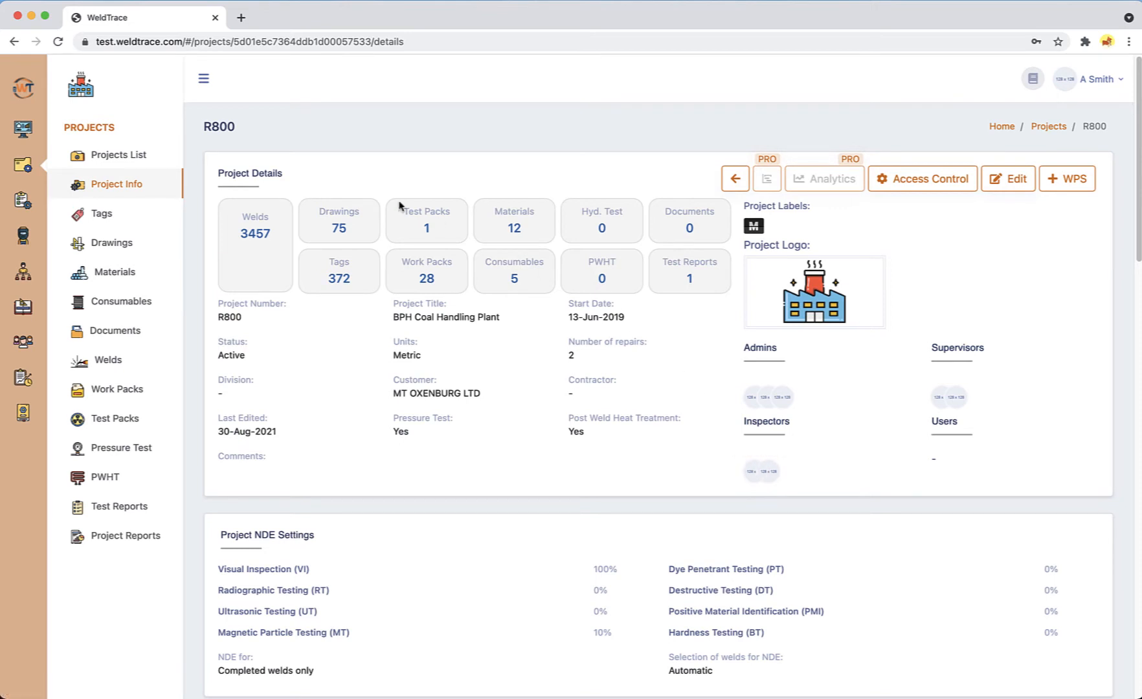
pyautogui.moveTo(119, 154)
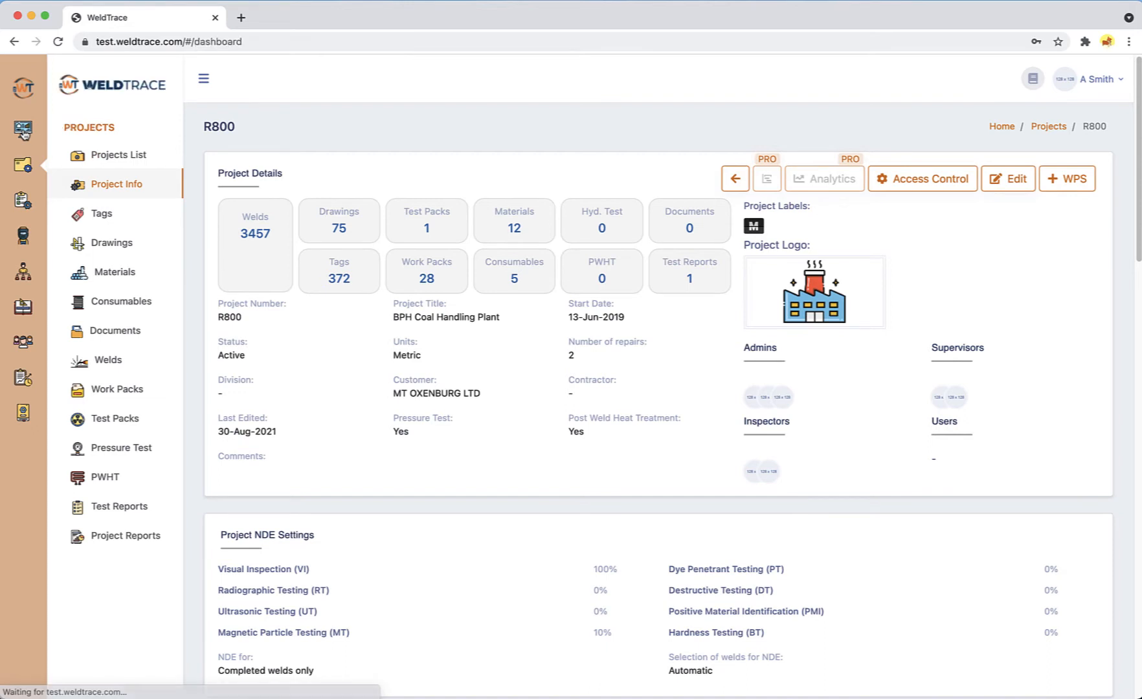
pyautogui.click(24, 129)
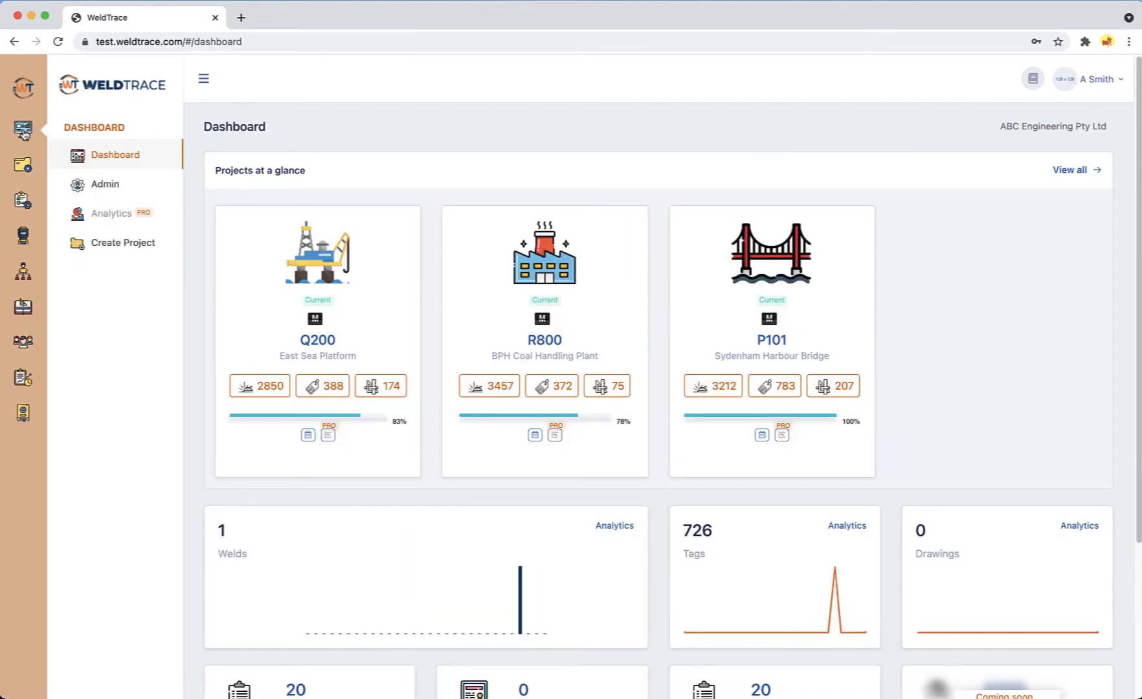
pyautogui.moveTo(196, 308)
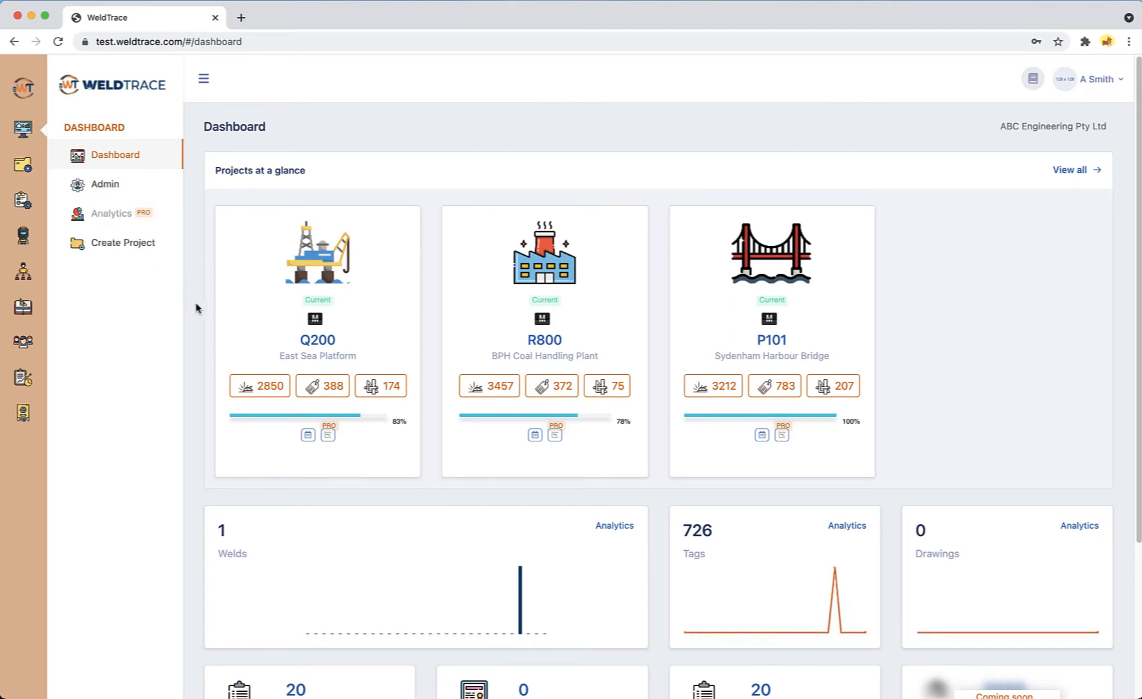
pyautogui.moveTo(310, 353)
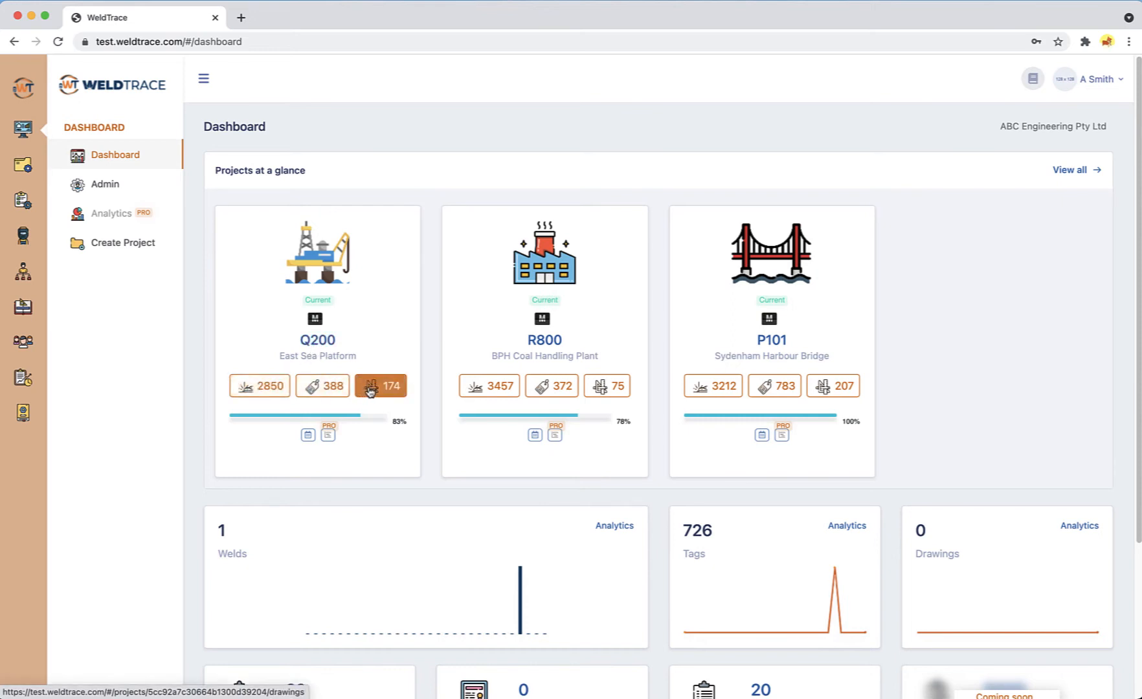
pyautogui.moveTo(381, 386)
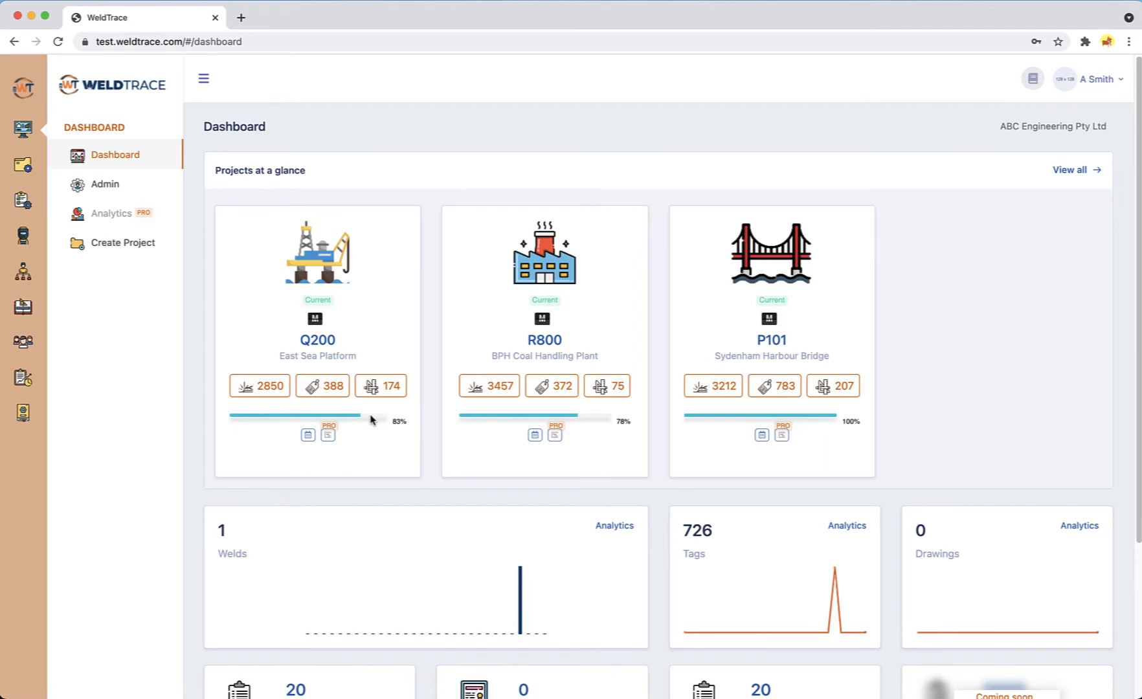
pyautogui.moveTo(365, 423)
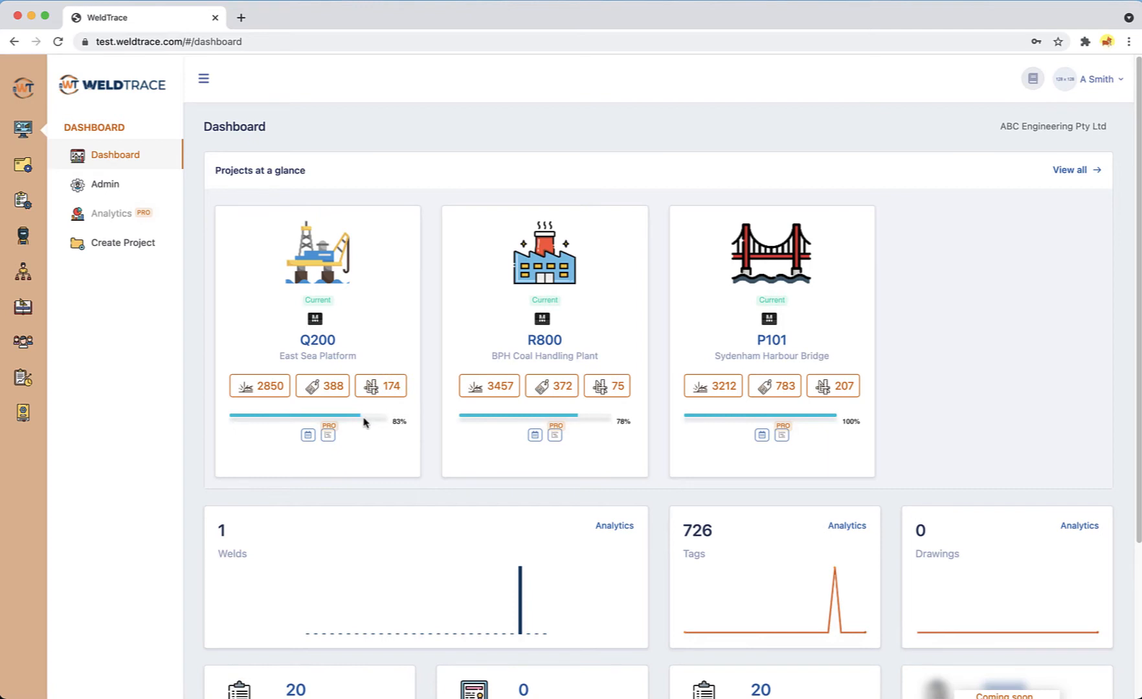
pyautogui.moveTo(364, 424)
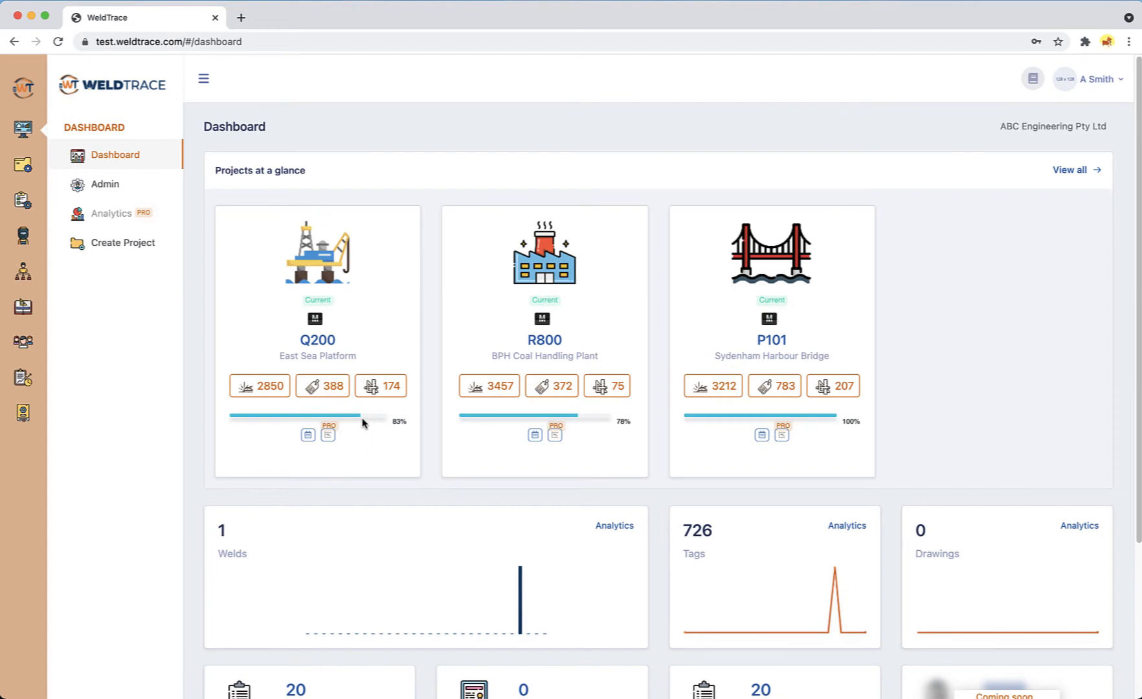
pyautogui.moveTo(307, 435)
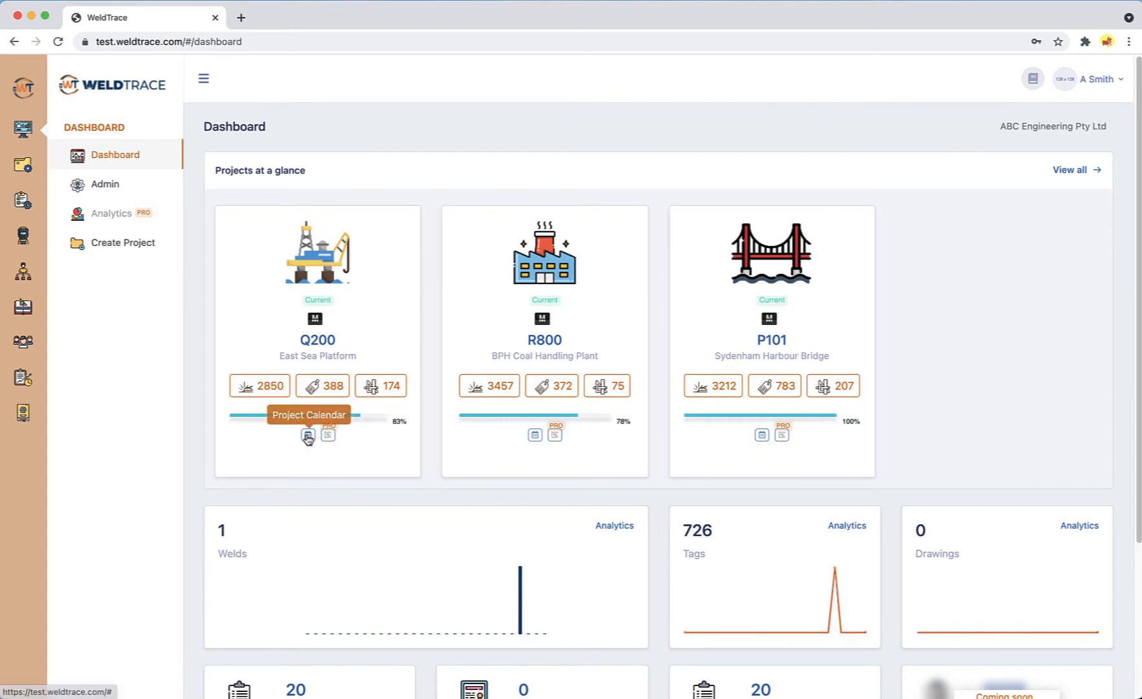
# View the Q200 project calendar back in September 2019, then close it.
pyautogui.click(307, 435)
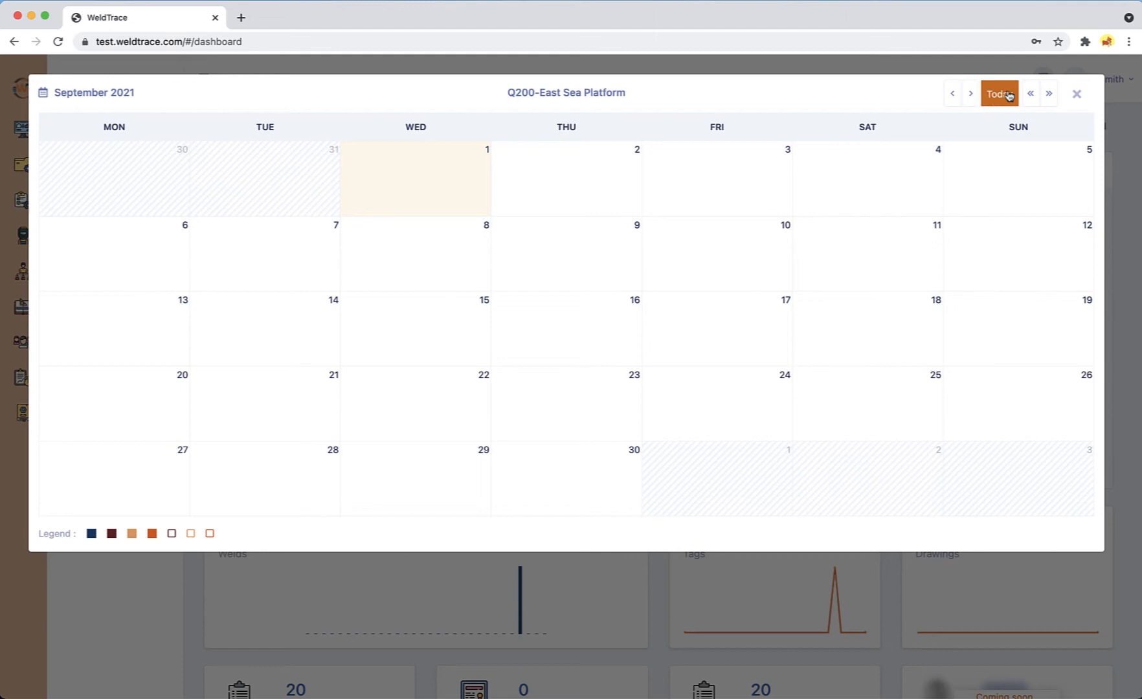
pyautogui.click(1029, 93)
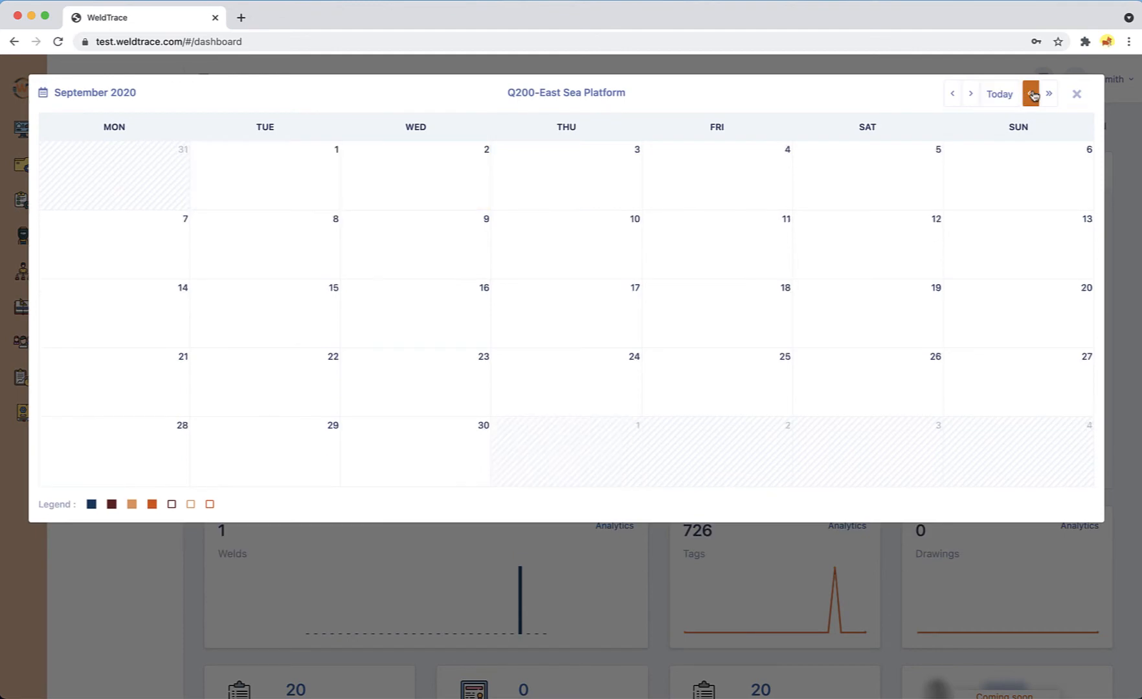
pyautogui.click(1031, 94)
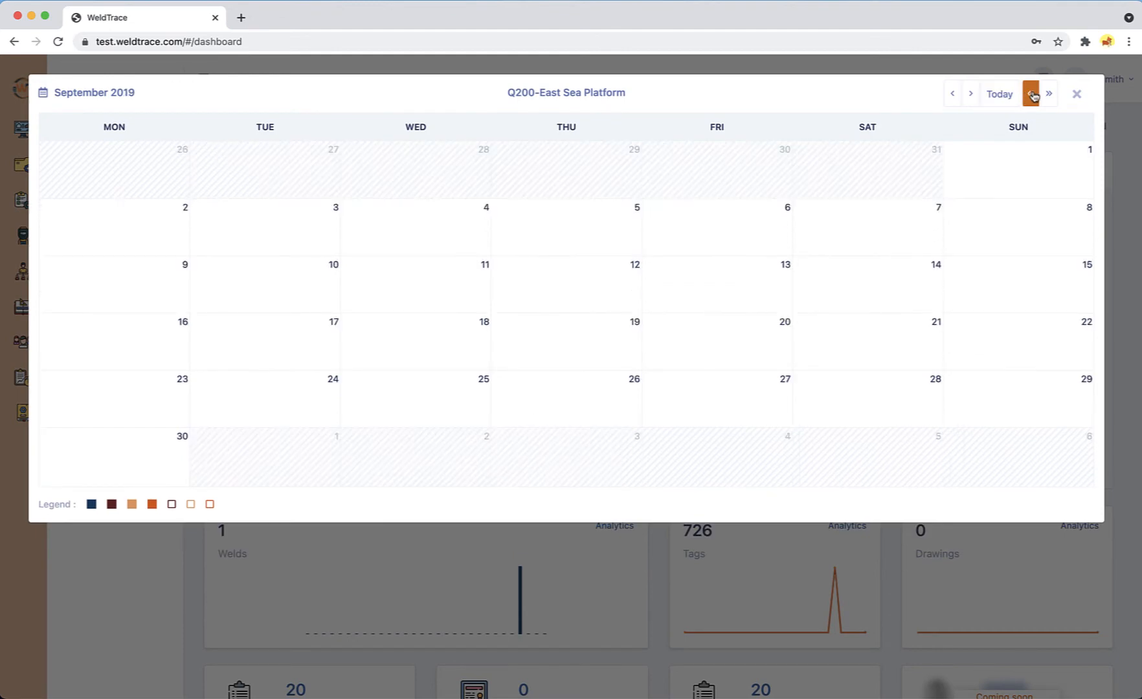
pyautogui.click(1048, 94)
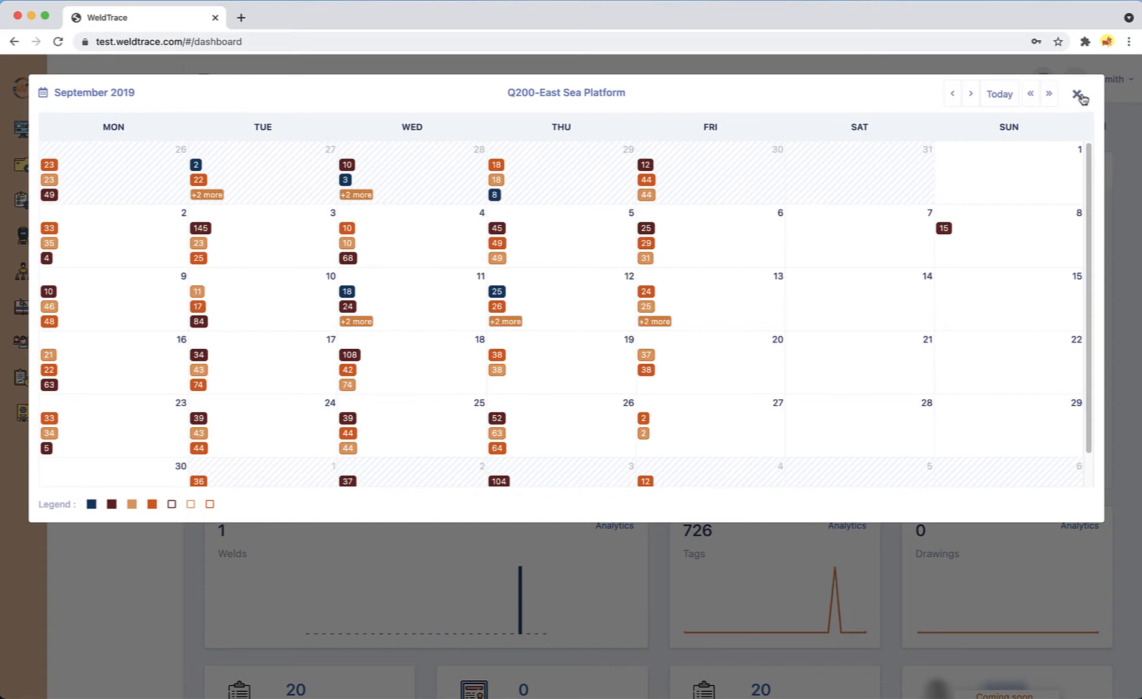
pyautogui.click(1082, 95)
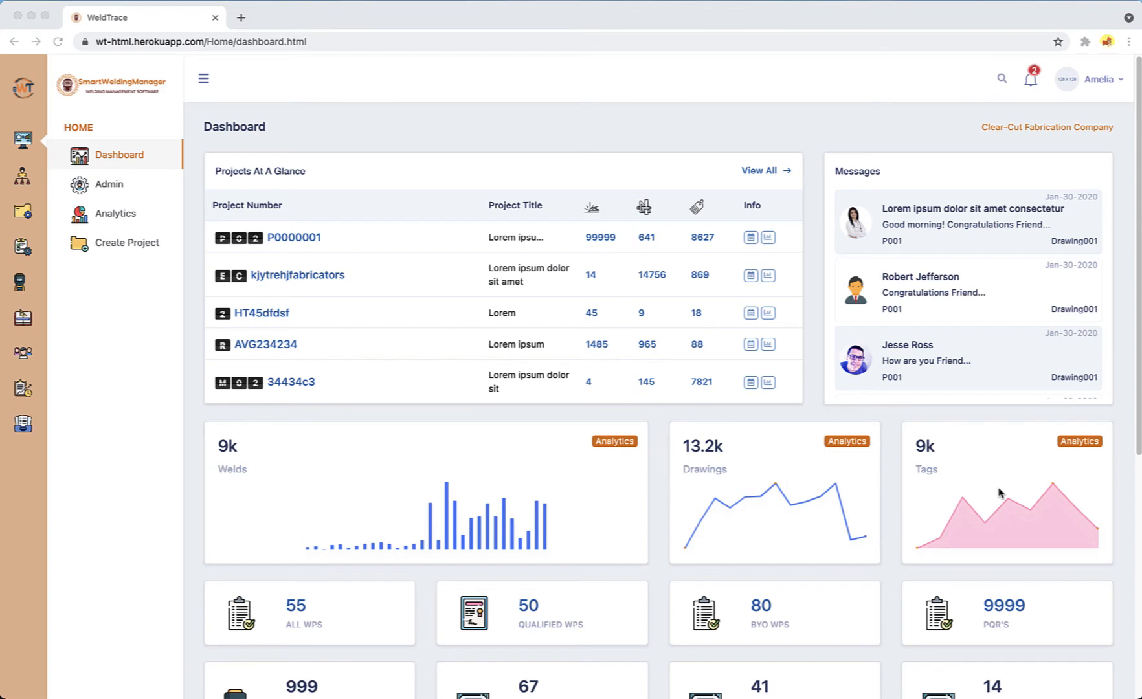
pyautogui.moveTo(938, 498)
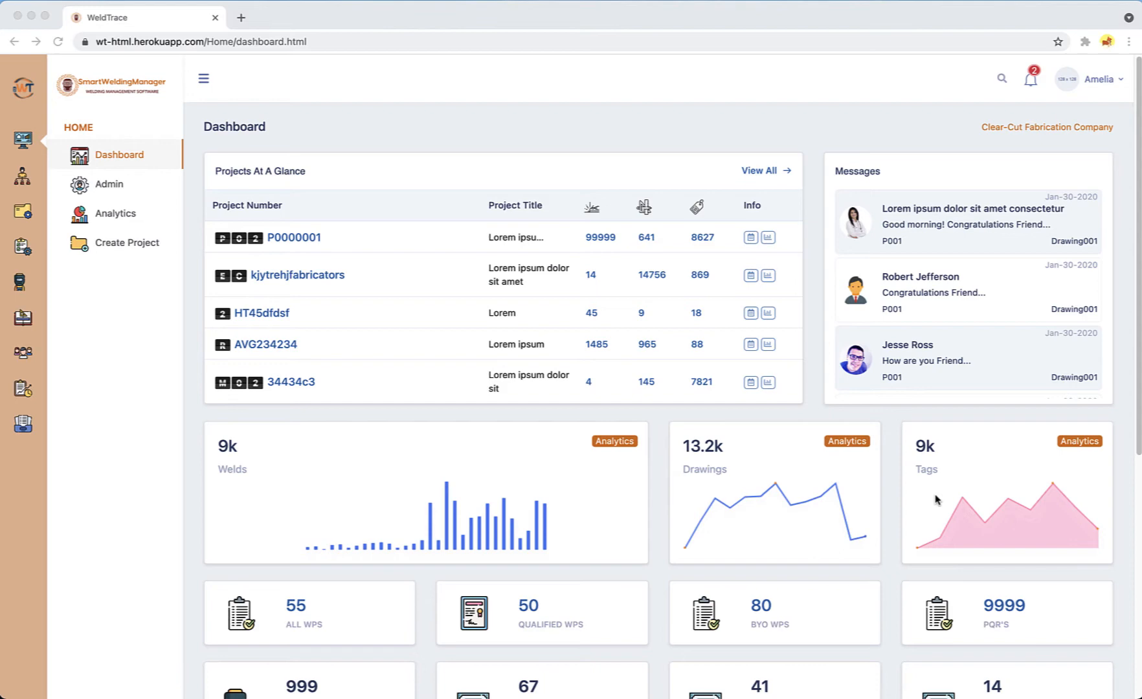
pyautogui.scroll(-3)
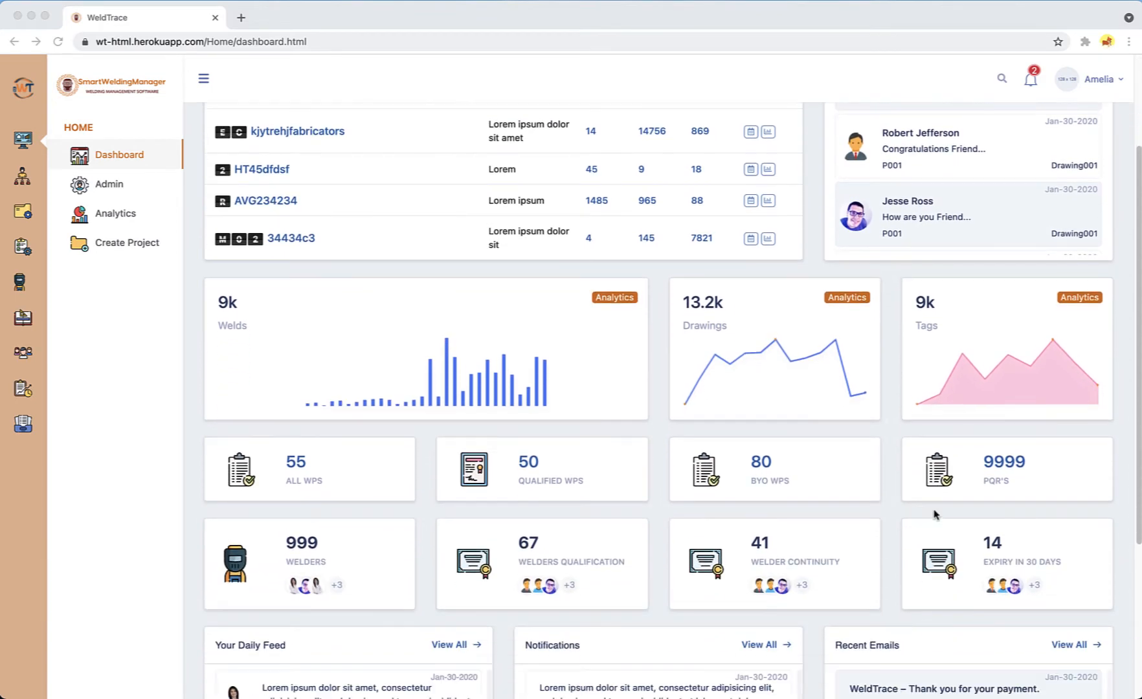
pyautogui.moveTo(345, 504)
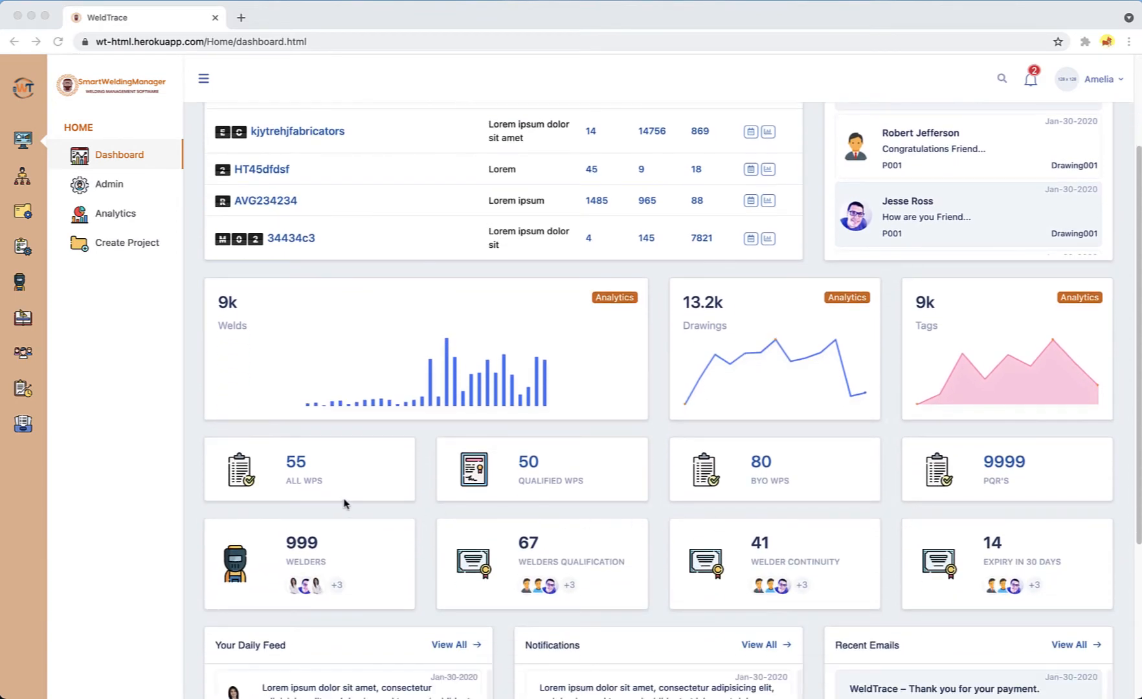
pyautogui.moveTo(473, 500)
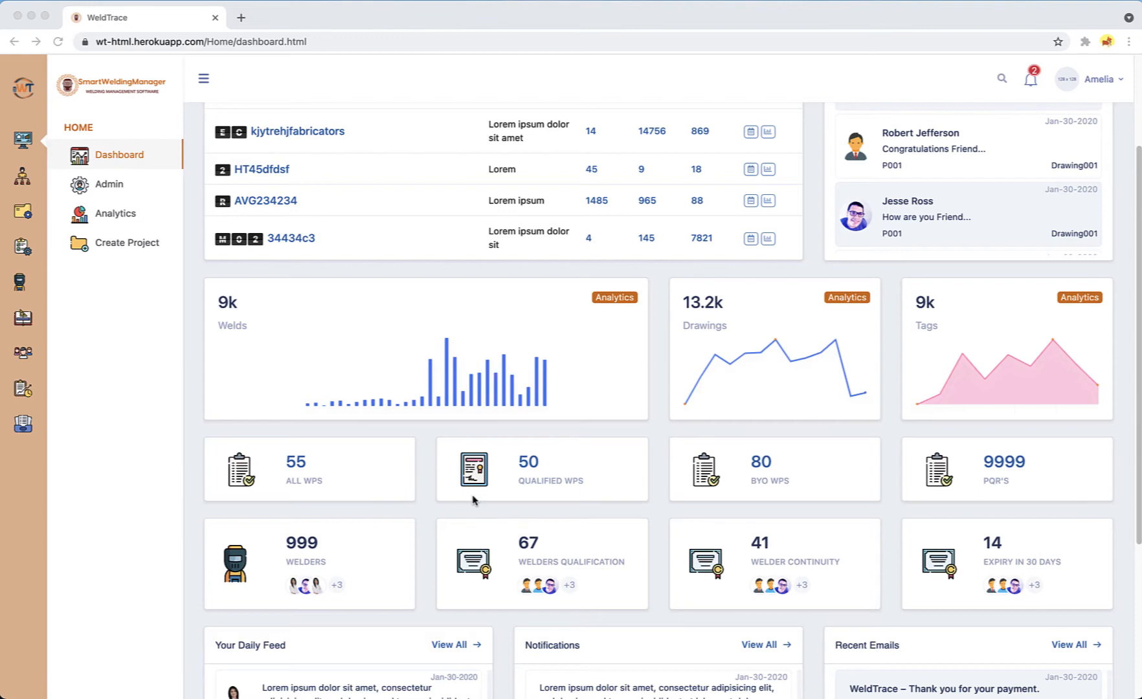
pyautogui.moveTo(482, 500)
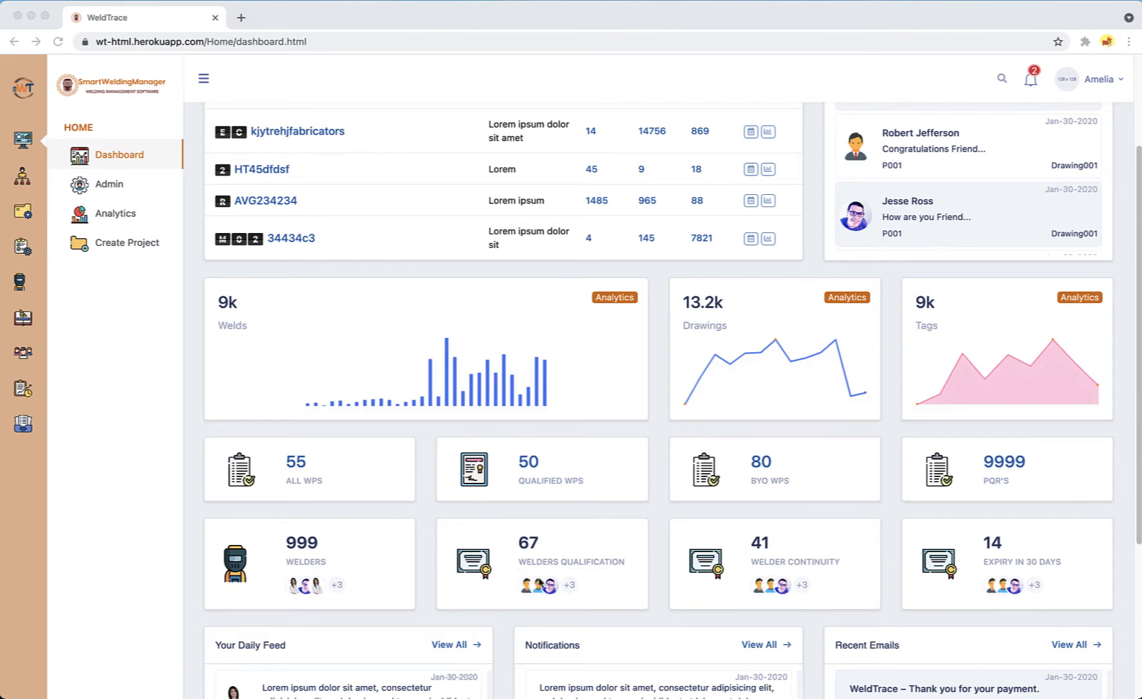
pyautogui.moveTo(964, 593)
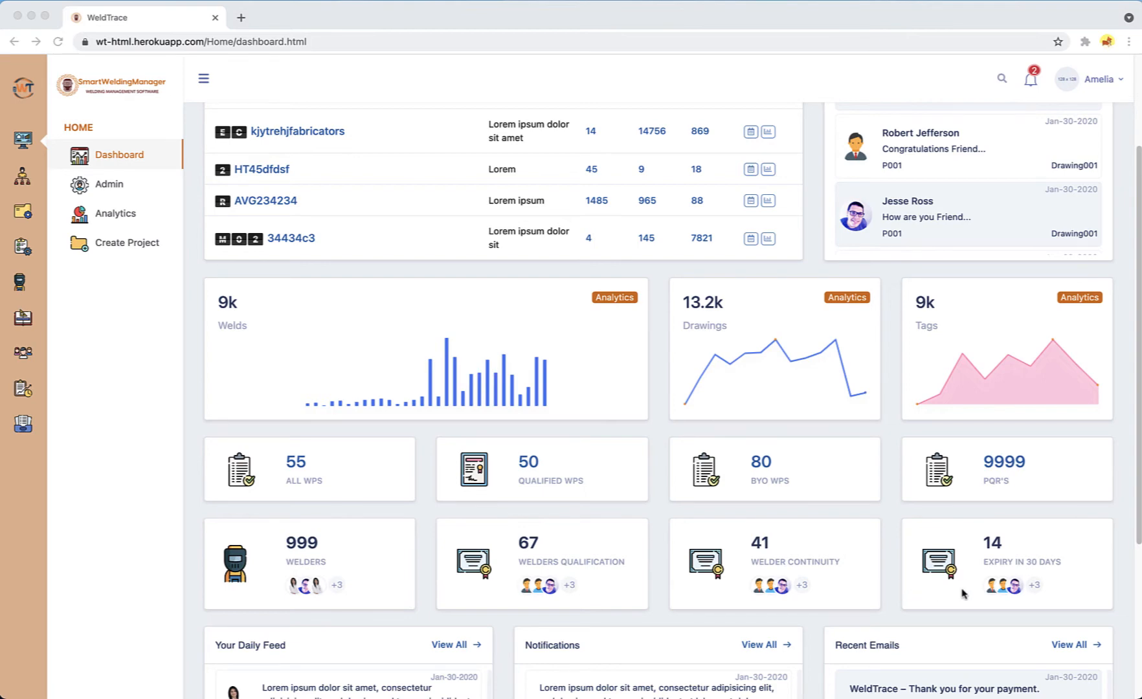
pyautogui.scroll(-3)
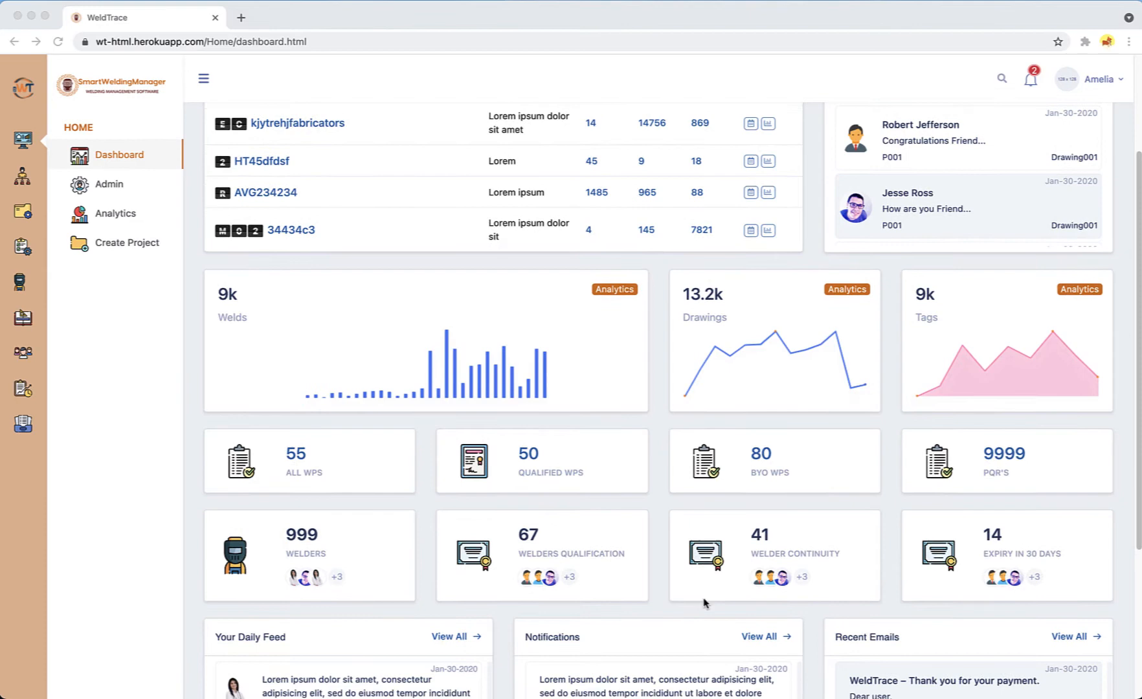
pyautogui.scroll(-3)
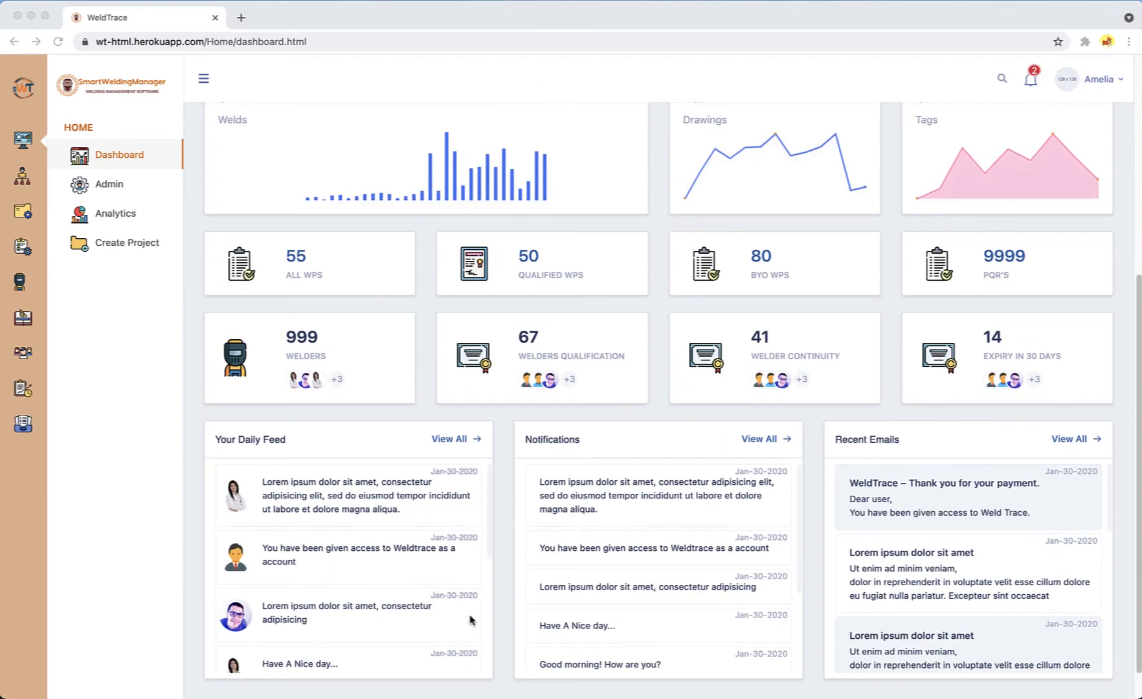
pyautogui.moveTo(432, 487)
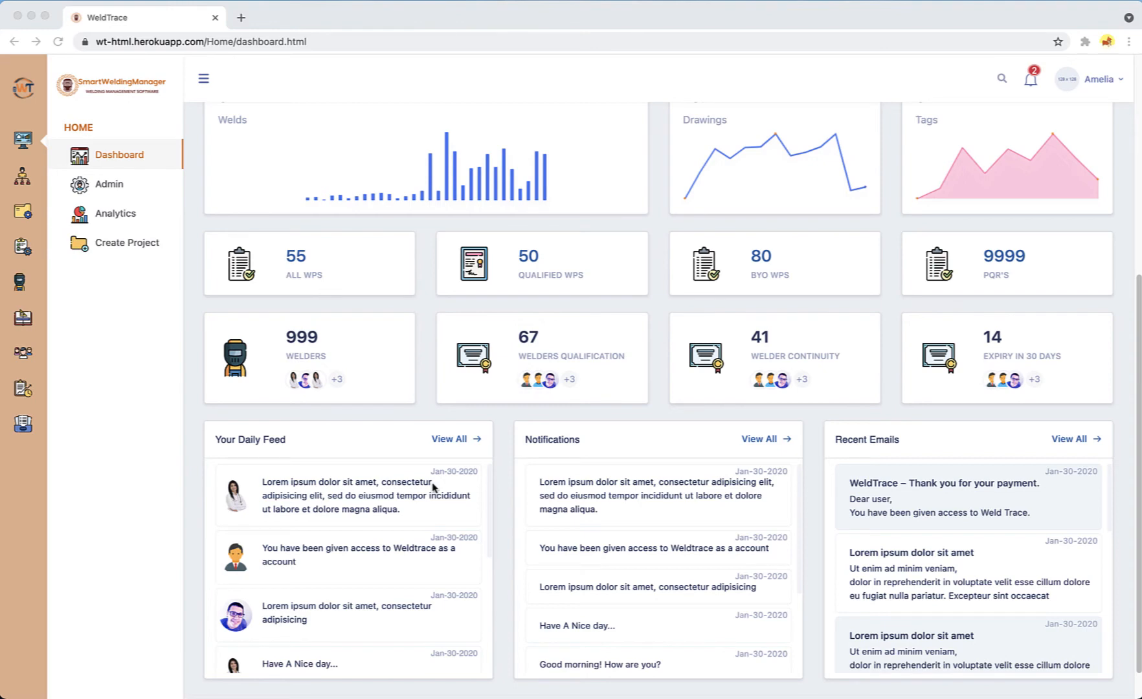
pyautogui.moveTo(434, 490)
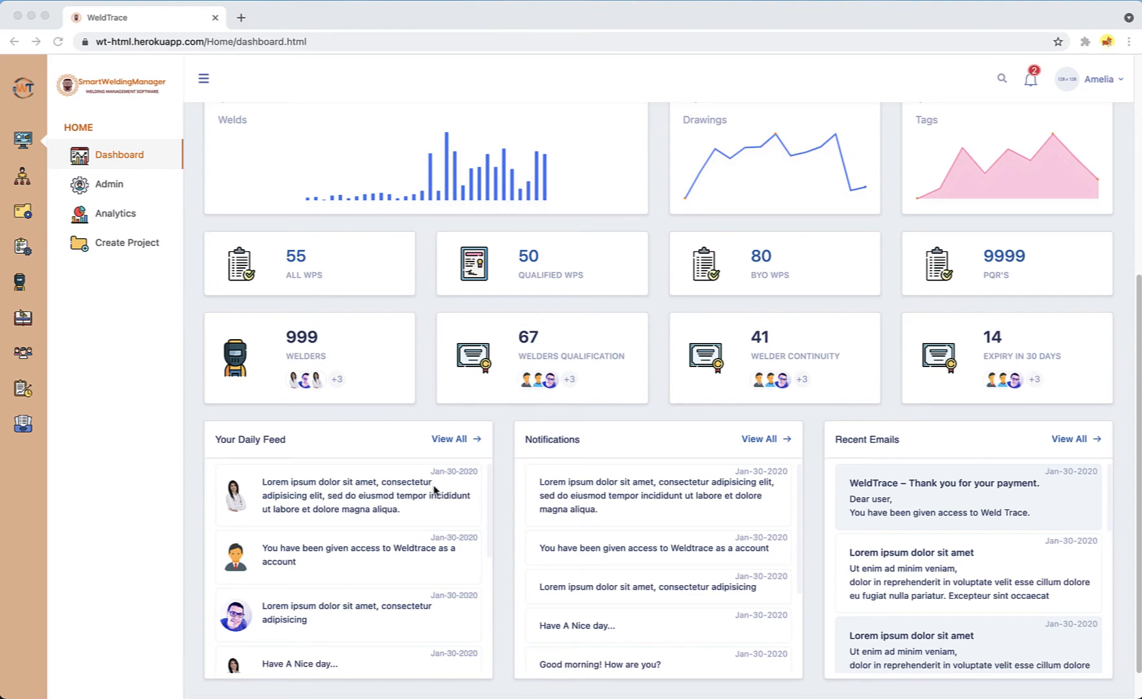
pyautogui.moveTo(477, 493)
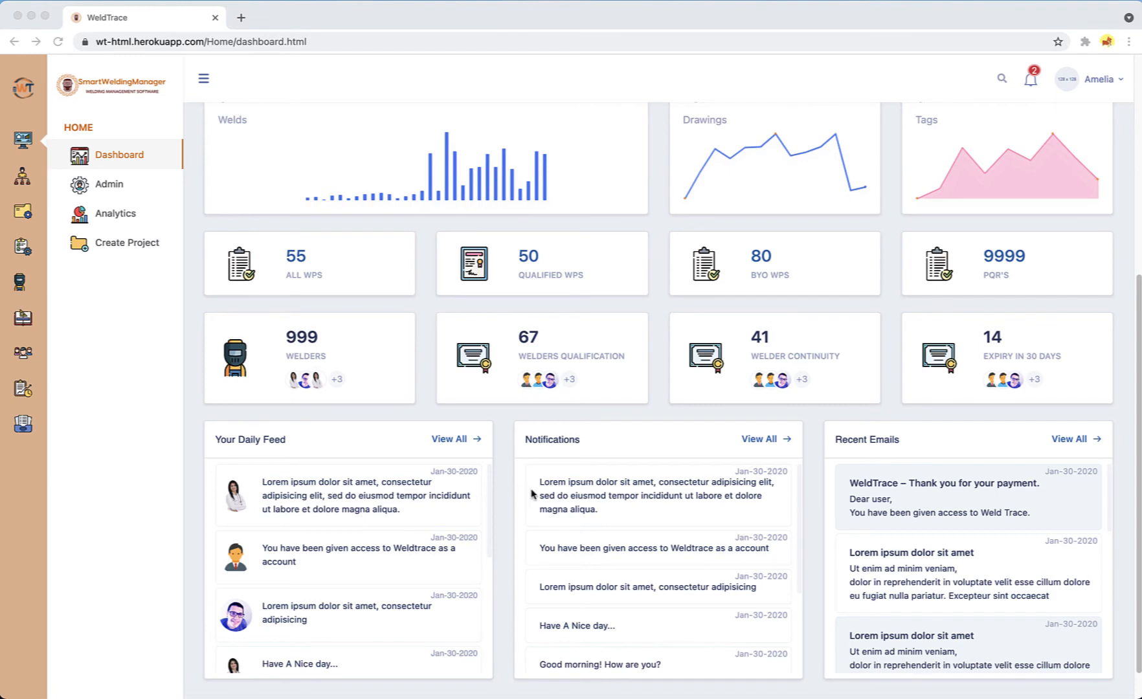
pyautogui.moveTo(535, 495)
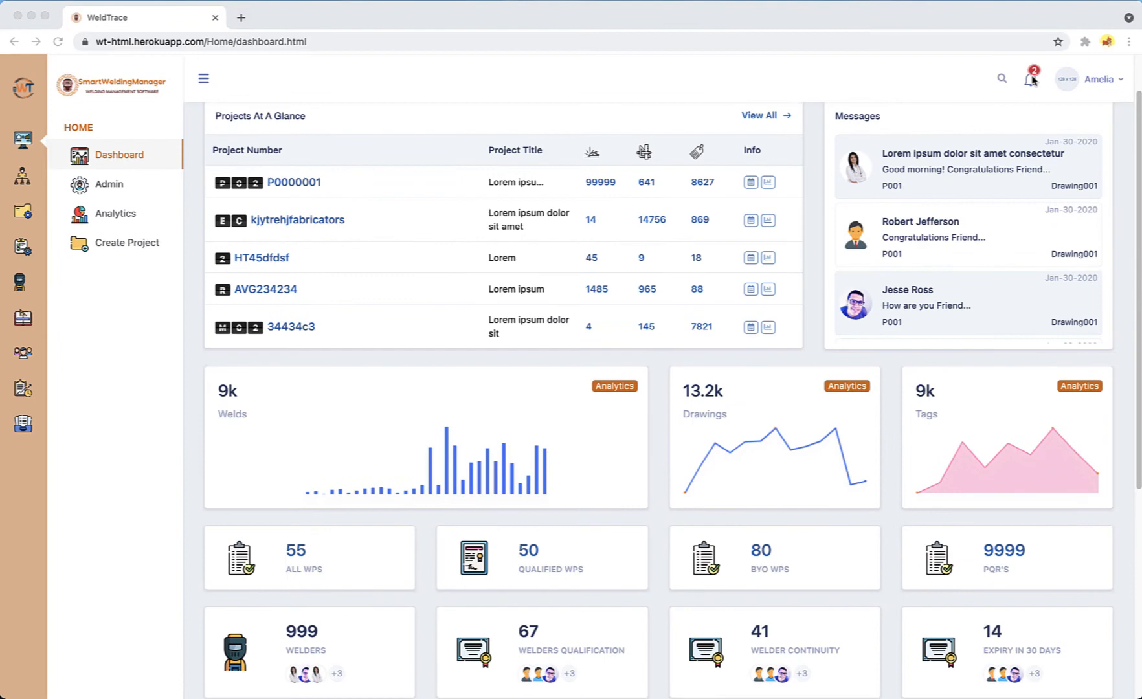
pyautogui.scroll(-3)
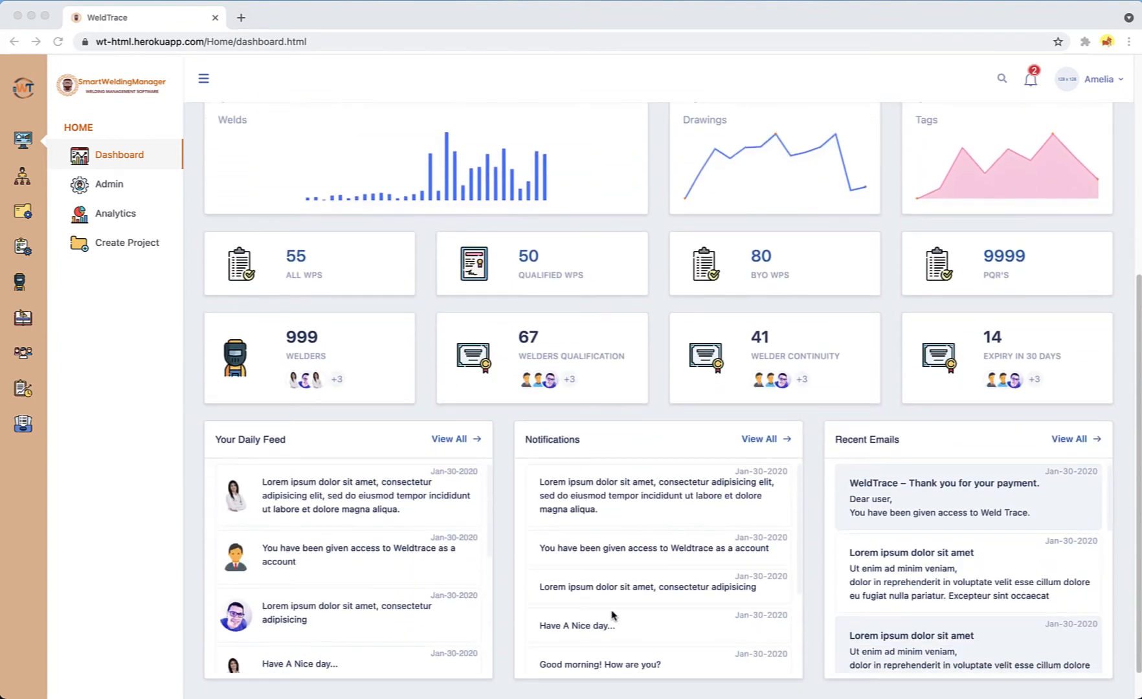
pyautogui.moveTo(681, 484)
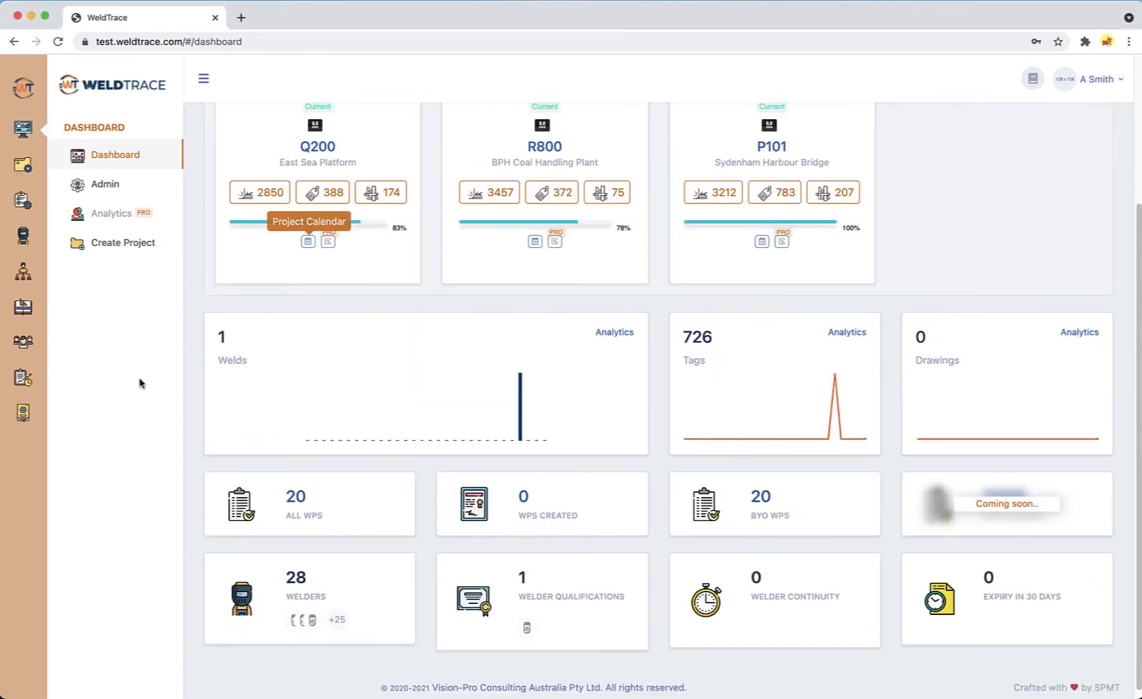
pyautogui.moveTo(22, 201)
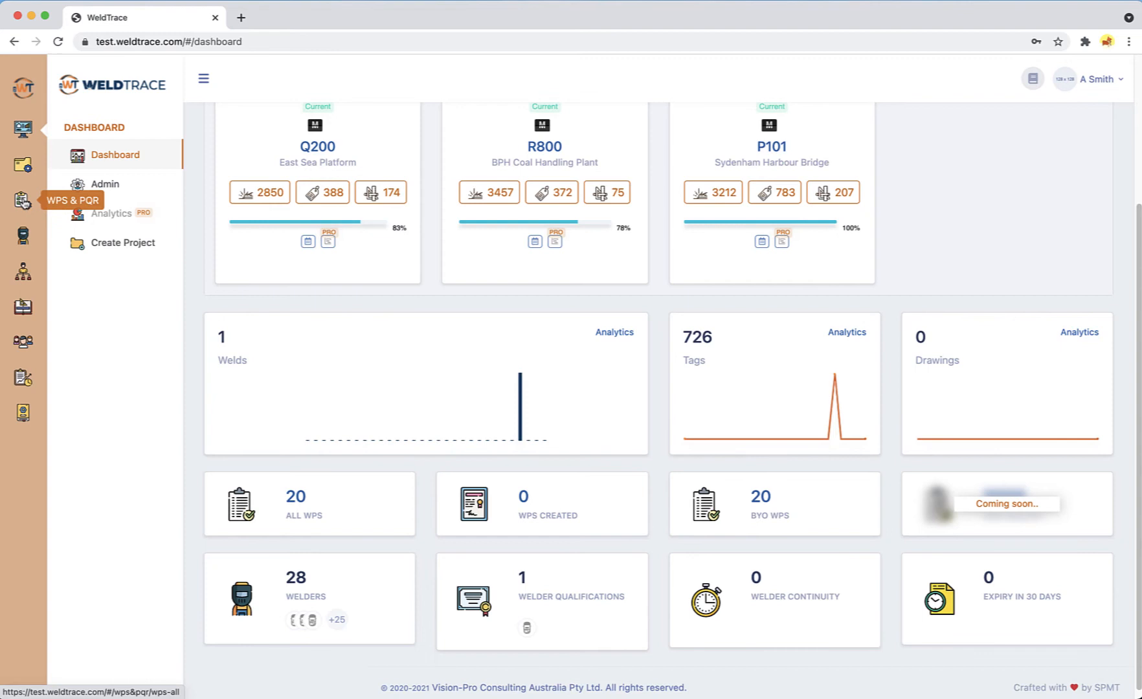
# List all 20 welding procedure specifications, then move on to the Welders personnel list.
pyautogui.click(22, 201)
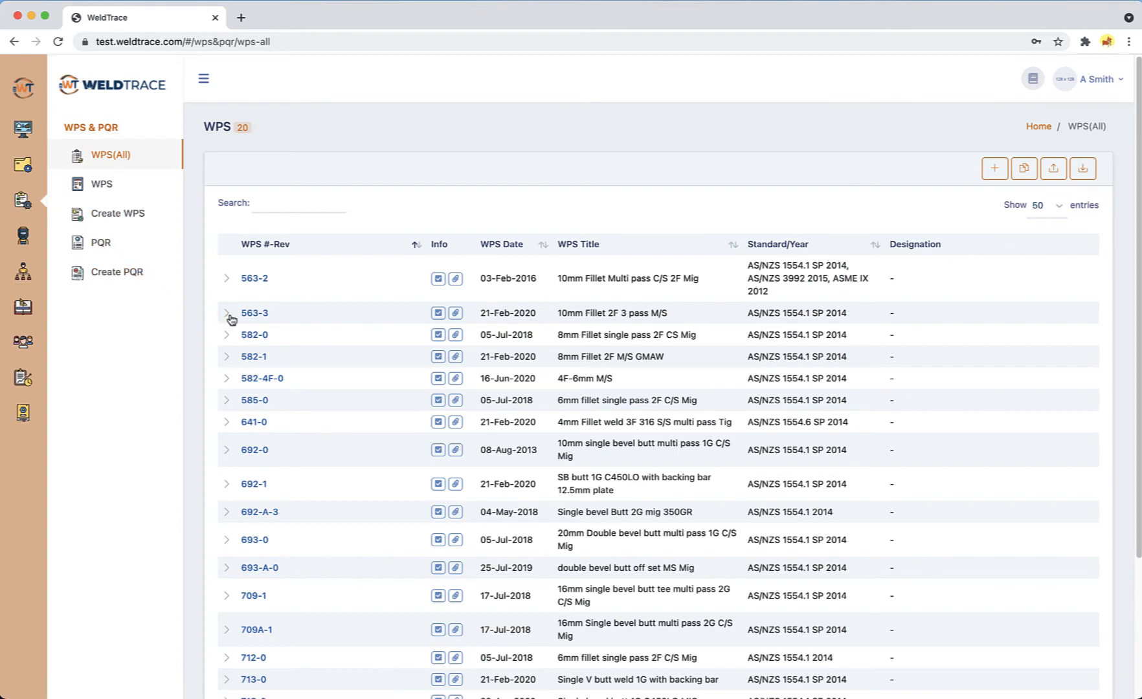
pyautogui.click(226, 316)
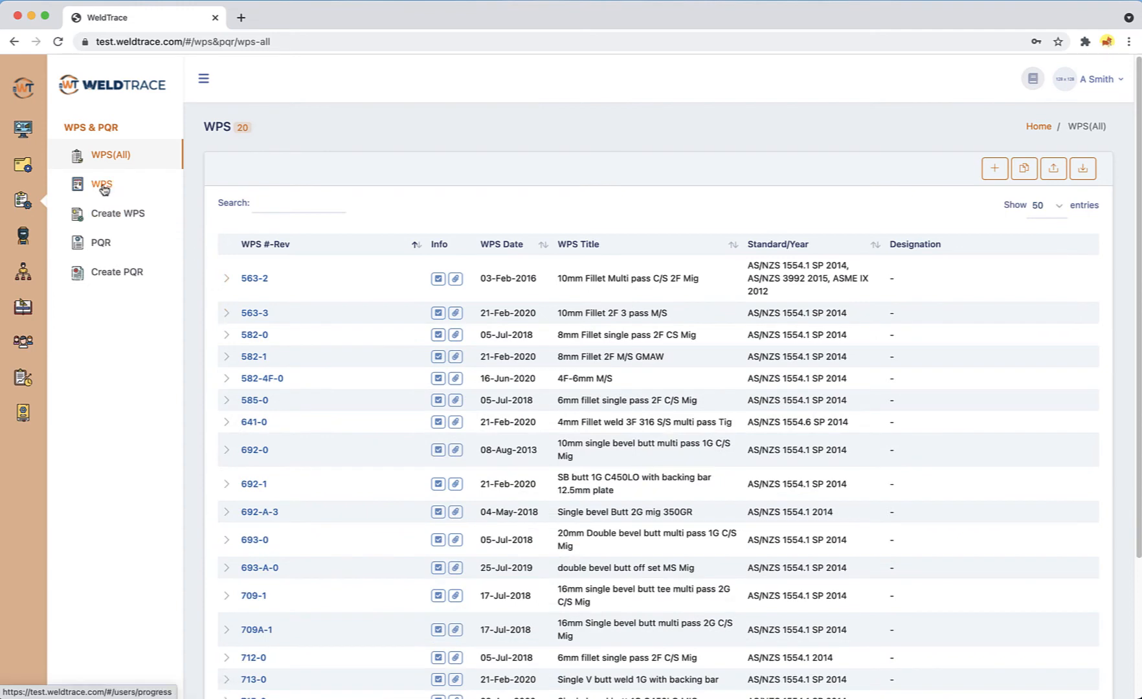
pyautogui.moveTo(843, 206)
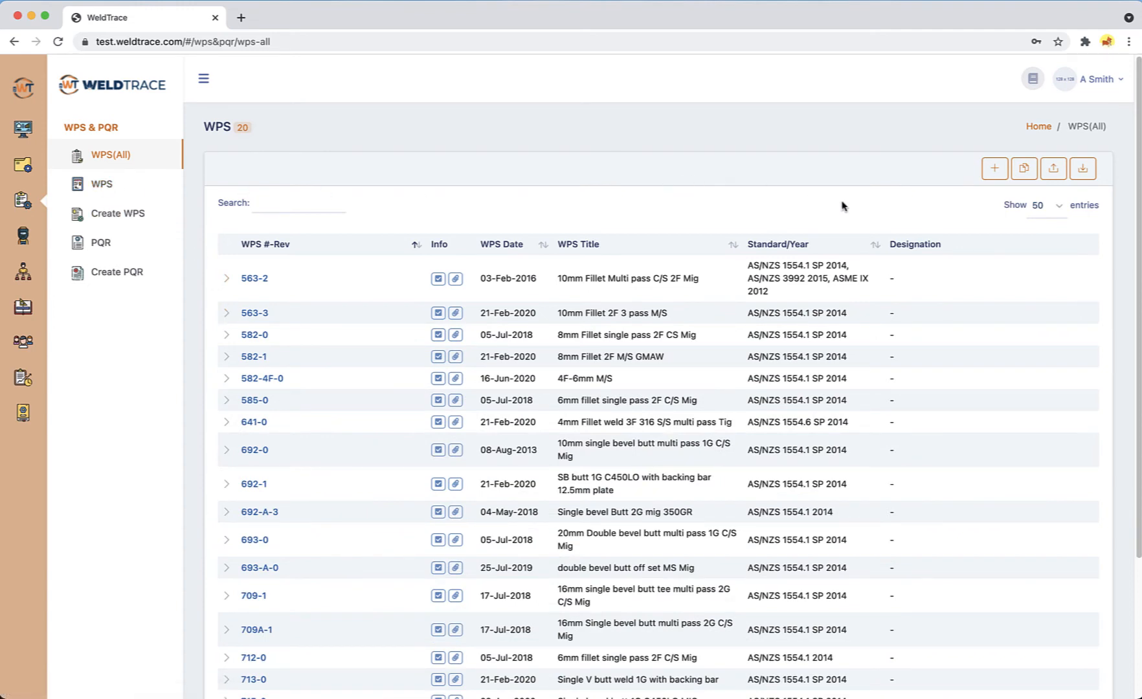
pyautogui.moveTo(993, 169)
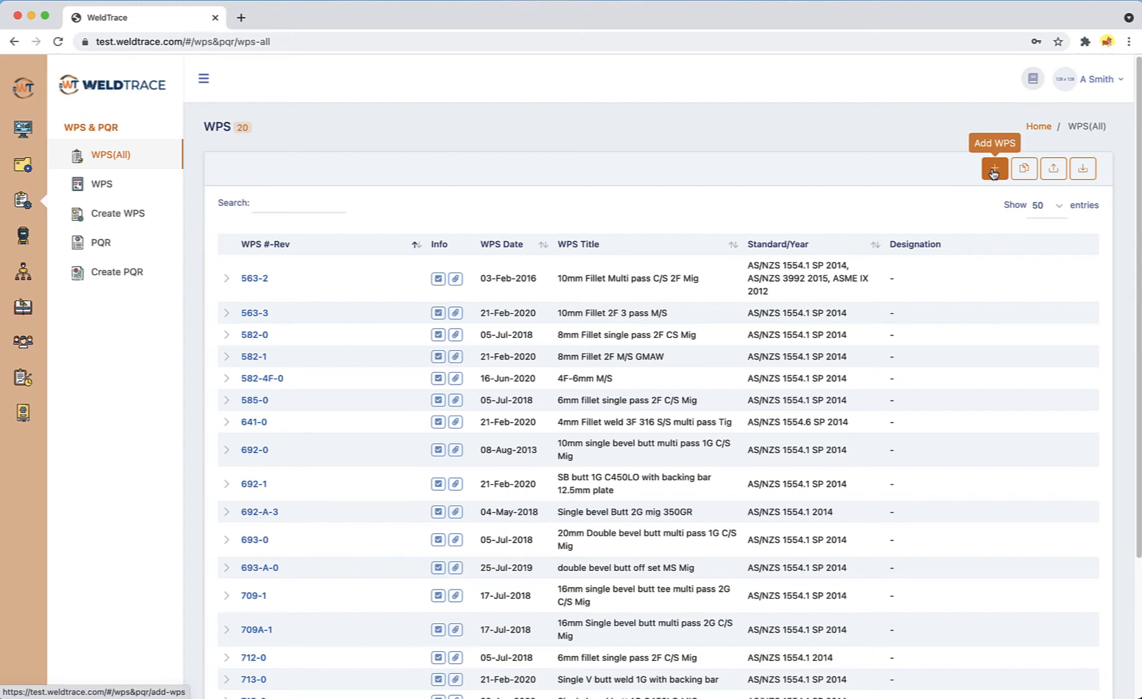
pyautogui.moveTo(644, 190)
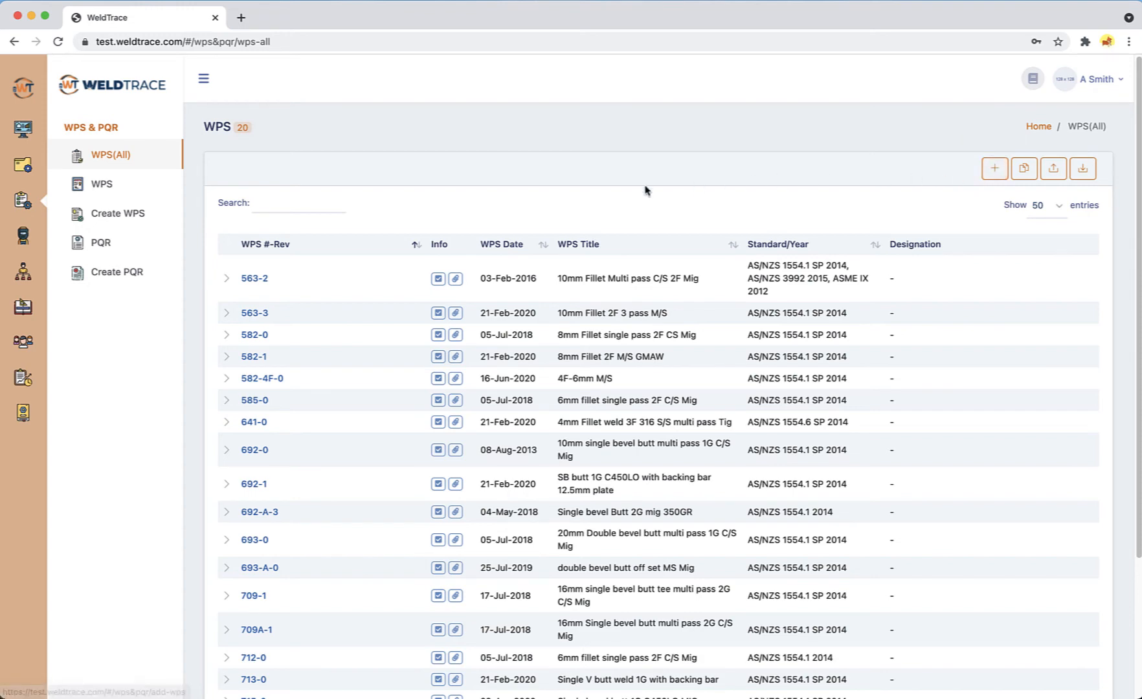
pyautogui.moveTo(22, 237)
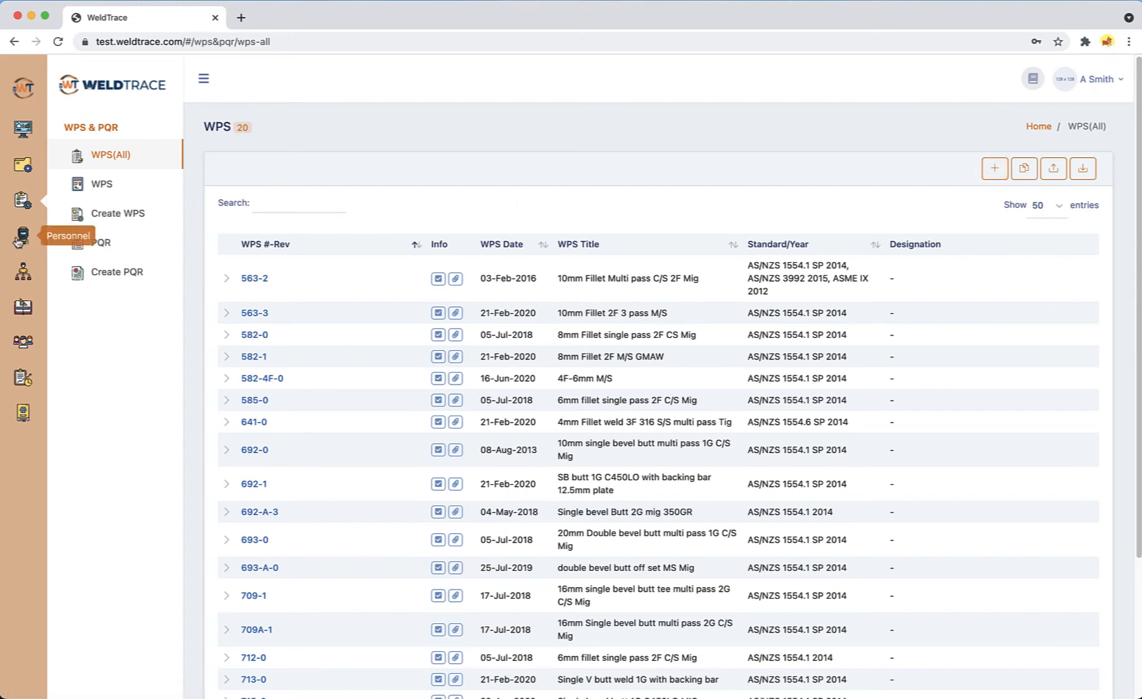
pyautogui.click(22, 241)
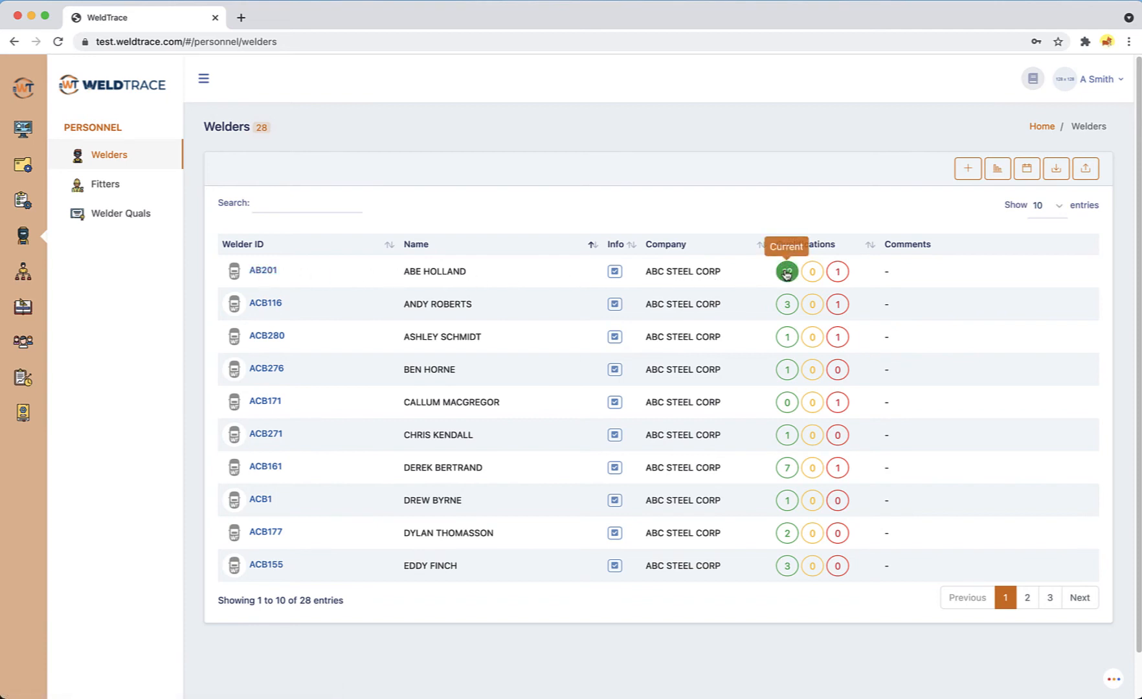
pyautogui.moveTo(812, 272)
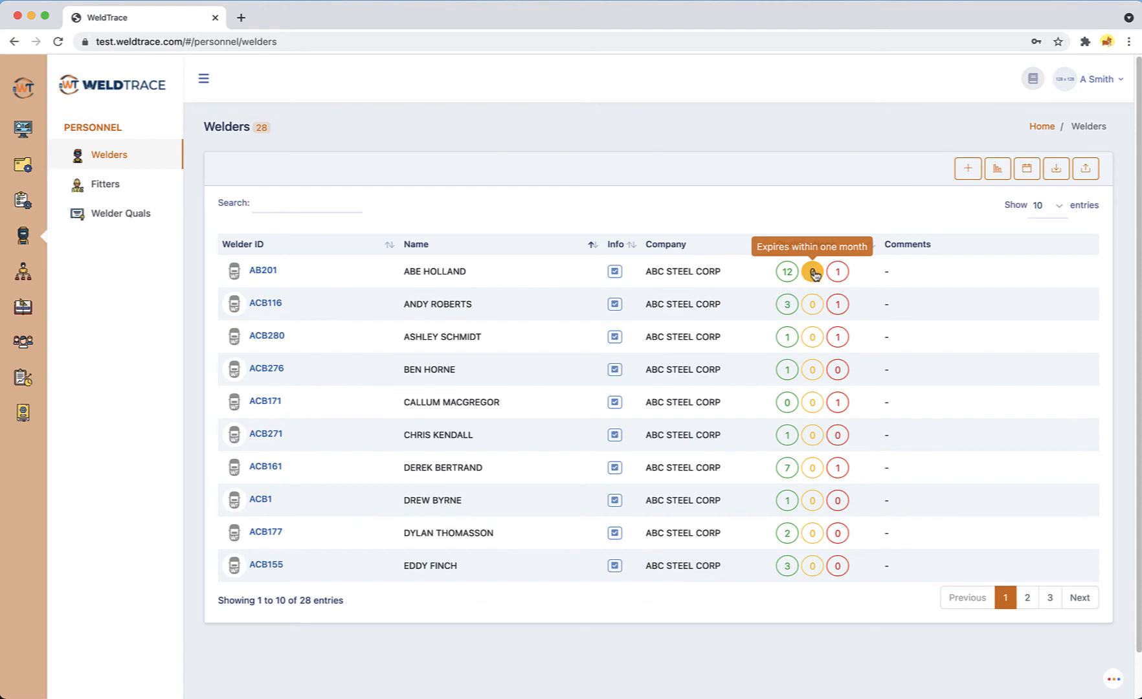
pyautogui.moveTo(837, 272)
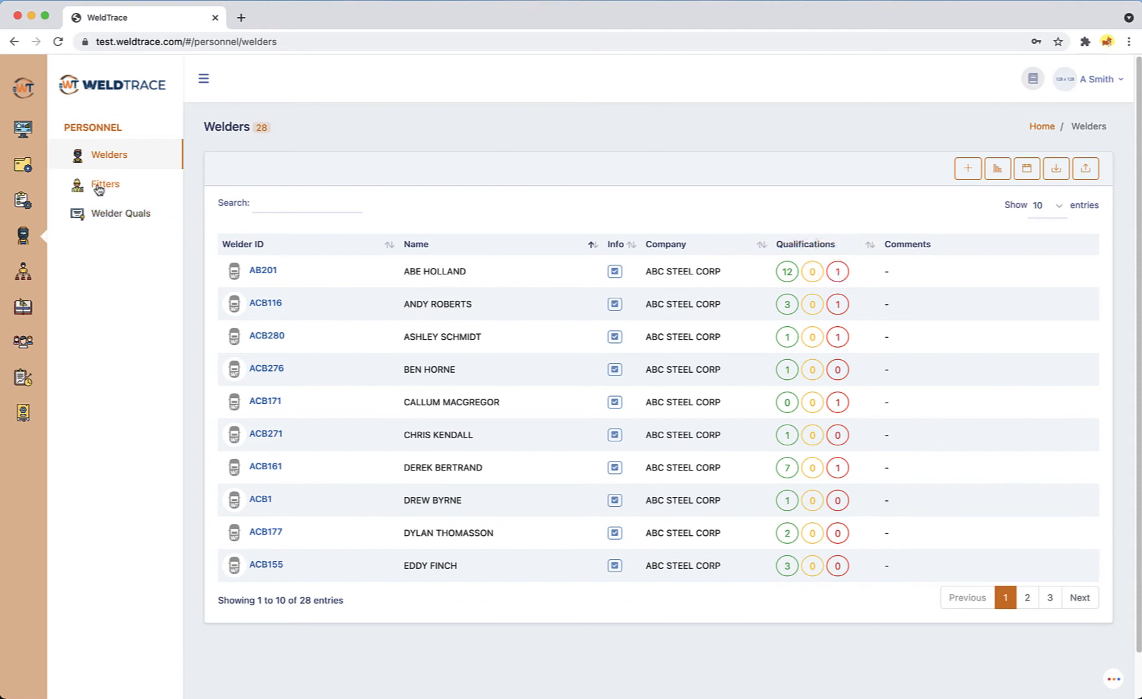
pyautogui.click(105, 183)
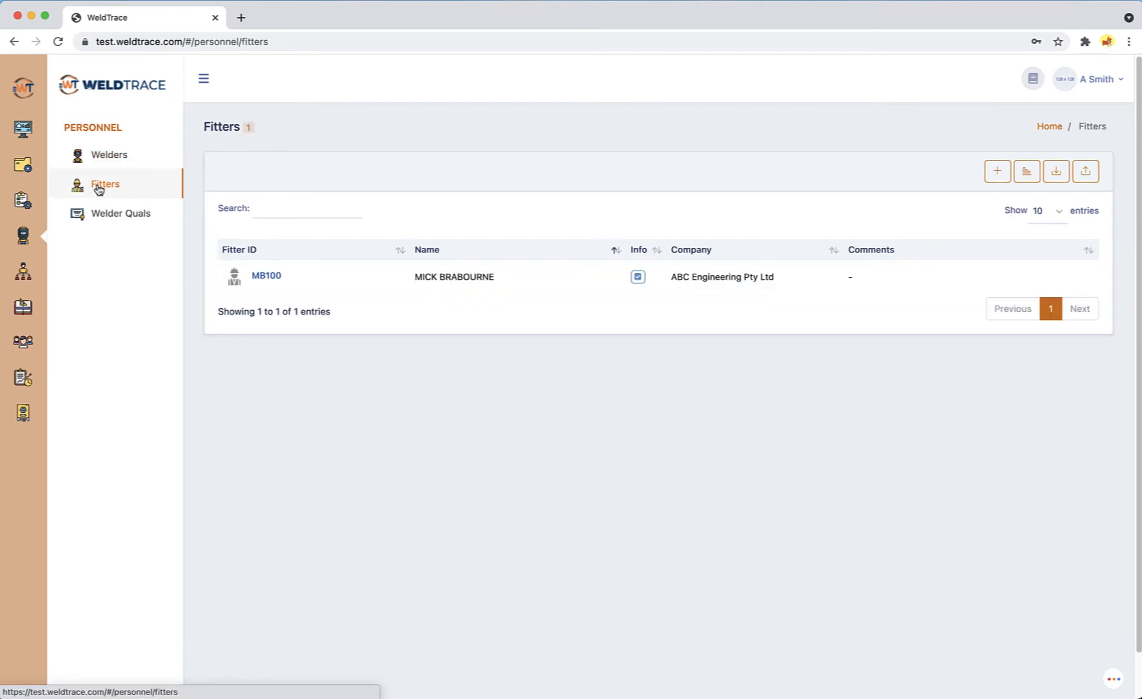
pyautogui.moveTo(120, 216)
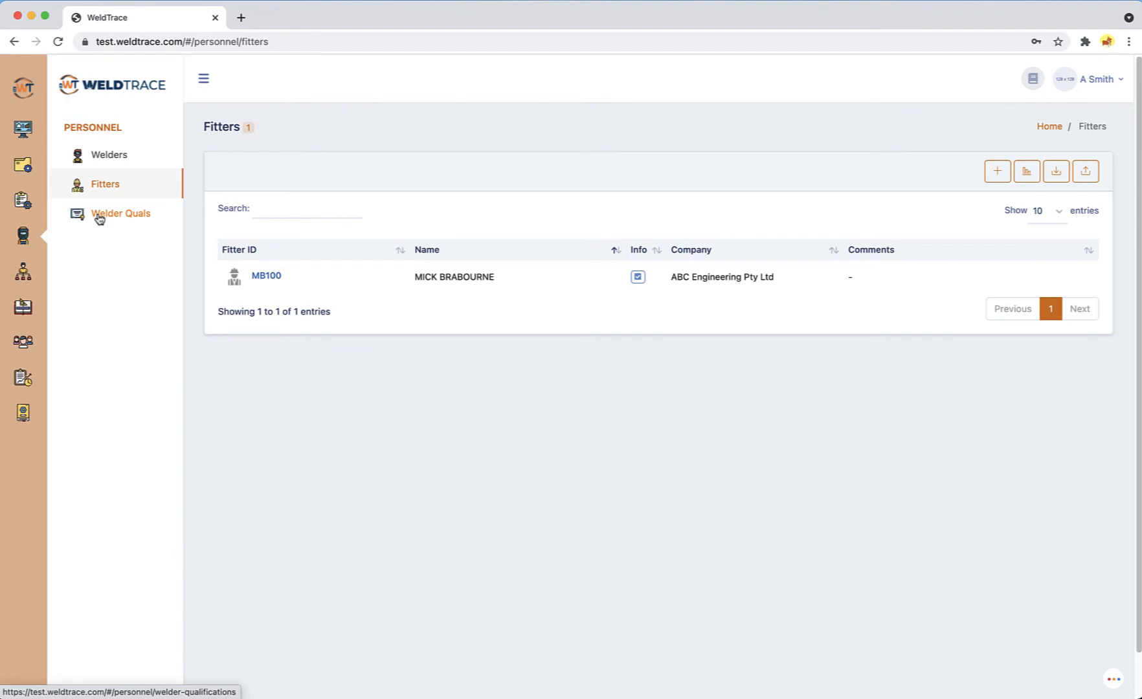
pyautogui.click(120, 214)
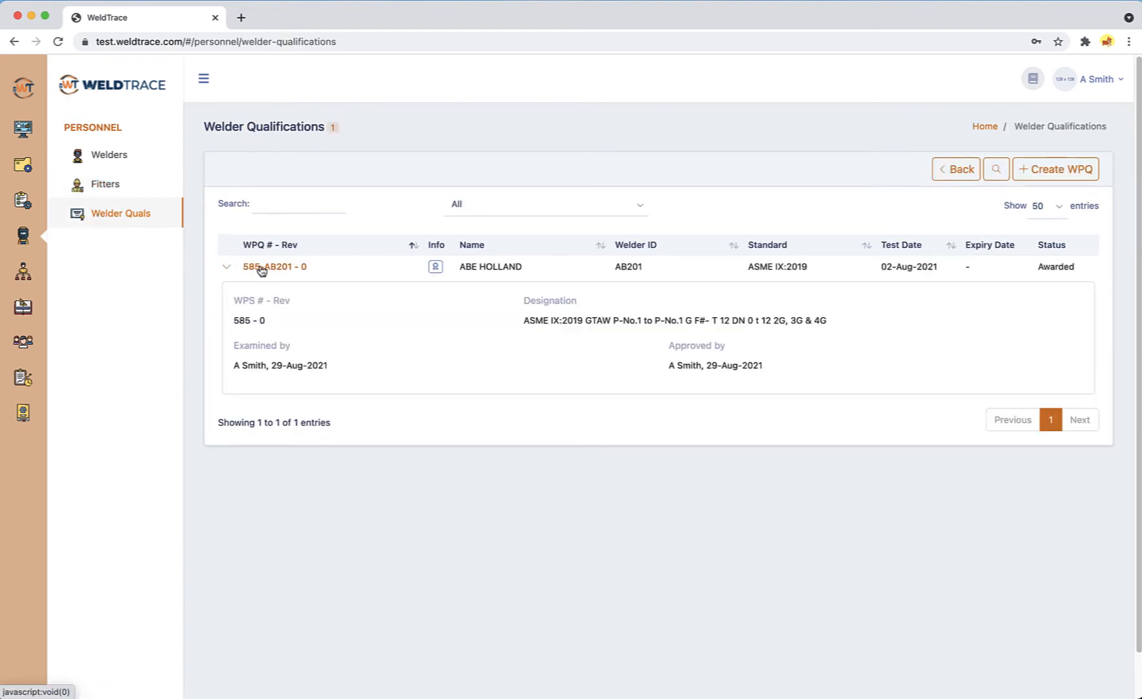
pyautogui.click(276, 267)
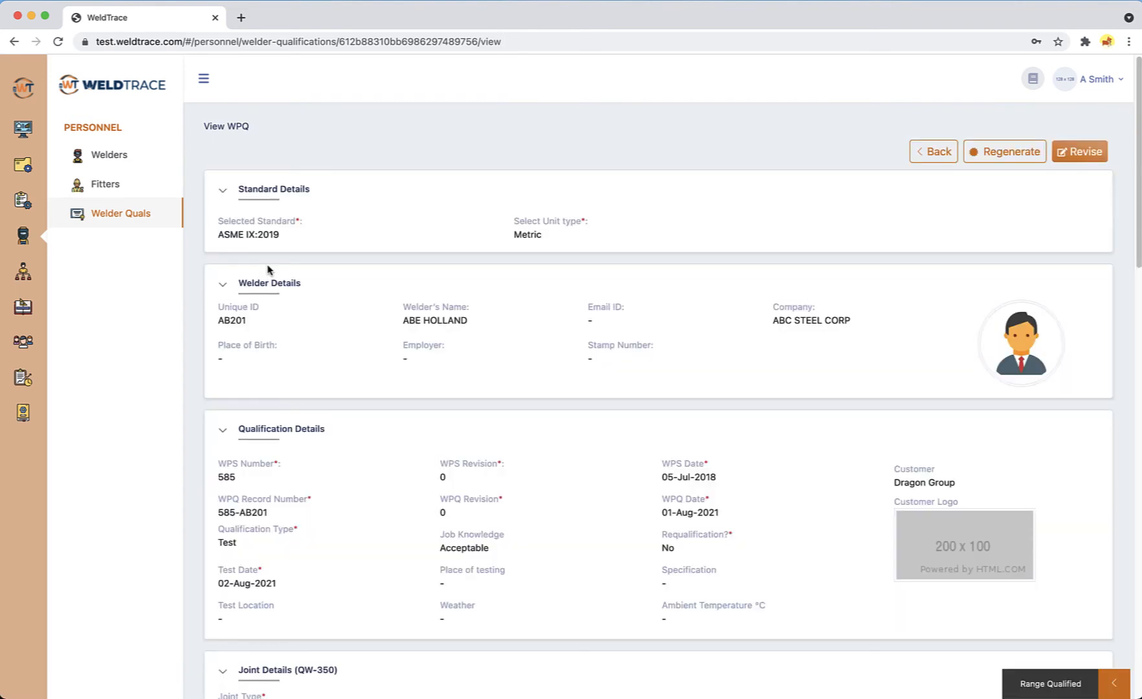
pyautogui.scroll(-3)
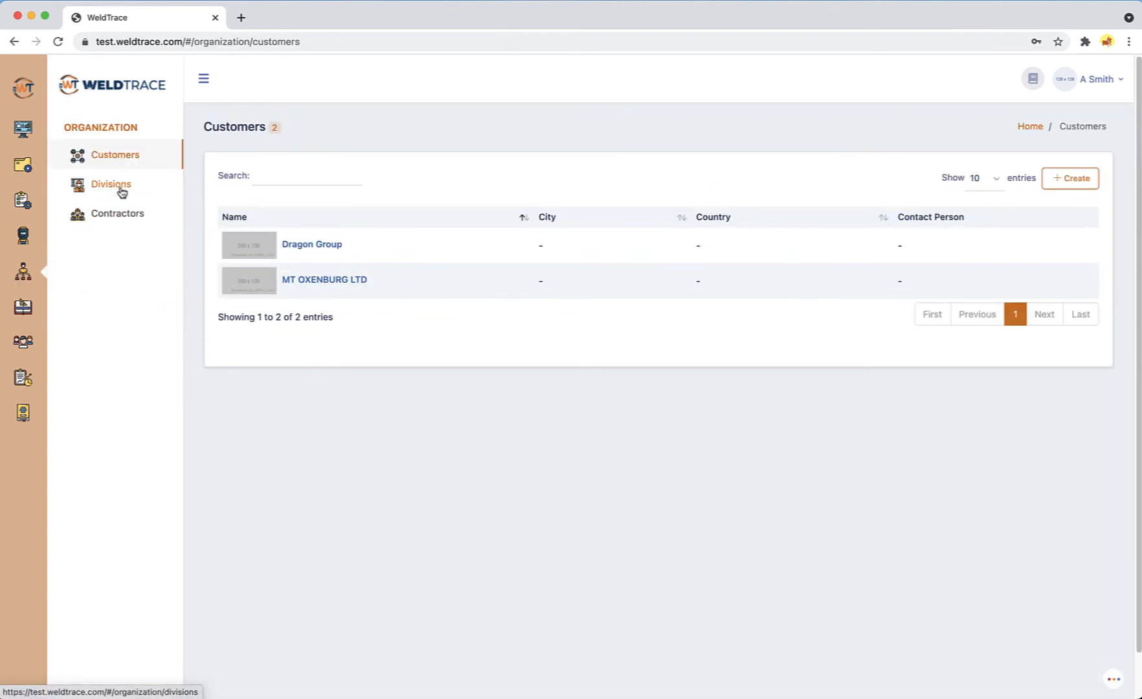
# Browse the organization's Divisions and then its Contractors lists.
pyautogui.click(111, 184)
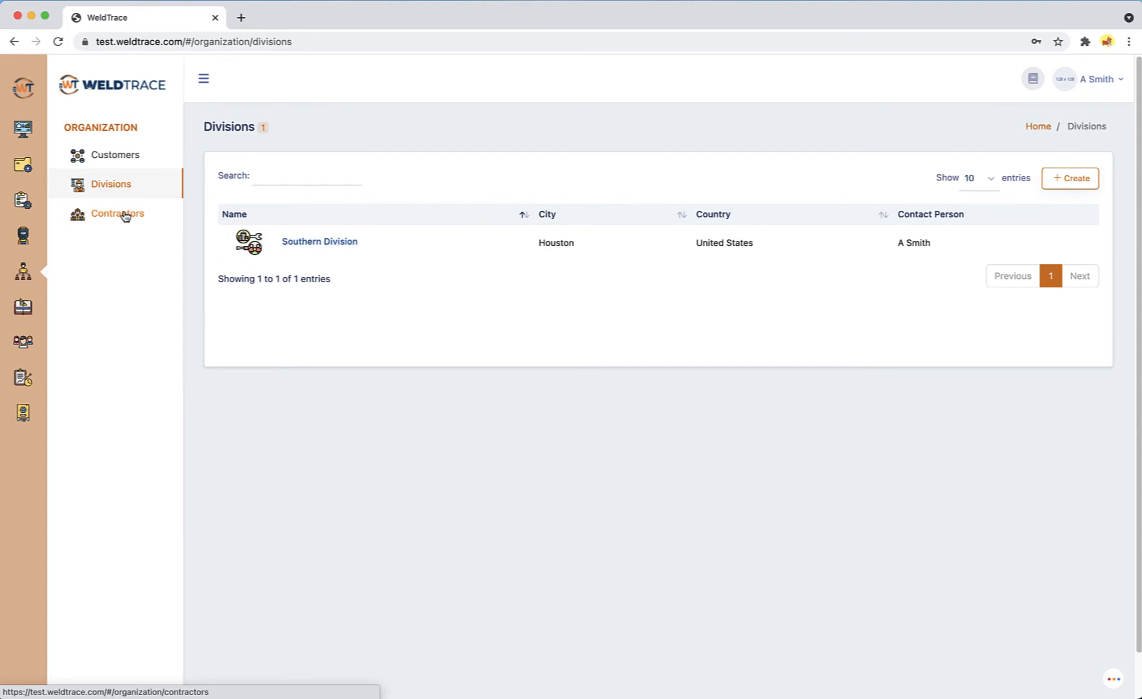
pyautogui.click(117, 213)
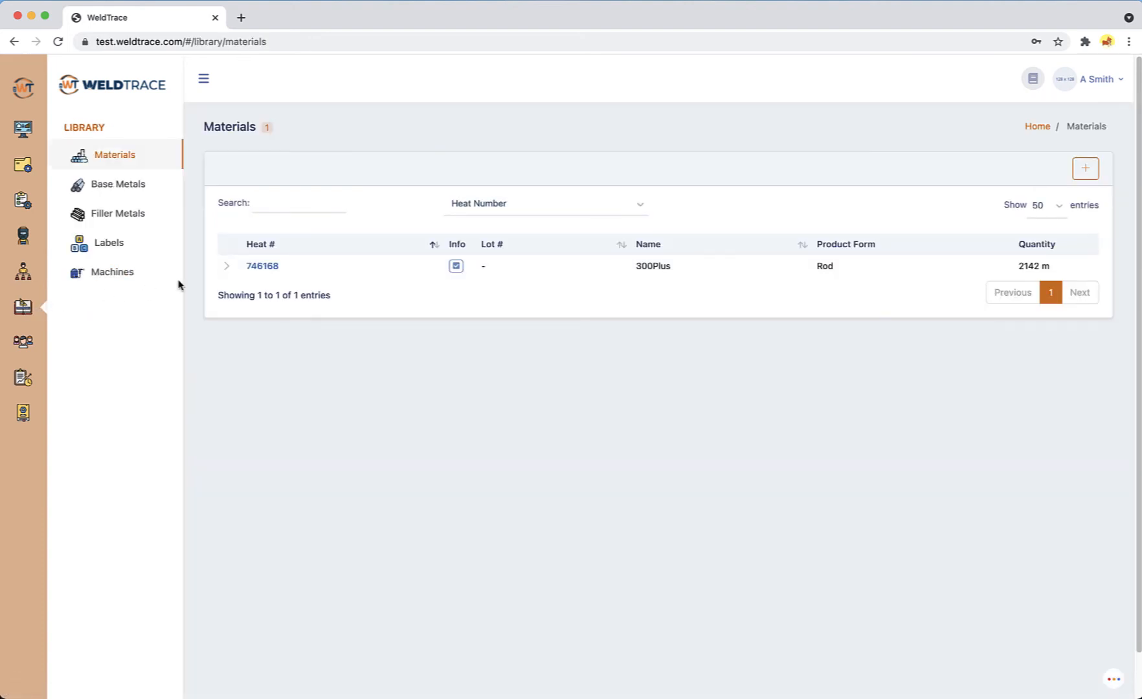
# Expand heat 746168, then show base metal BM-2's details: ASME plate, UNS K01702, 50 ksi.
pyautogui.click(225, 266)
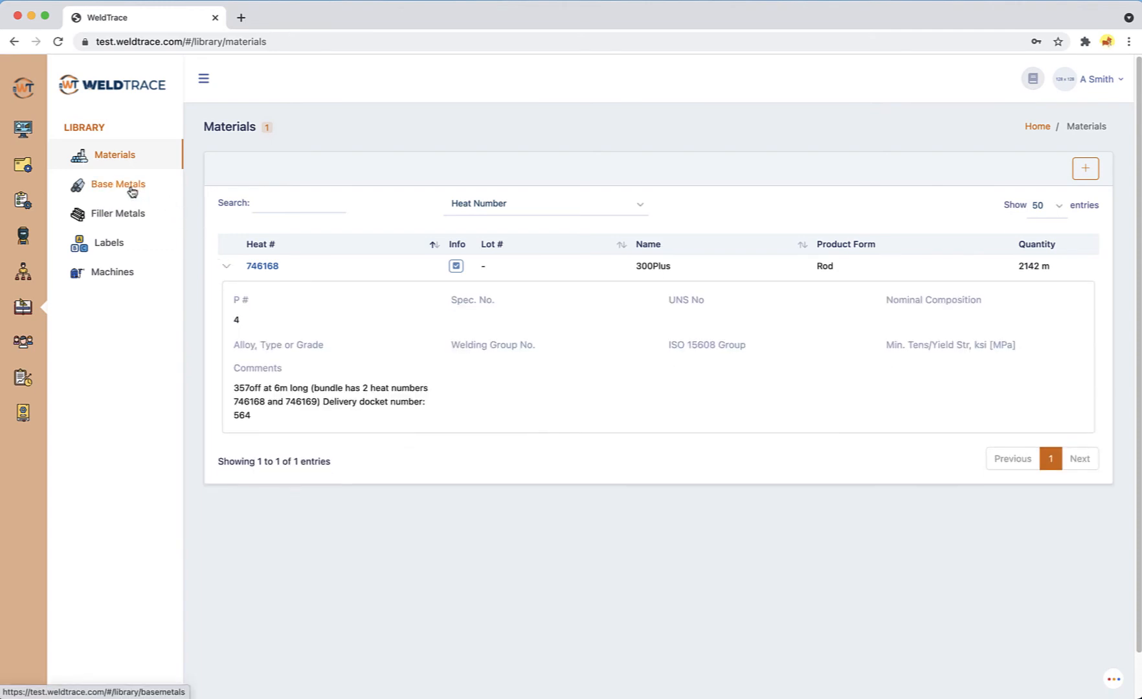
pyautogui.click(118, 184)
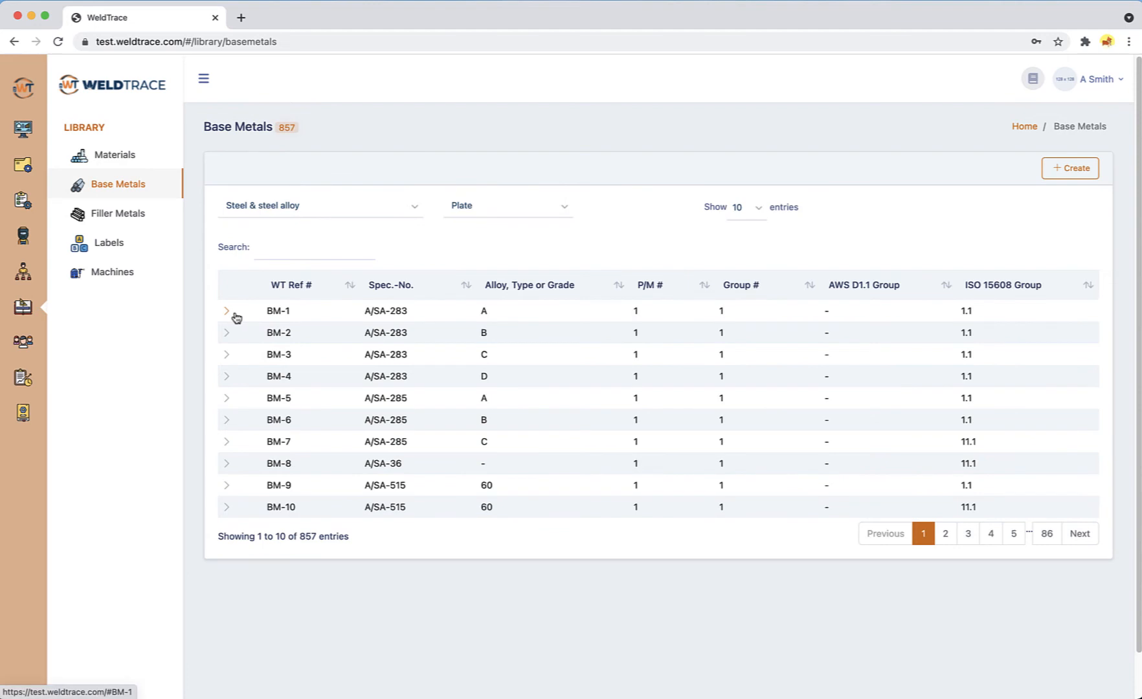
pyautogui.click(226, 333)
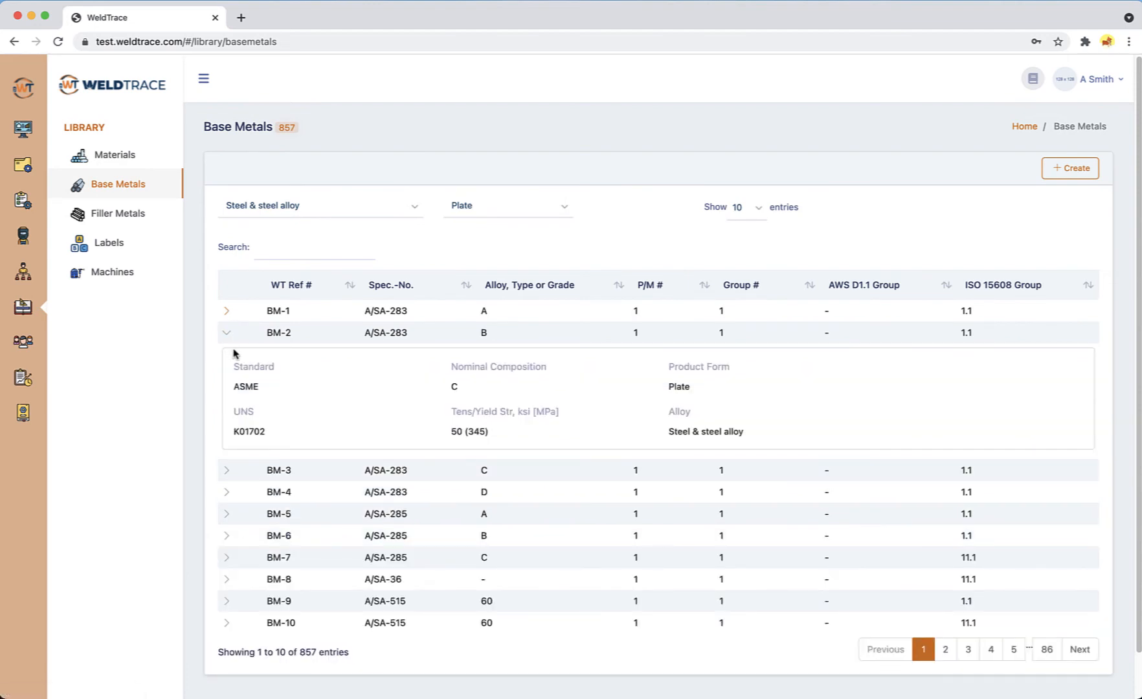
pyautogui.moveTo(252, 402)
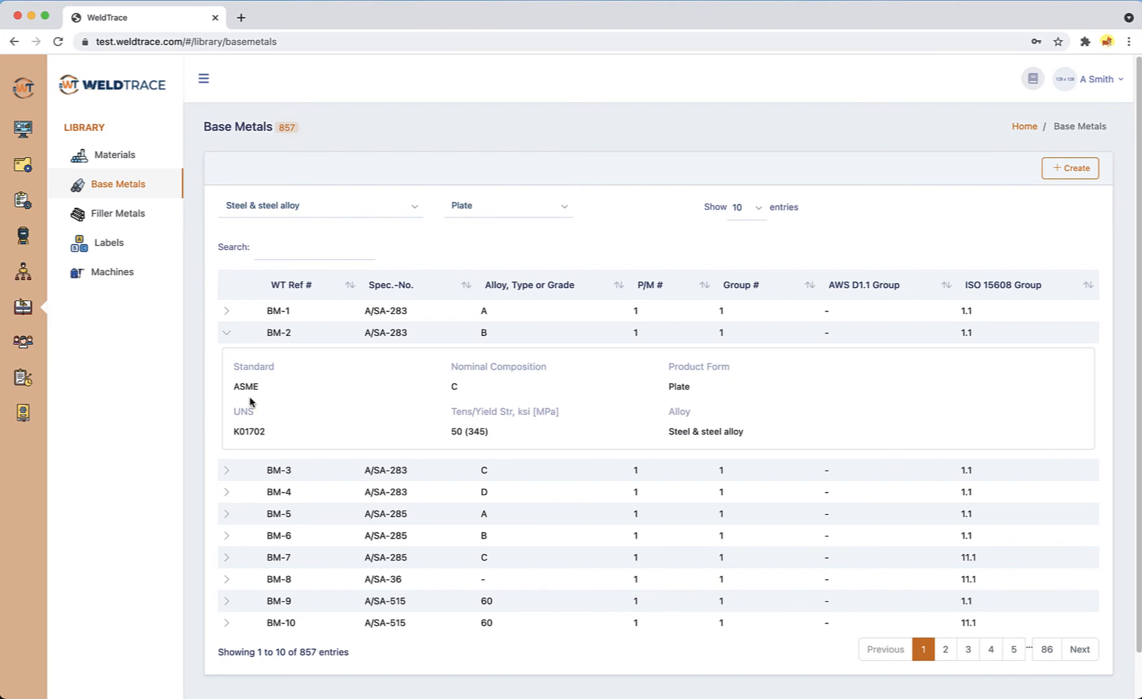
pyautogui.moveTo(118, 214)
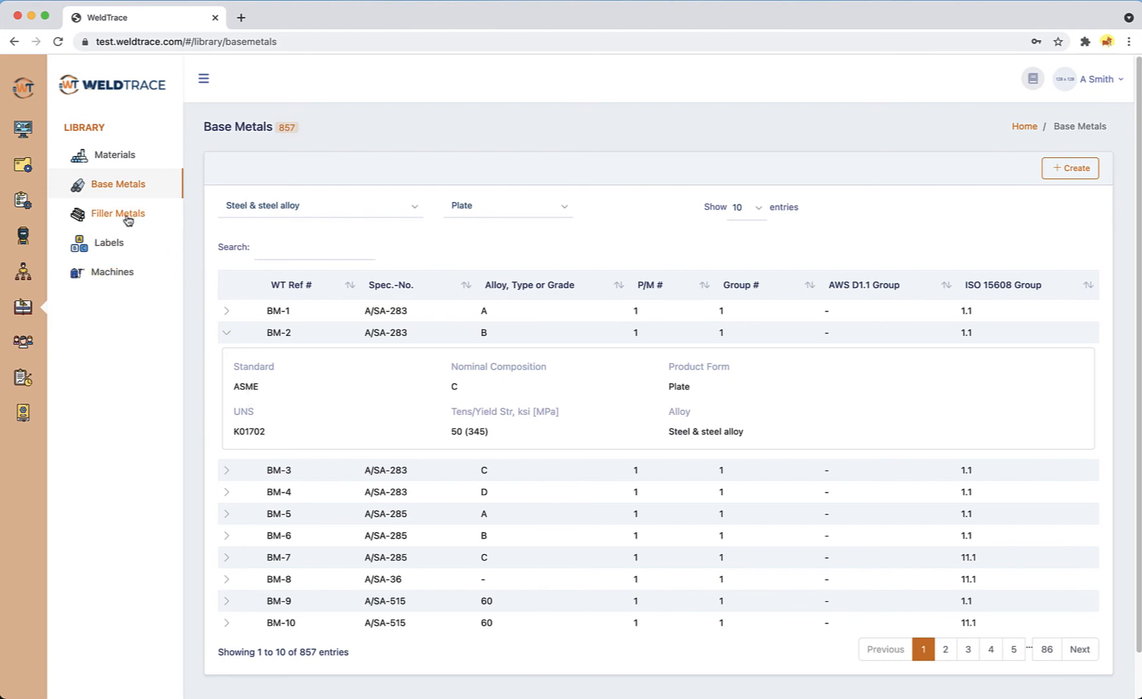
# Show filler metal FM-2's details in the Filler Metals library: SMAW carbon steel alloy.
pyautogui.click(118, 213)
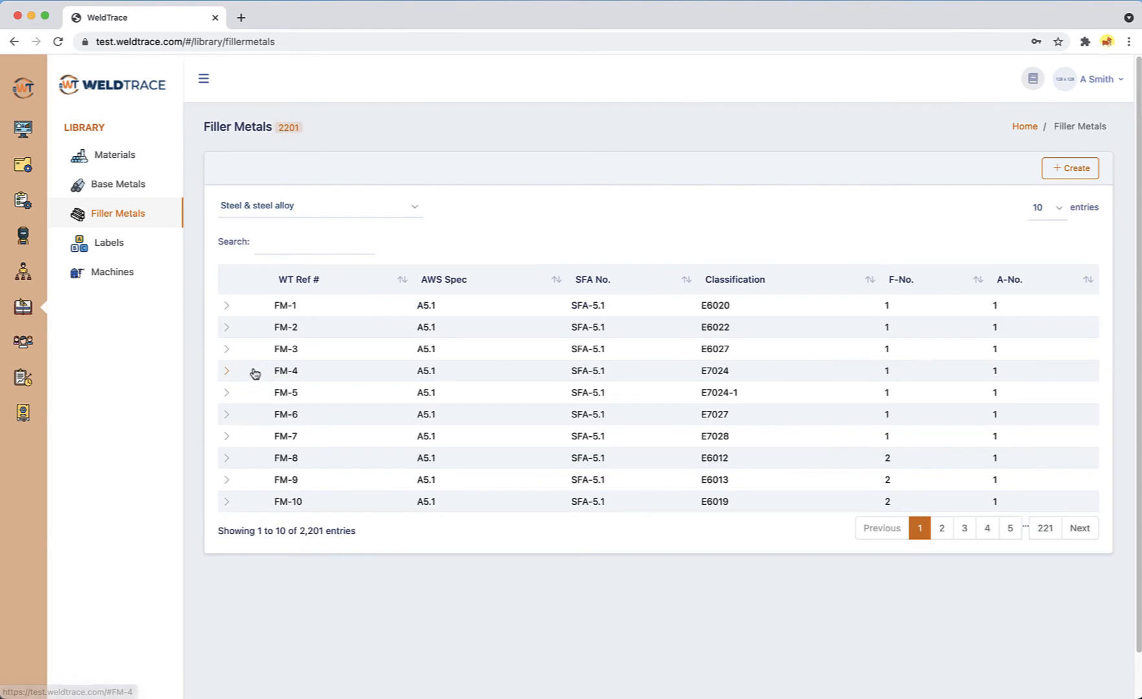
pyautogui.click(227, 328)
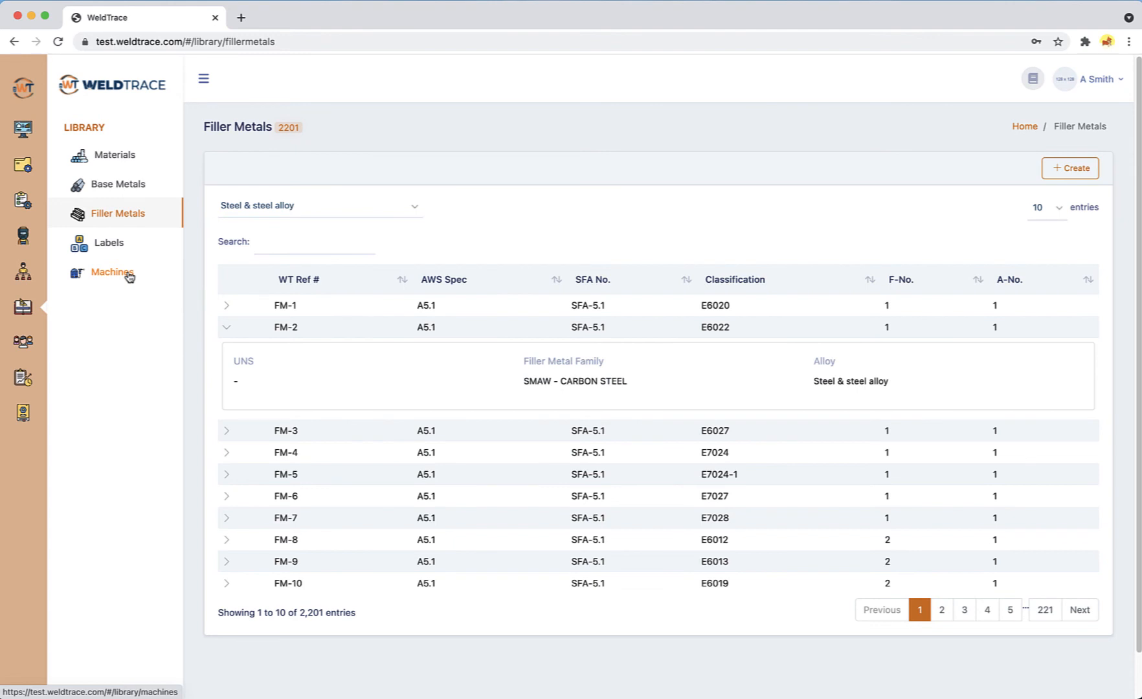
pyautogui.moveTo(121, 281)
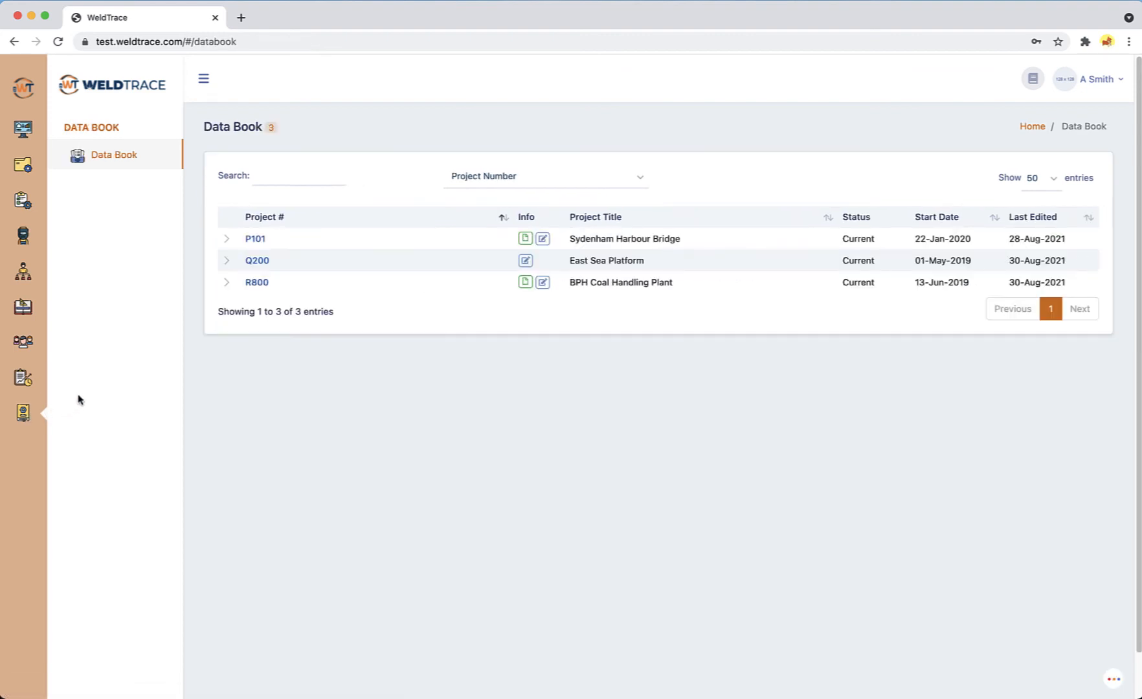
pyautogui.moveTo(541, 238)
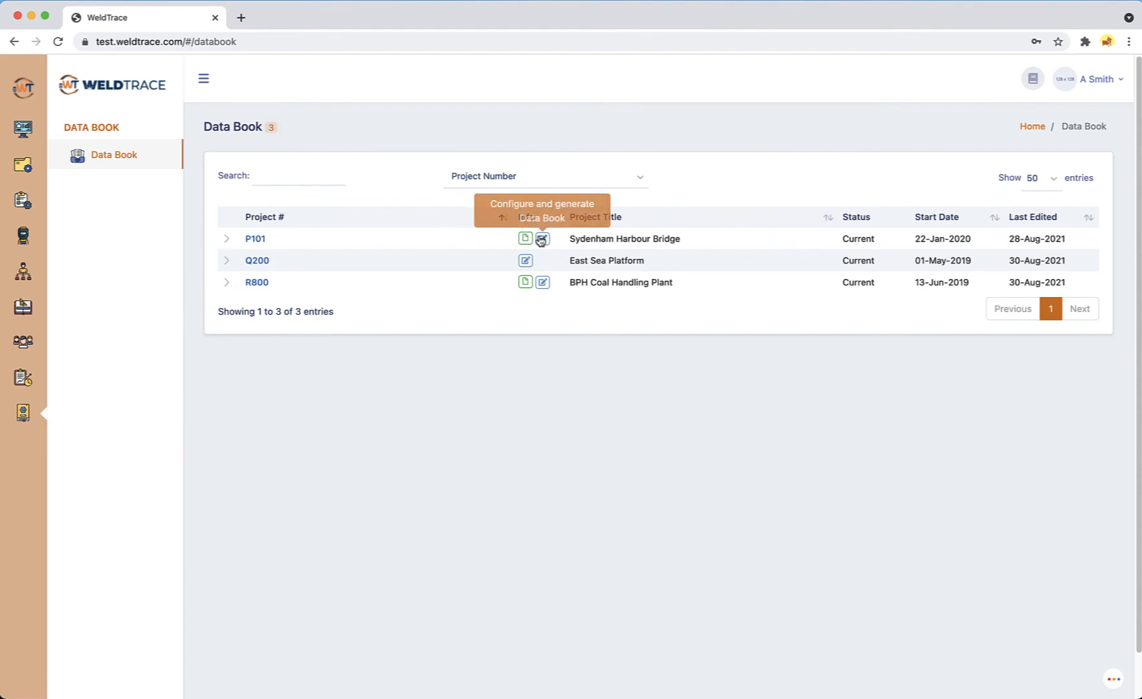
# Open the P101 Sydenham Harbour Bridge data book and review its 3 selected tags.
pyautogui.click(541, 238)
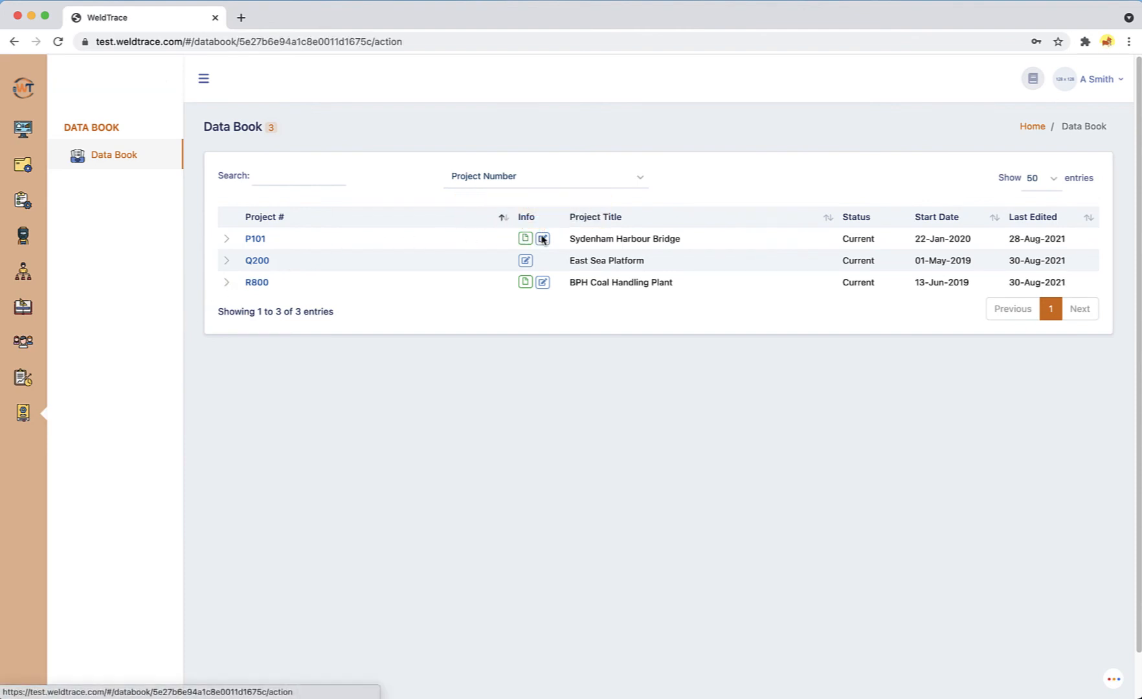
pyautogui.click(542, 238)
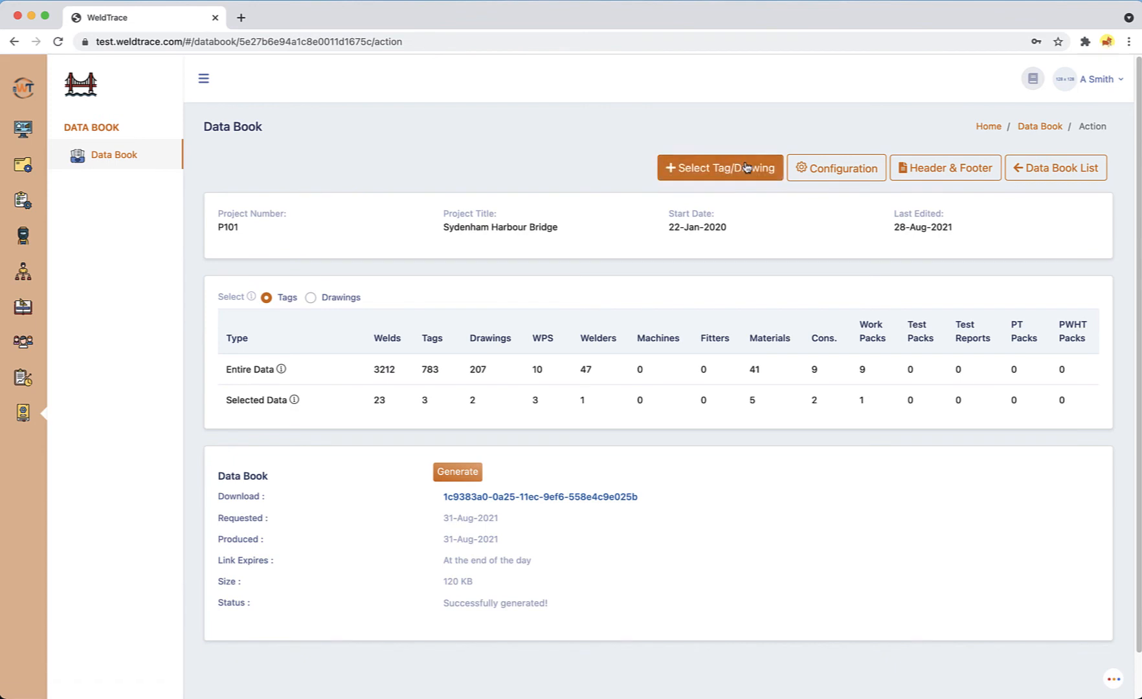
pyautogui.click(719, 167)
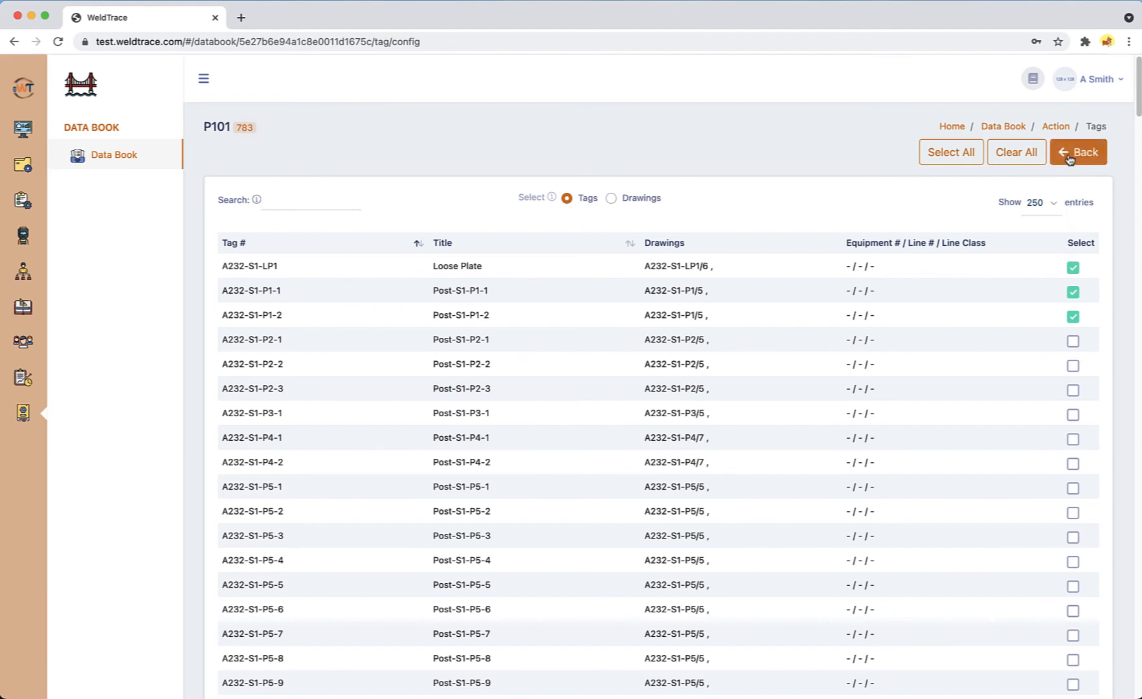
pyautogui.click(1079, 153)
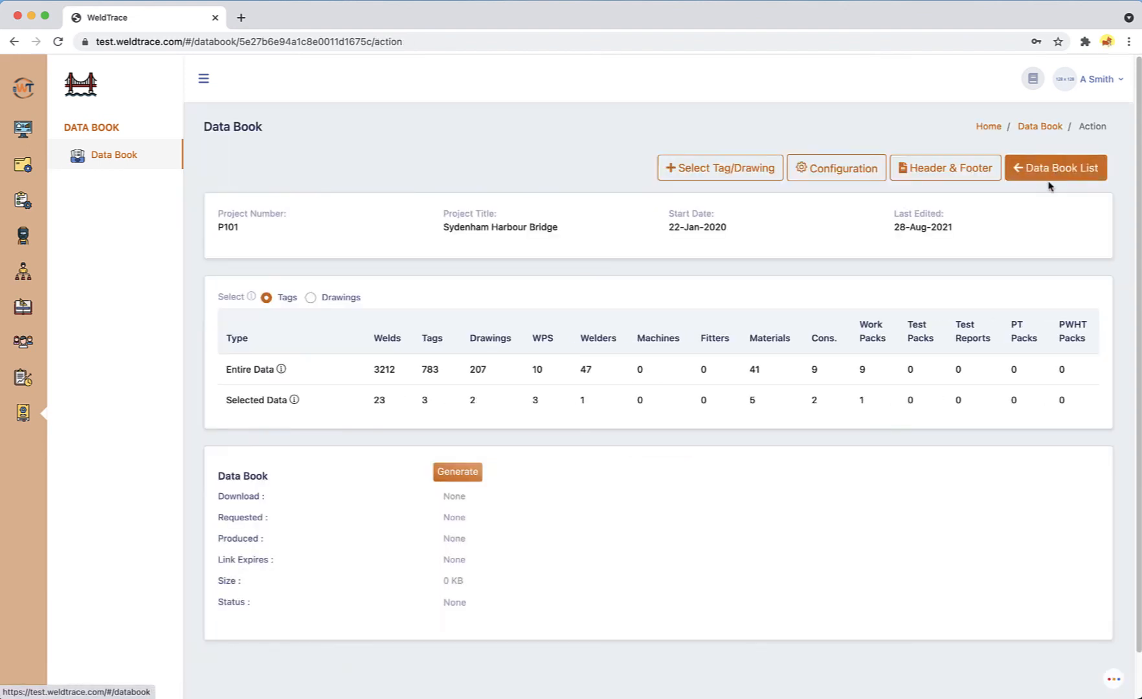
# Toggle the Materials List section off and back on in the data book configuration.
pyautogui.click(835, 169)
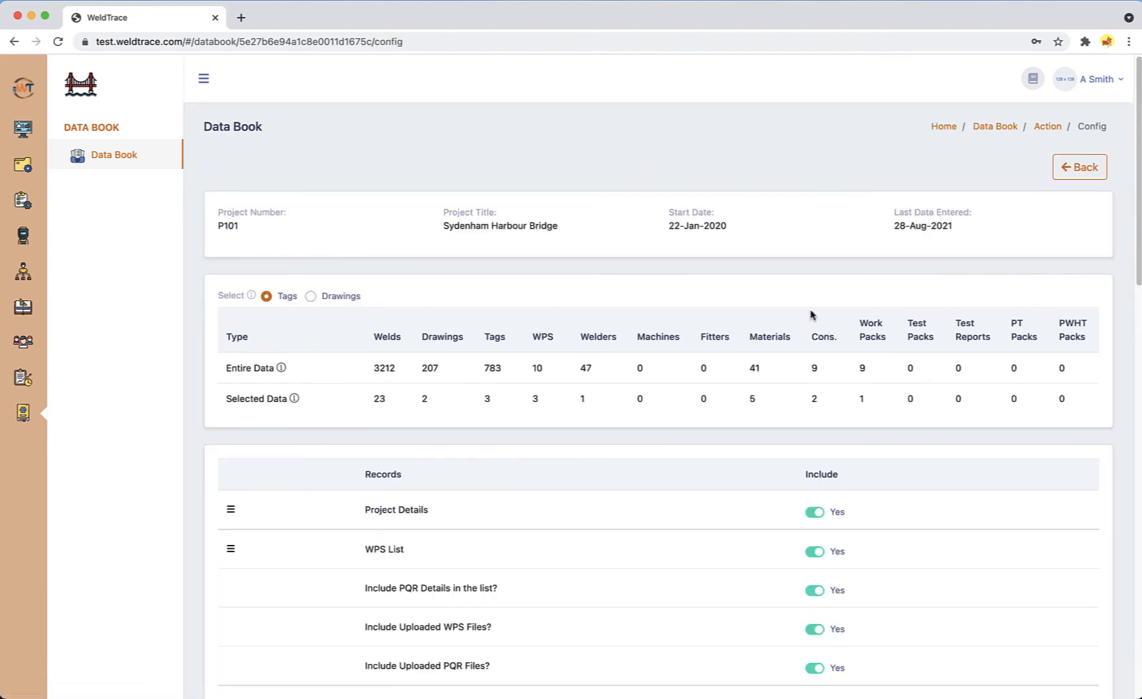
pyautogui.scroll(-3)
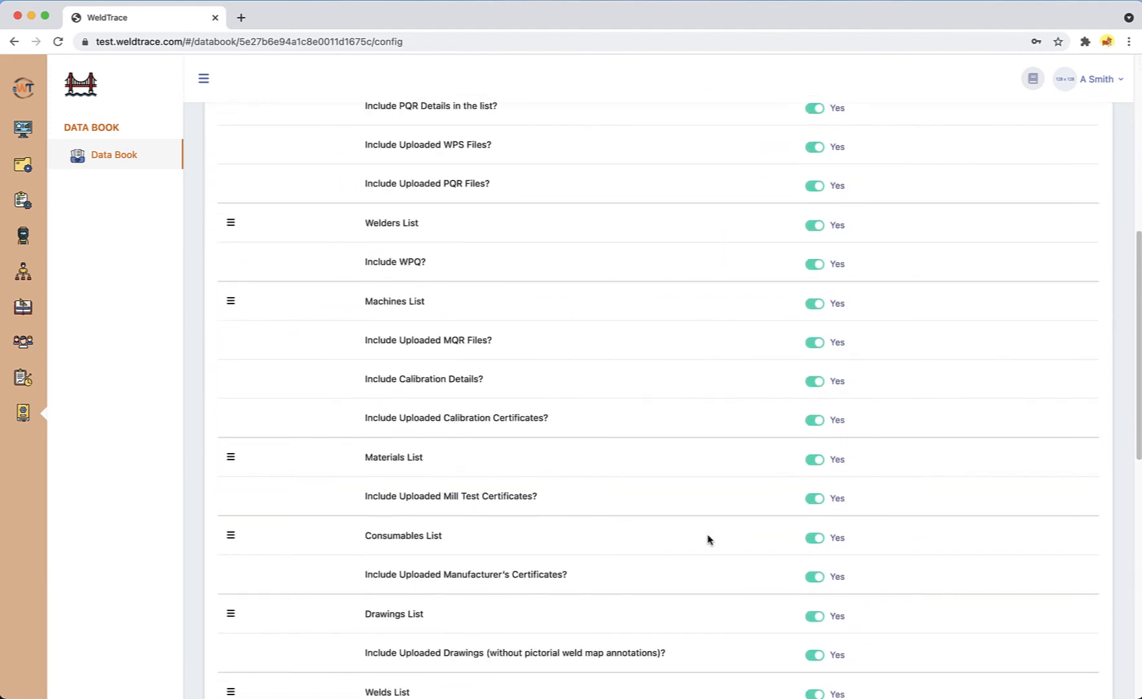
pyautogui.click(814, 460)
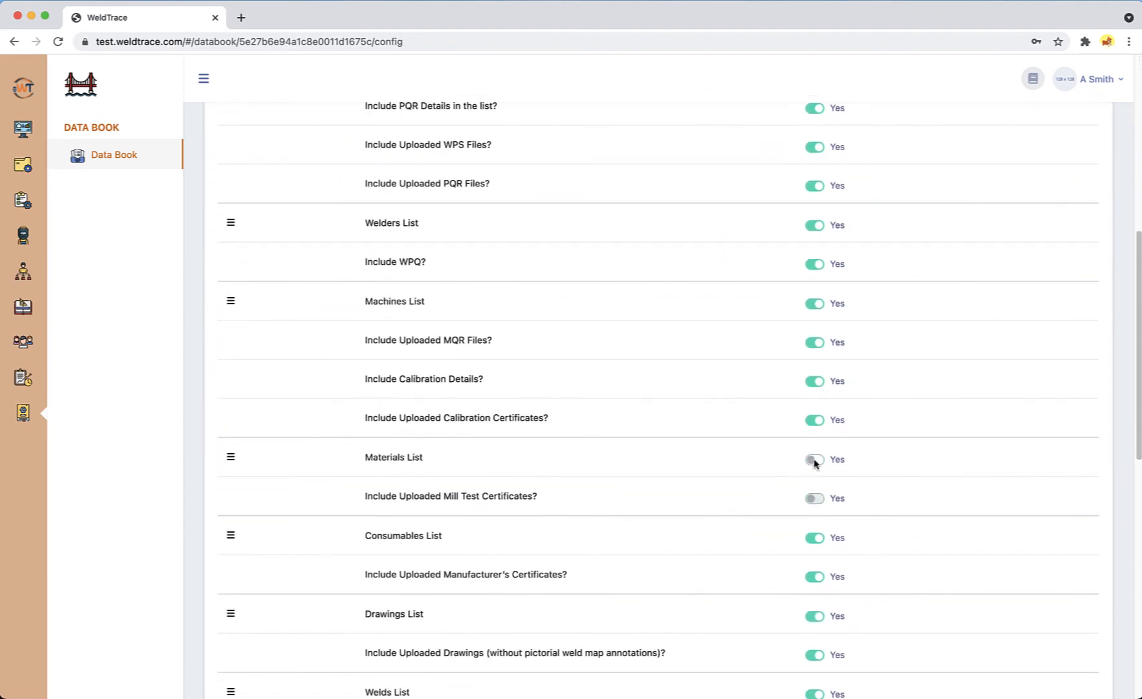
pyautogui.click(813, 460)
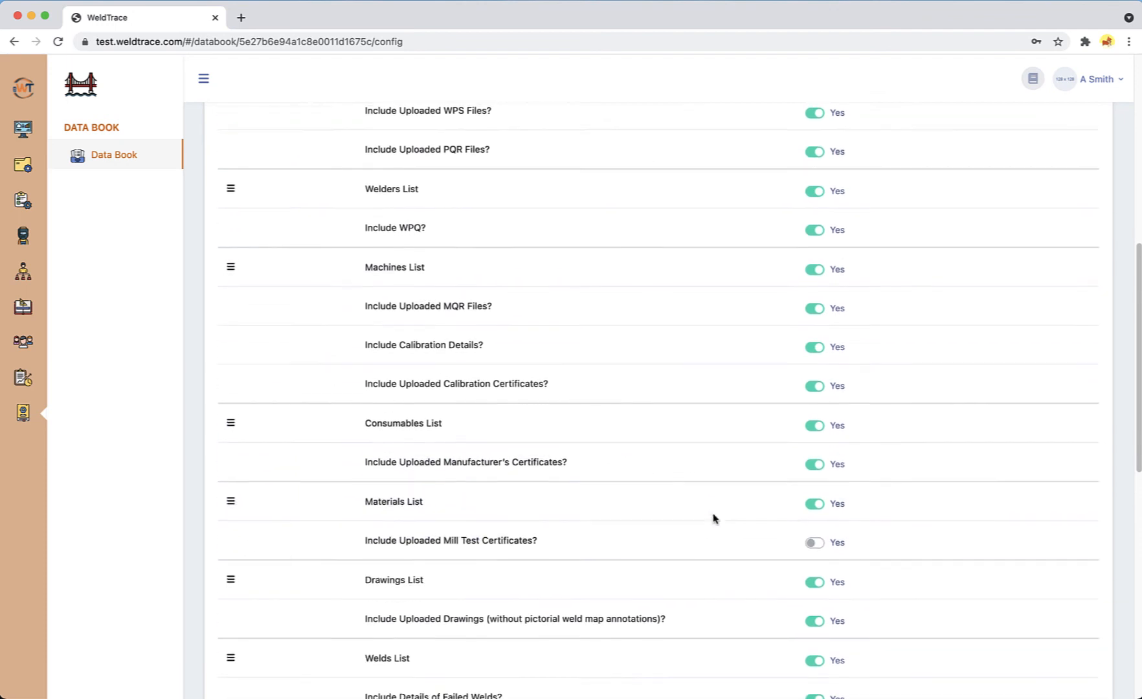
pyautogui.scroll(3)
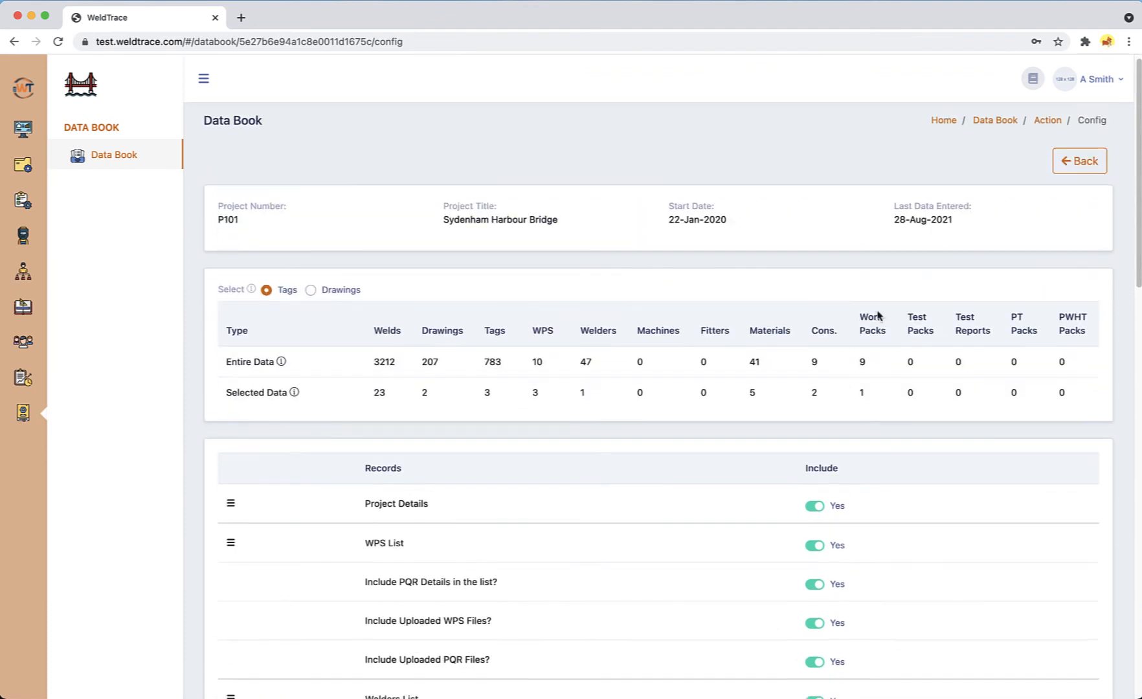
pyautogui.click(1079, 160)
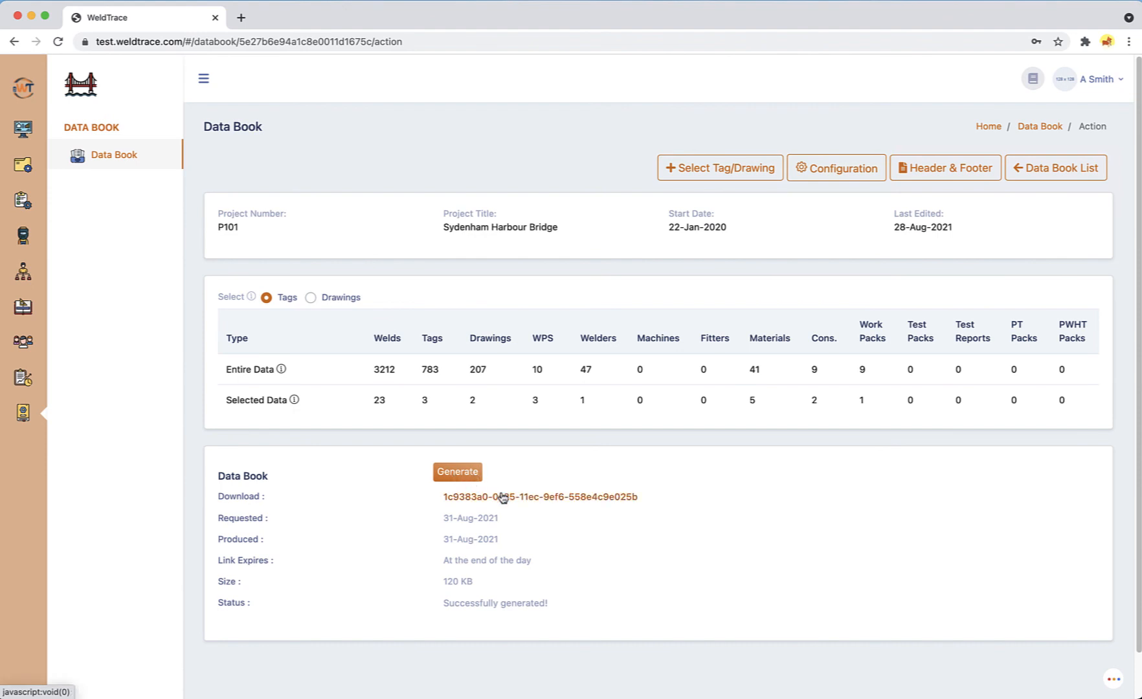
# Download and view the 23-page P101 Project Data Book PDF, then return to WeldTrace.
pyautogui.click(539, 497)
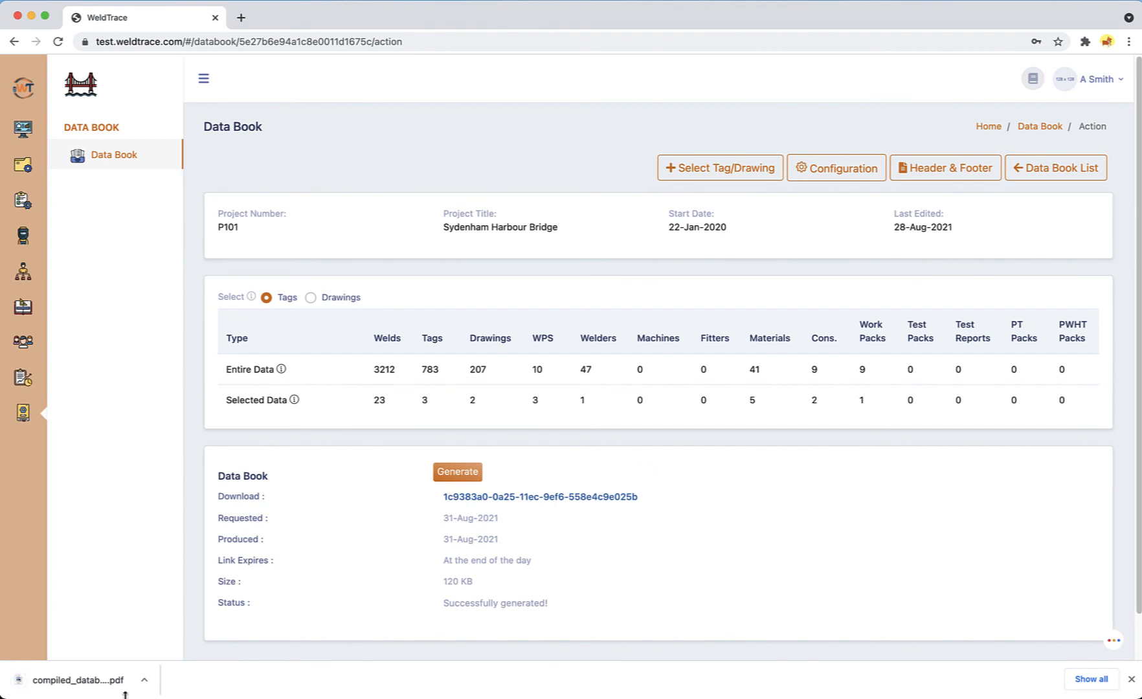
pyautogui.click(540, 497)
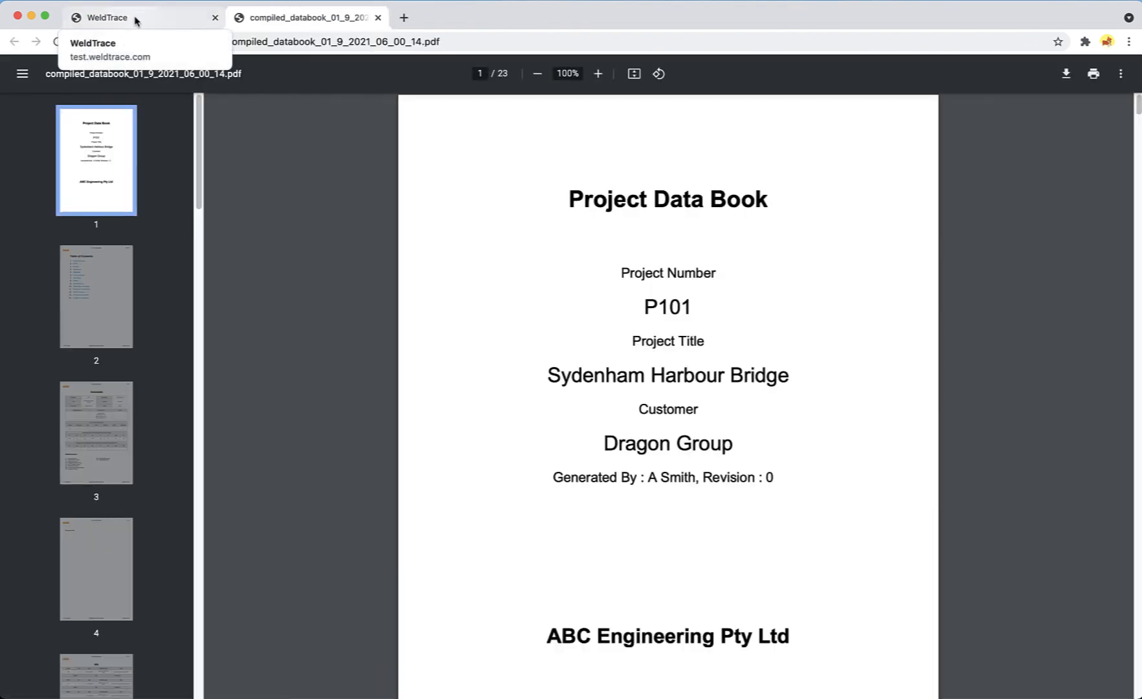
pyautogui.click(134, 17)
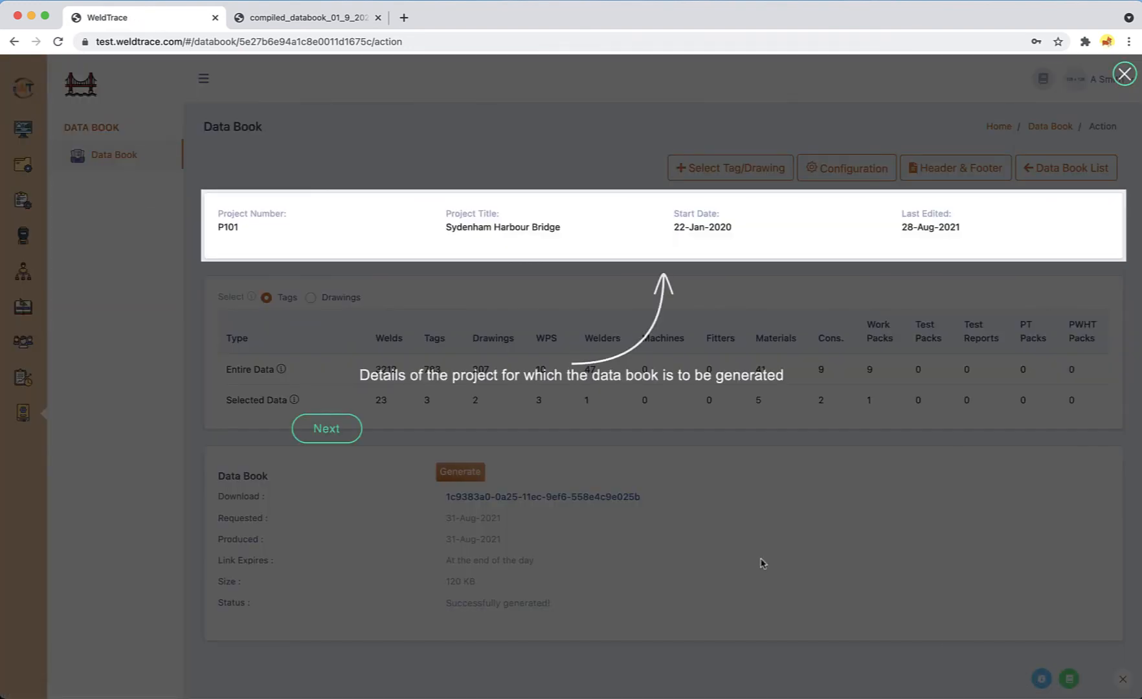
# Advance through the data book walkthrough steps and open the Data Book knowledge base article.
pyautogui.click(325, 428)
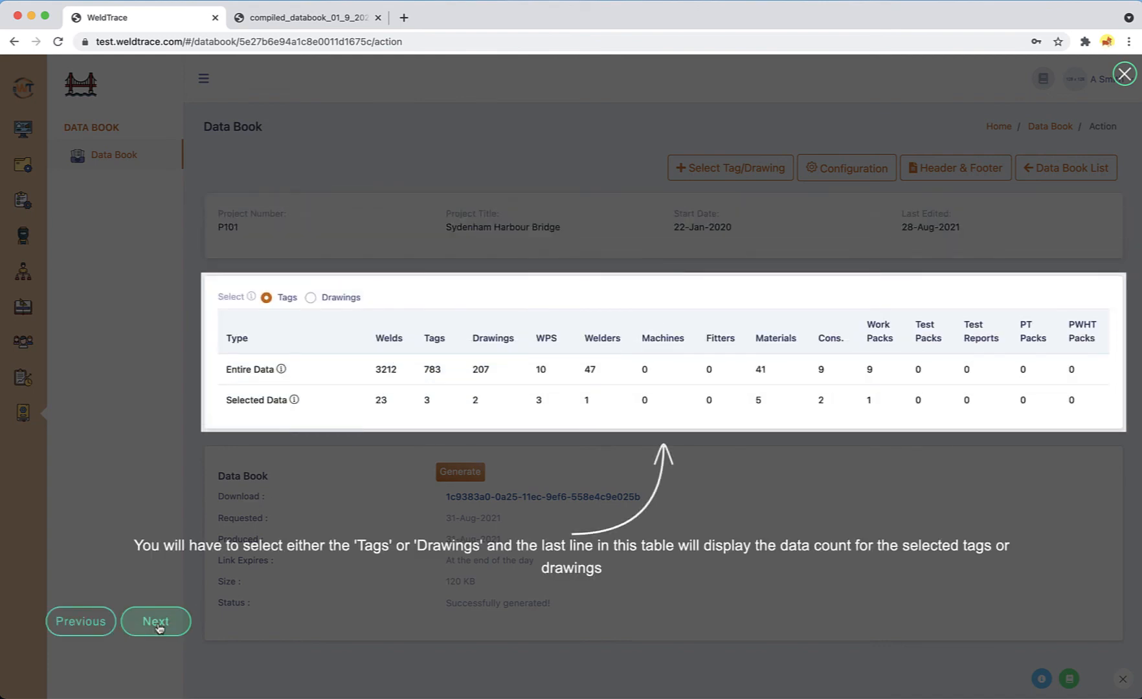
pyautogui.click(156, 621)
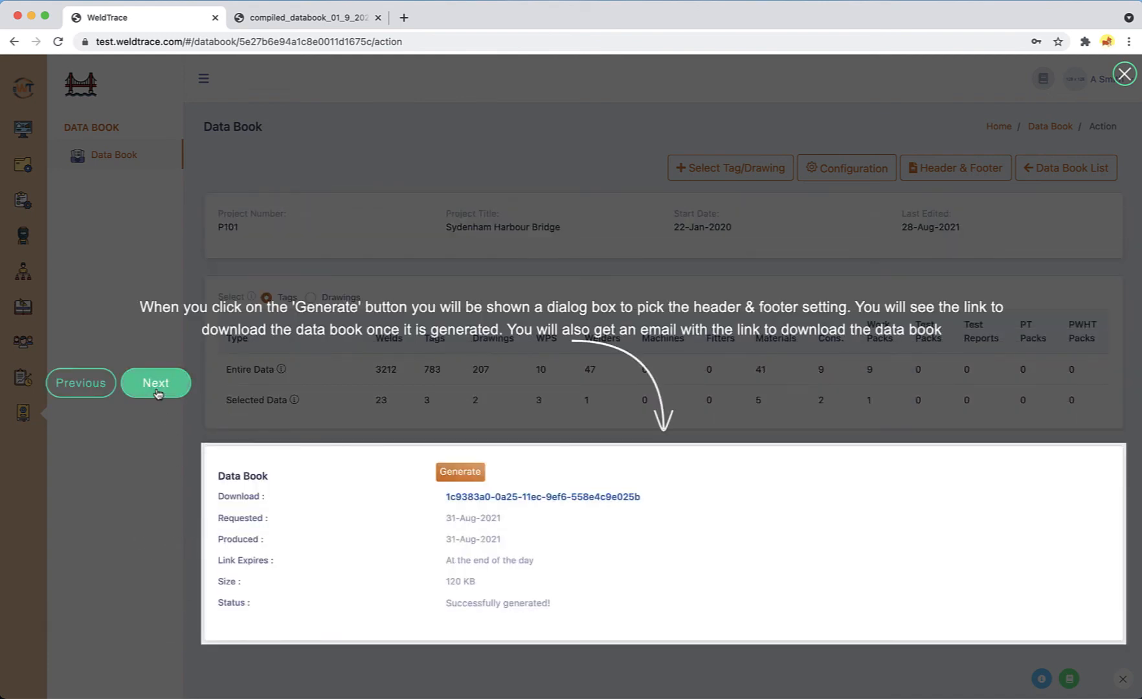
pyautogui.click(155, 382)
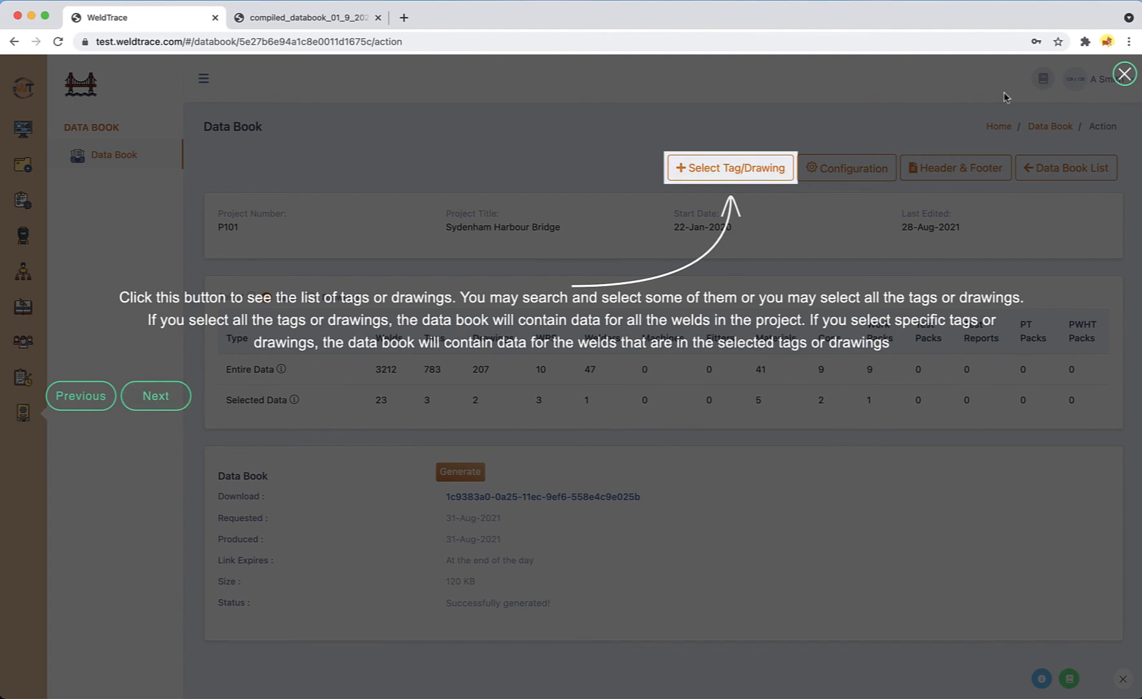
pyautogui.click(1124, 74)
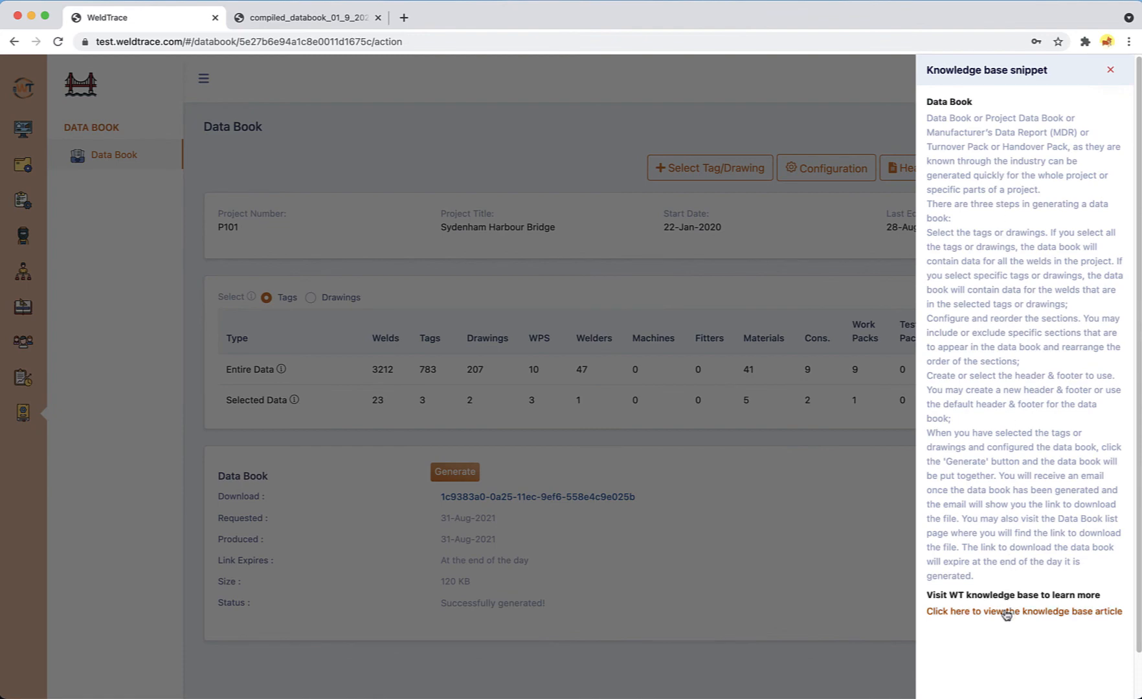
pyautogui.click(1024, 611)
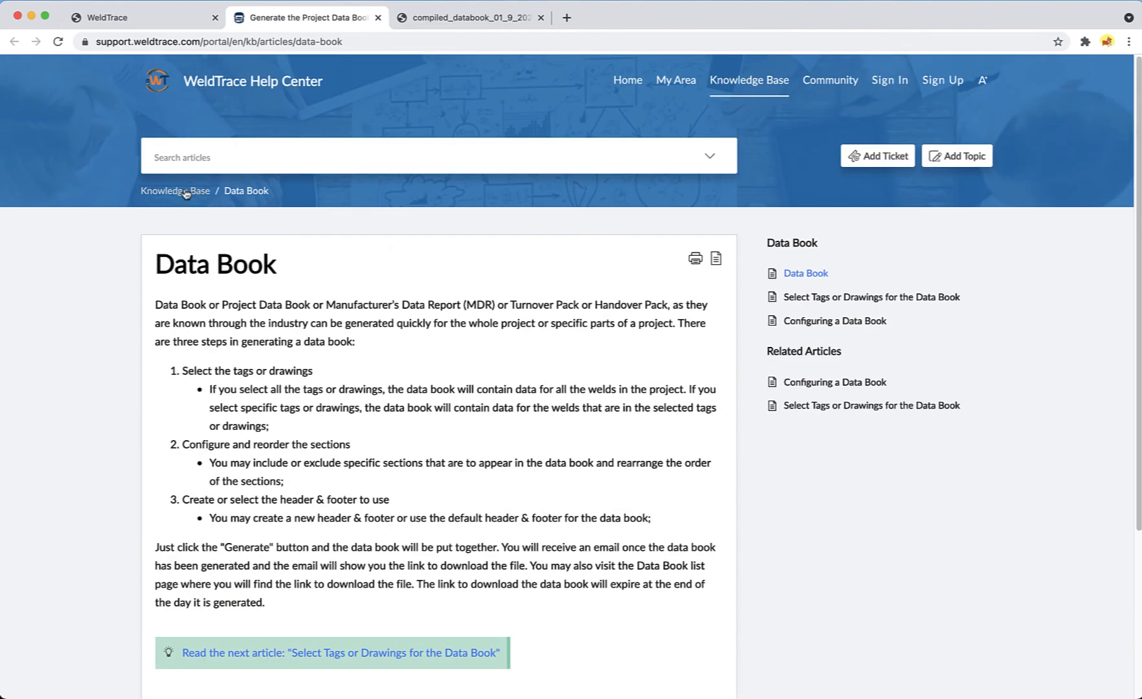
# Browse the knowledge base categories, then switch to the WeldTrace Community forum.
pyautogui.click(175, 190)
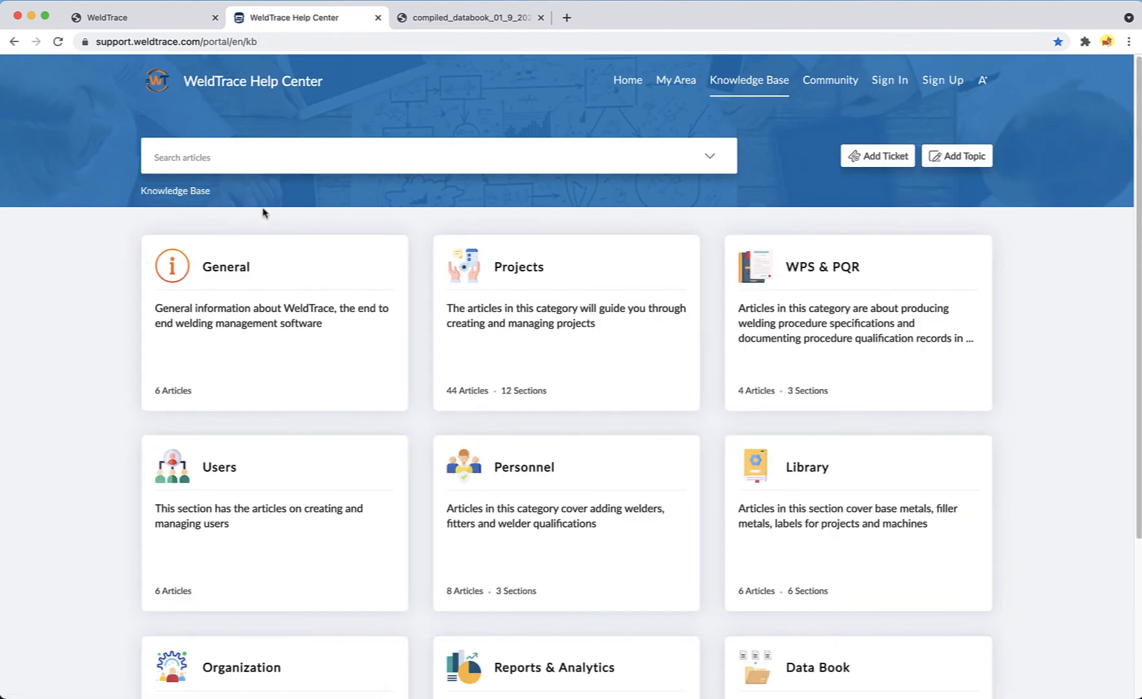
pyautogui.scroll(-3)
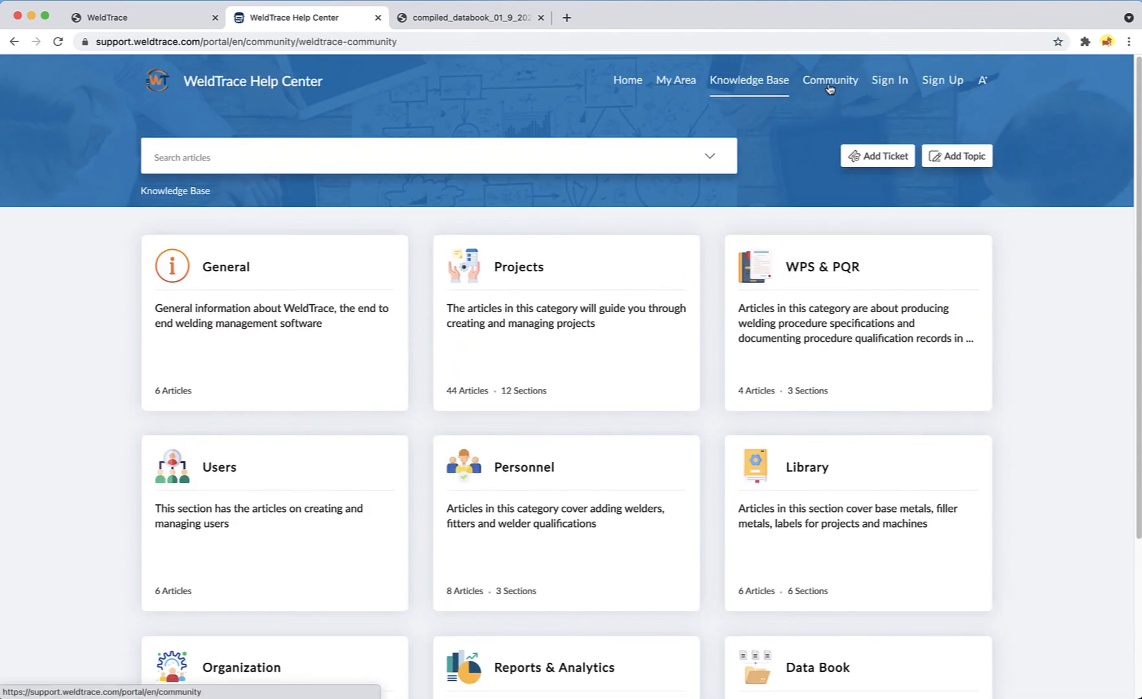
pyautogui.click(828, 80)
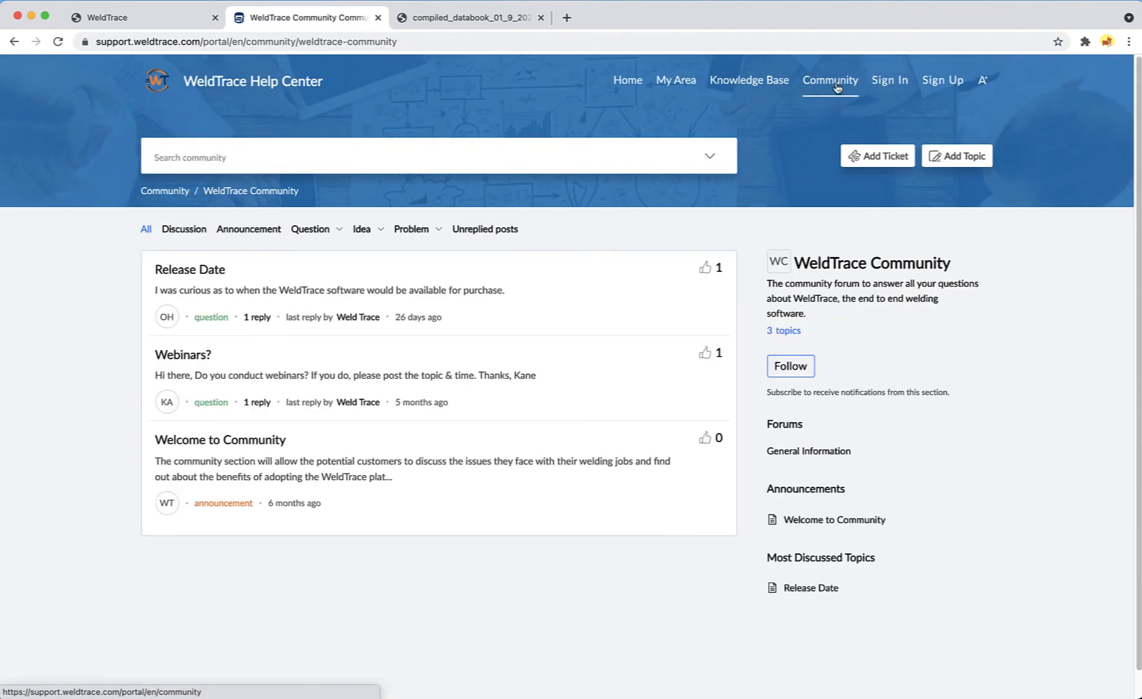